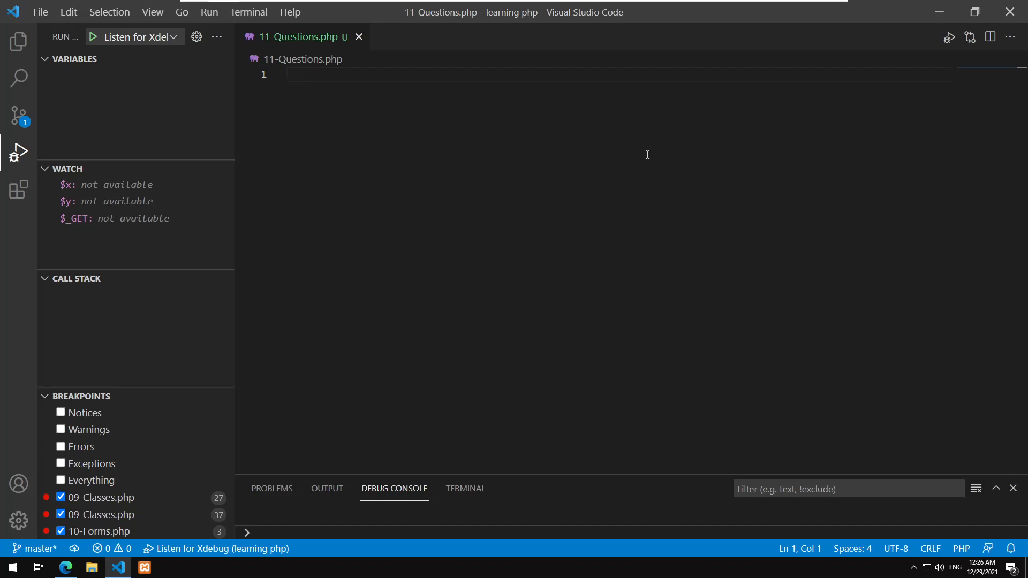
pyautogui.moveTo(674, 188)
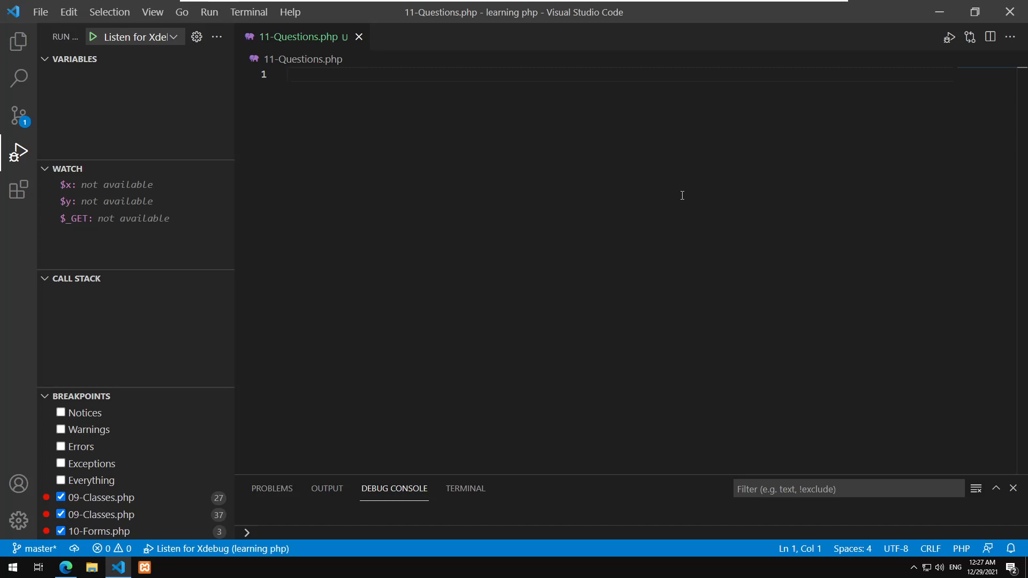
pyautogui.moveTo(654, 184)
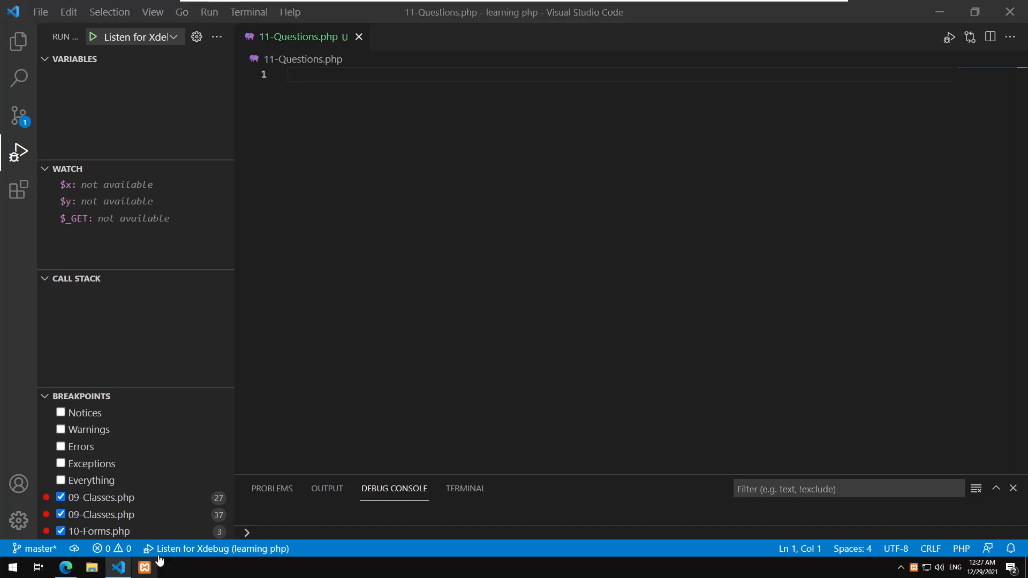
pyautogui.moveTo(134, 443)
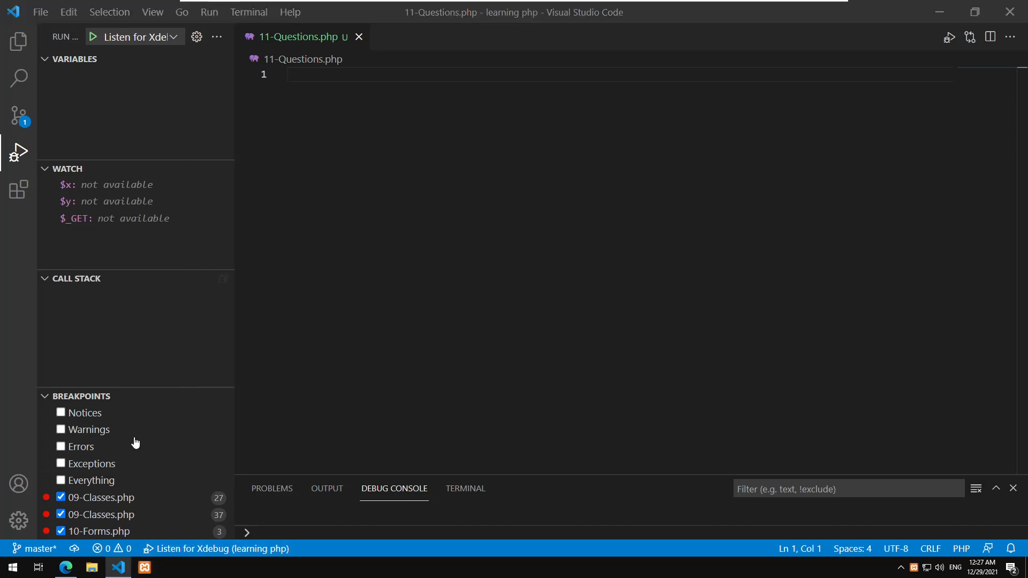
# Open Notepad and type the sample session id 'ABDIW823627' on the first line.
pyautogui.click(12, 567)
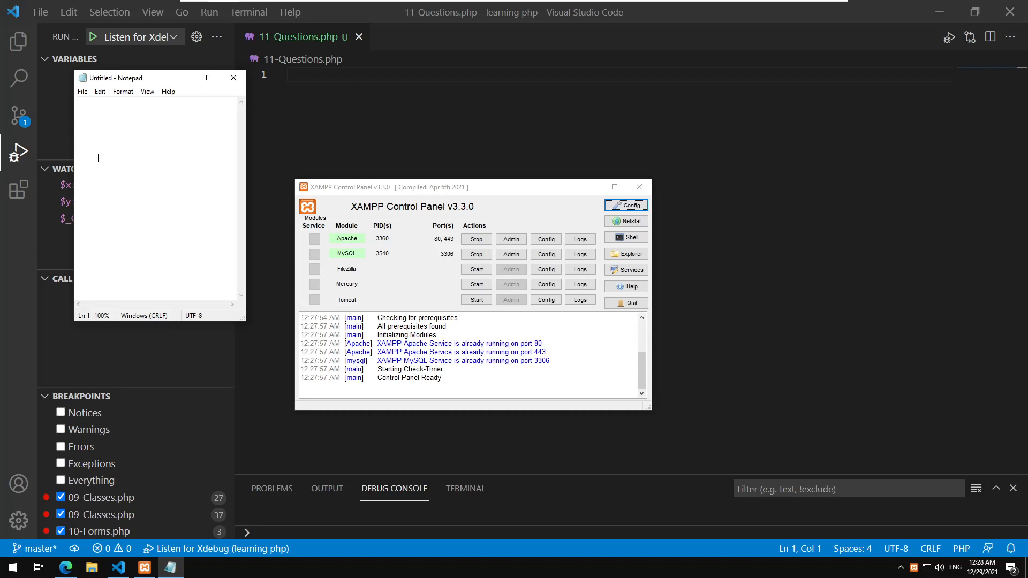
pyautogui.write('AB')
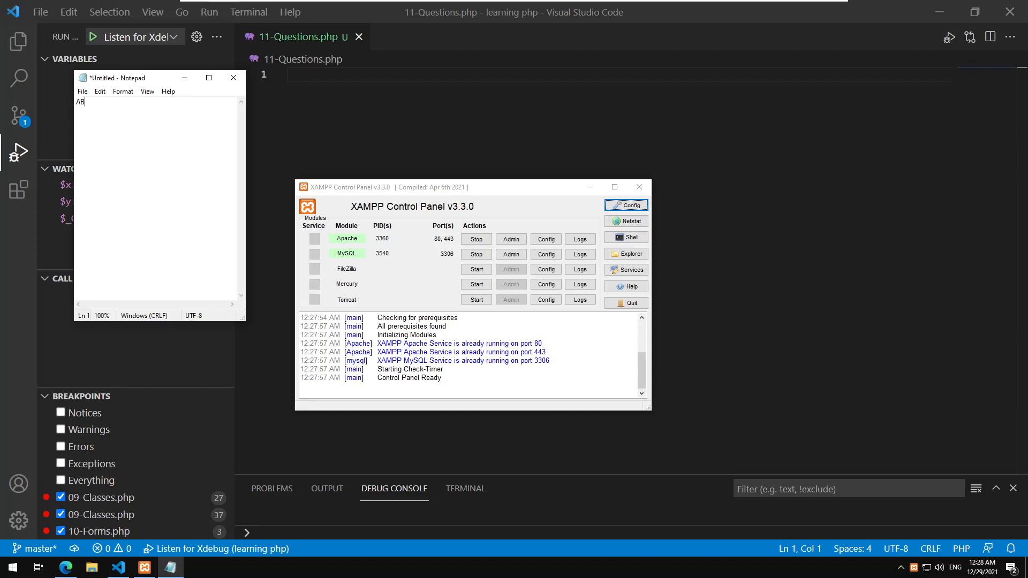
pyautogui.write('DIW8236')
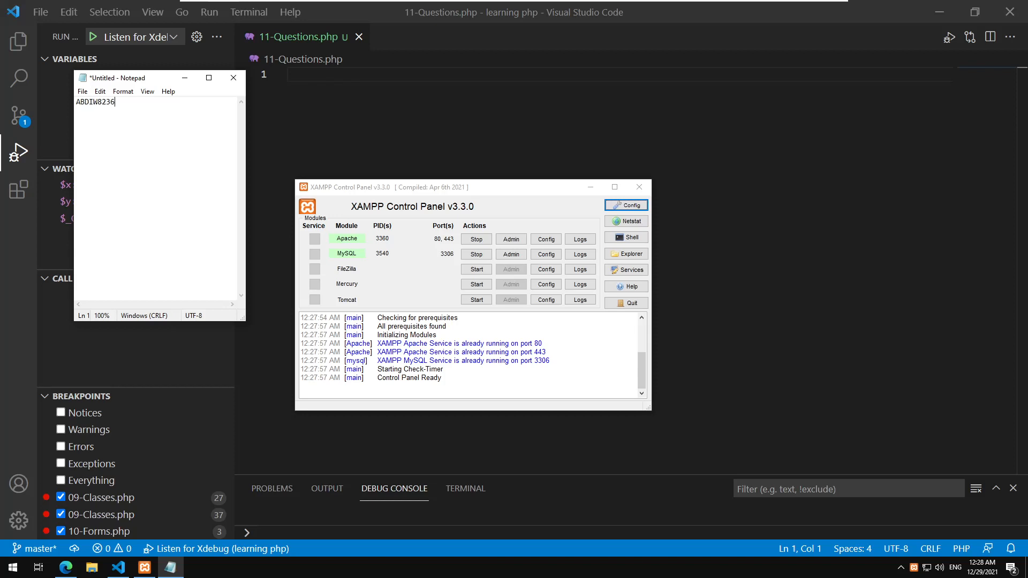
pyautogui.write('27')
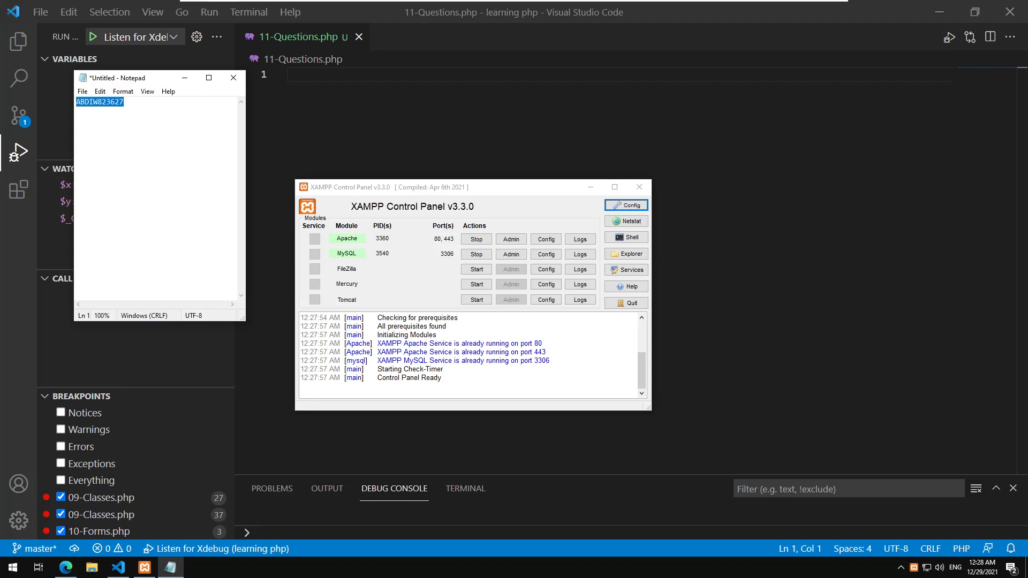
pyautogui.moveTo(99, 158)
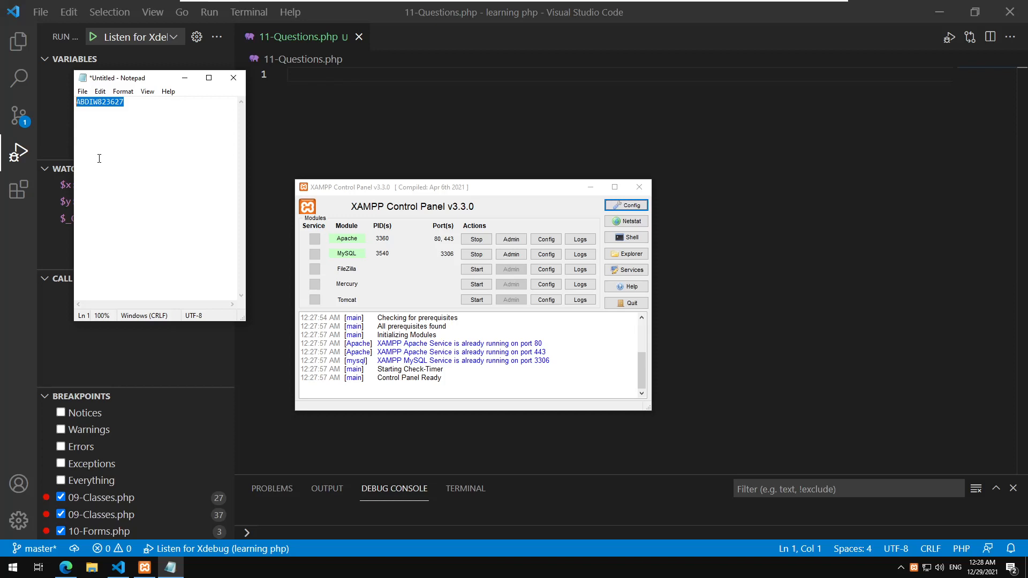
pyautogui.moveTo(198, 116)
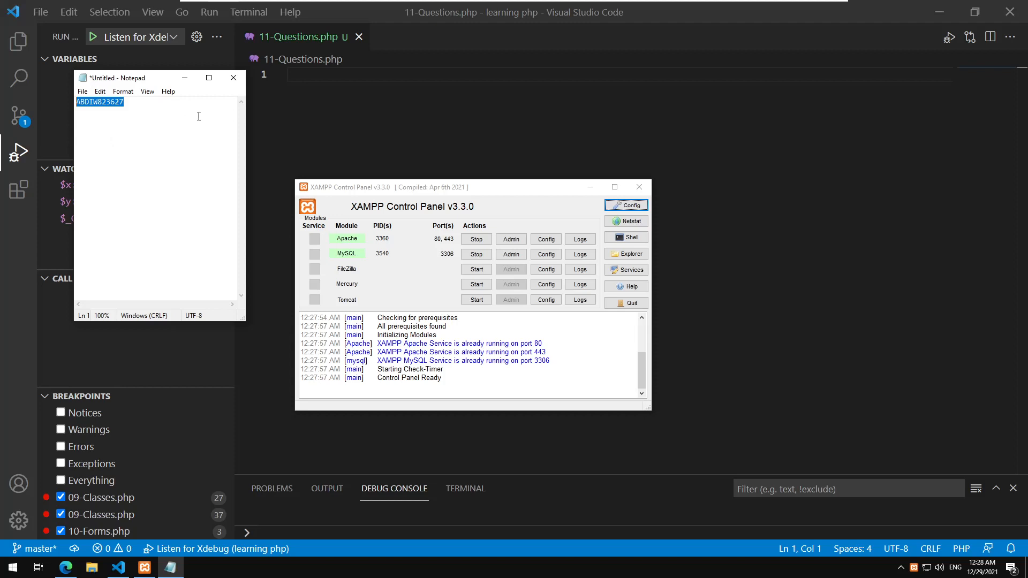
pyautogui.moveTo(135, 104)
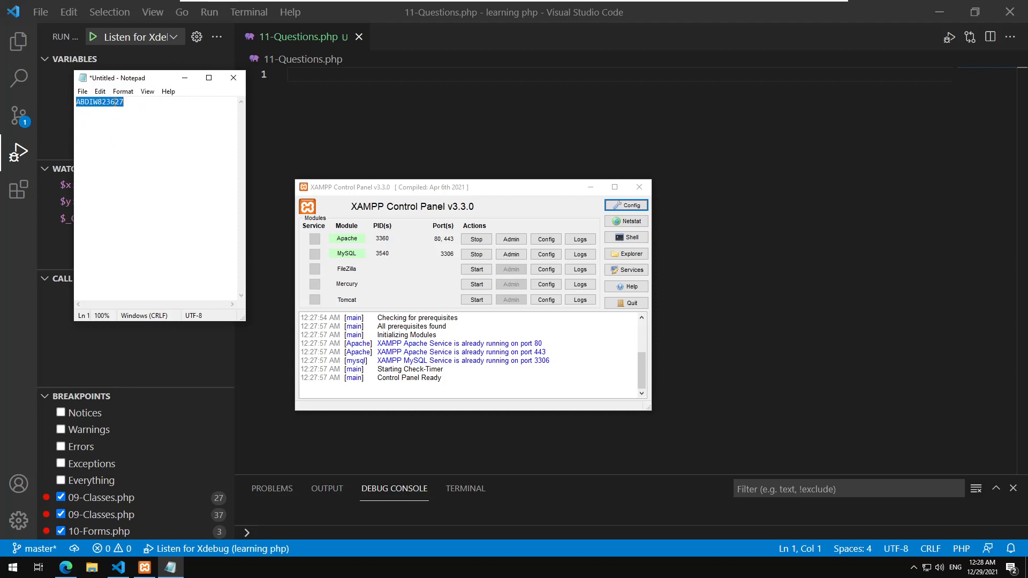
# Add a dashed divider plus username, age and account lines below the id, then select the id.
pyautogui.click(132, 147)
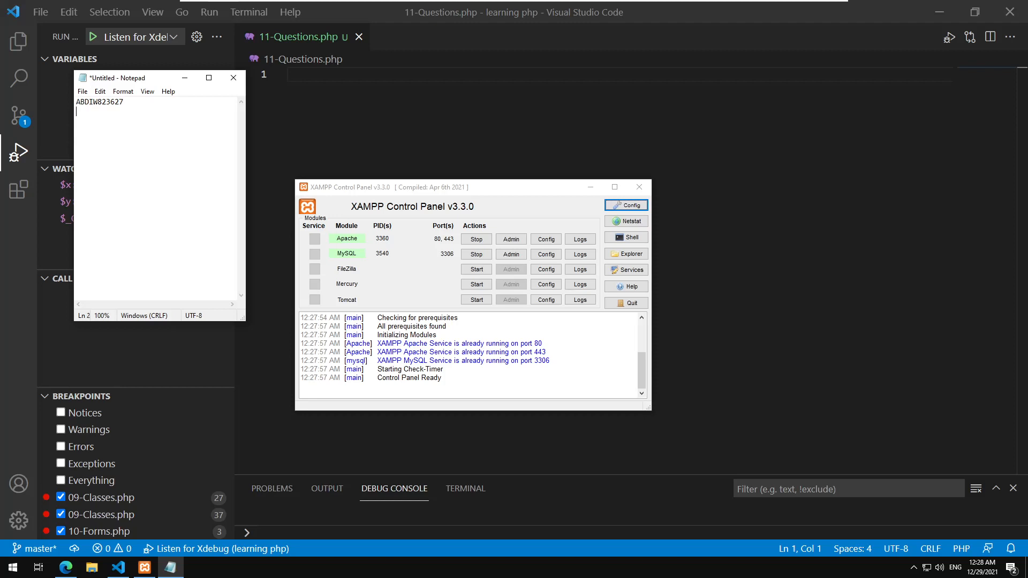
pyautogui.write('-----------')
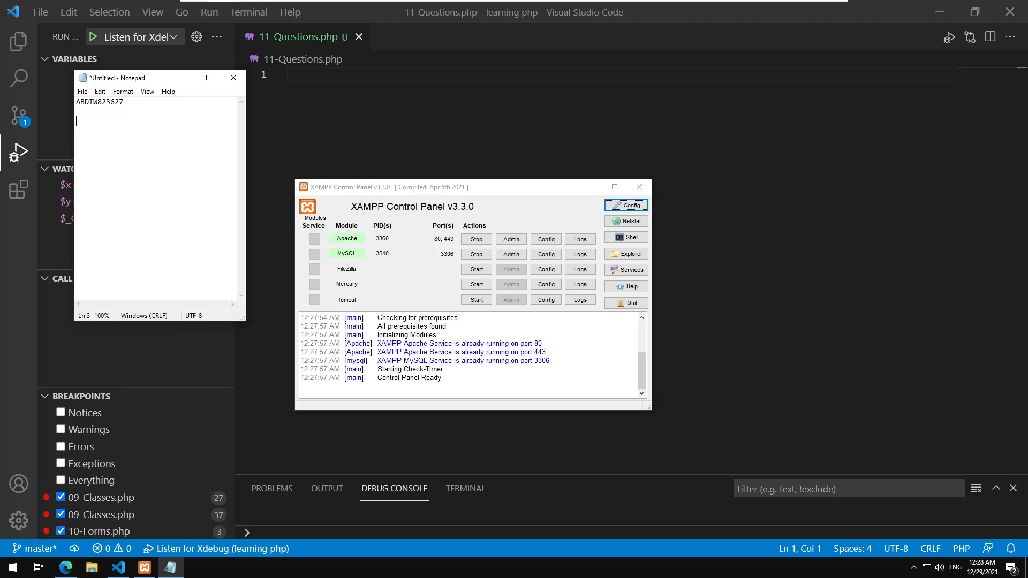
pyautogui.write('use')
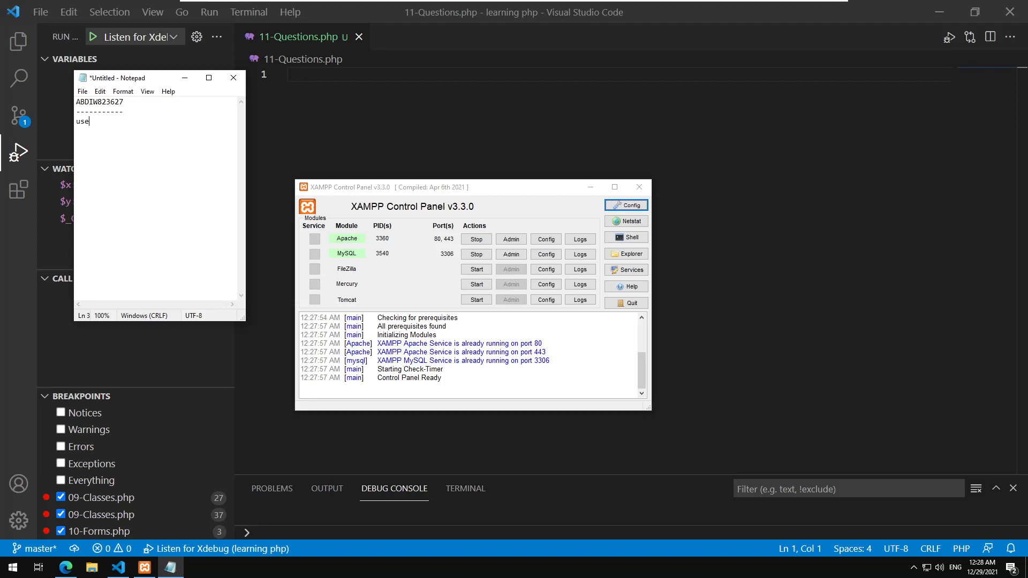
pyautogui.write('rname')
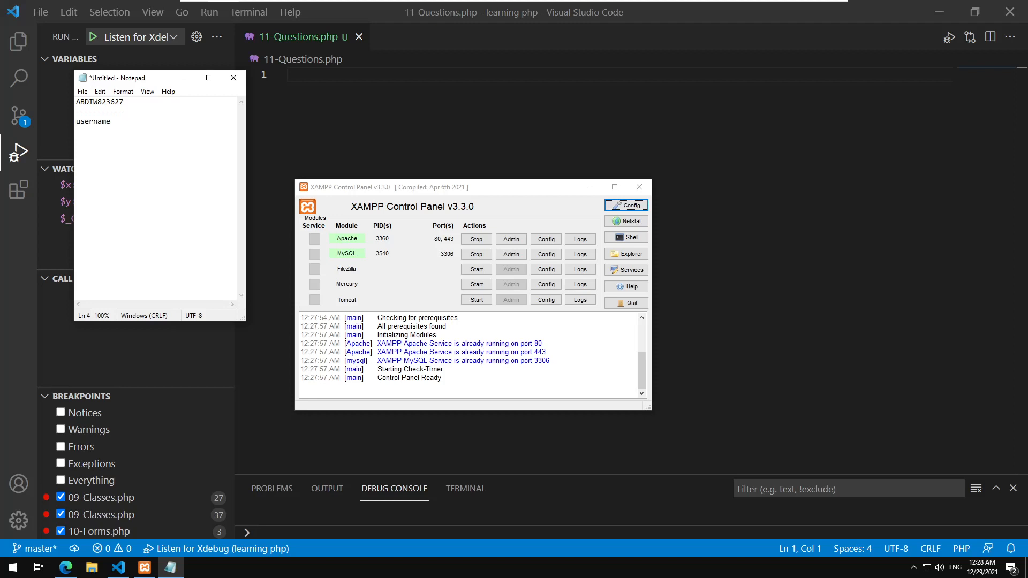
pyautogui.write('age')
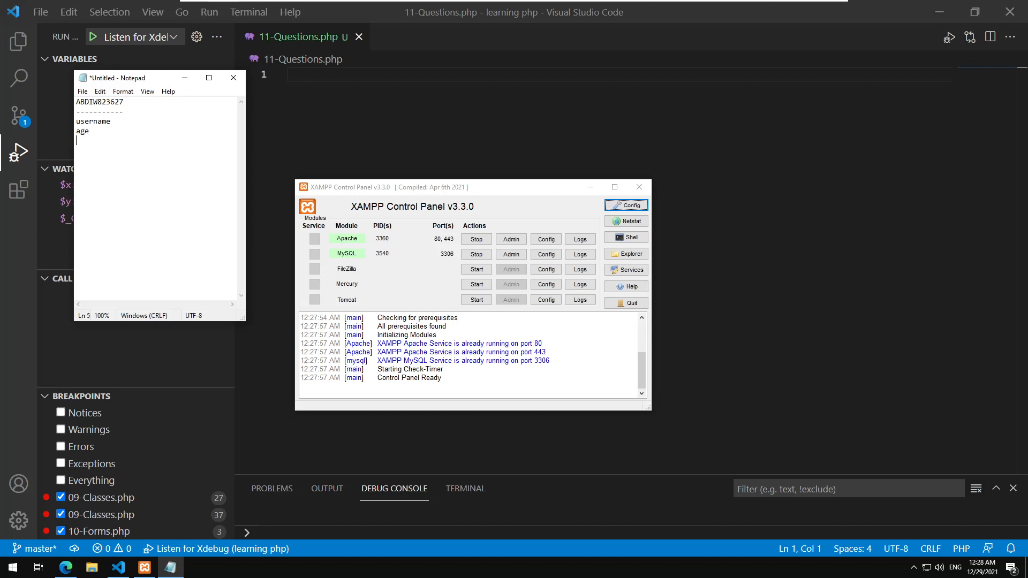
pyautogui.write('account info')
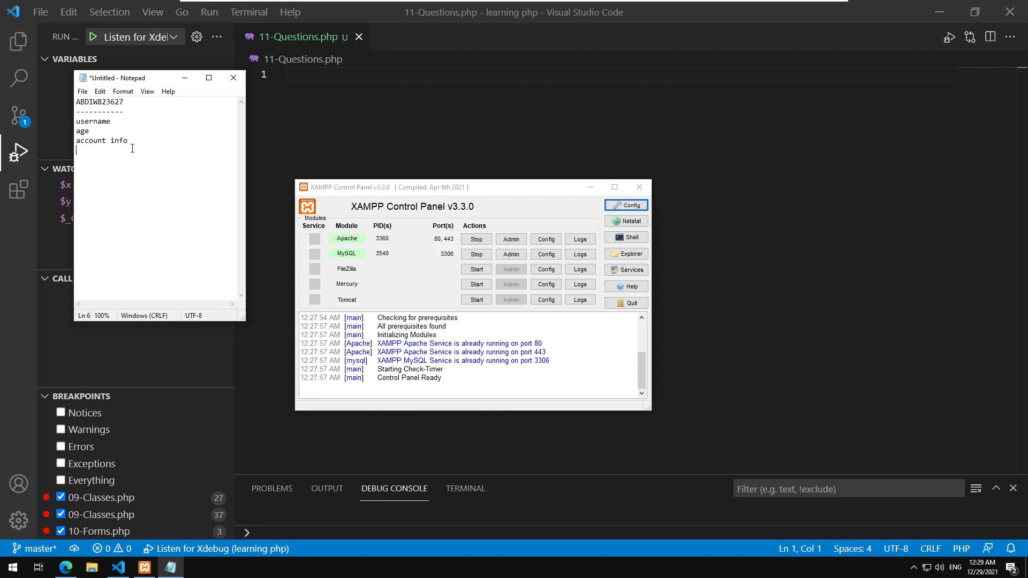
pyautogui.doubleClick(99, 102)
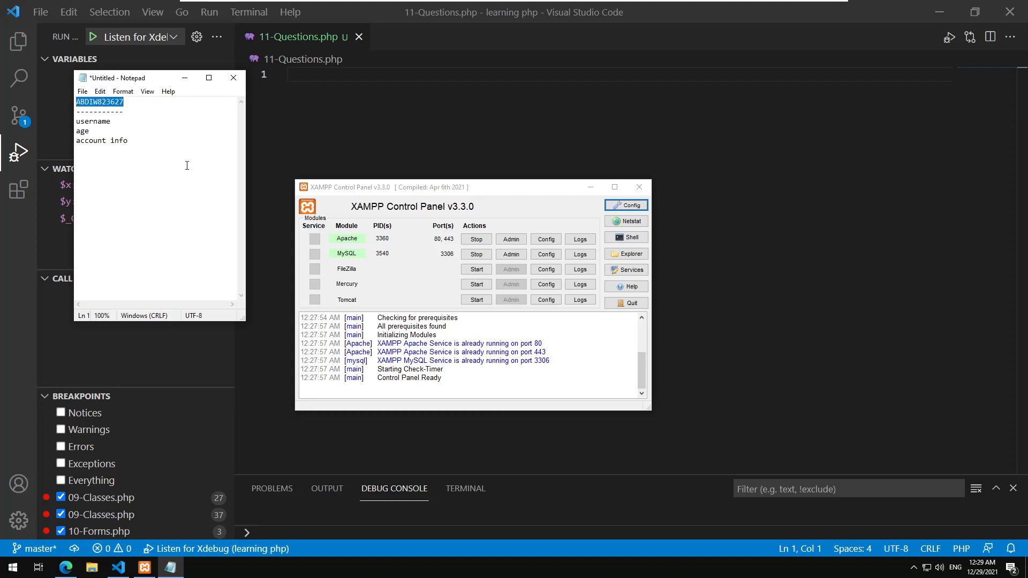
pyautogui.moveTo(113, 184)
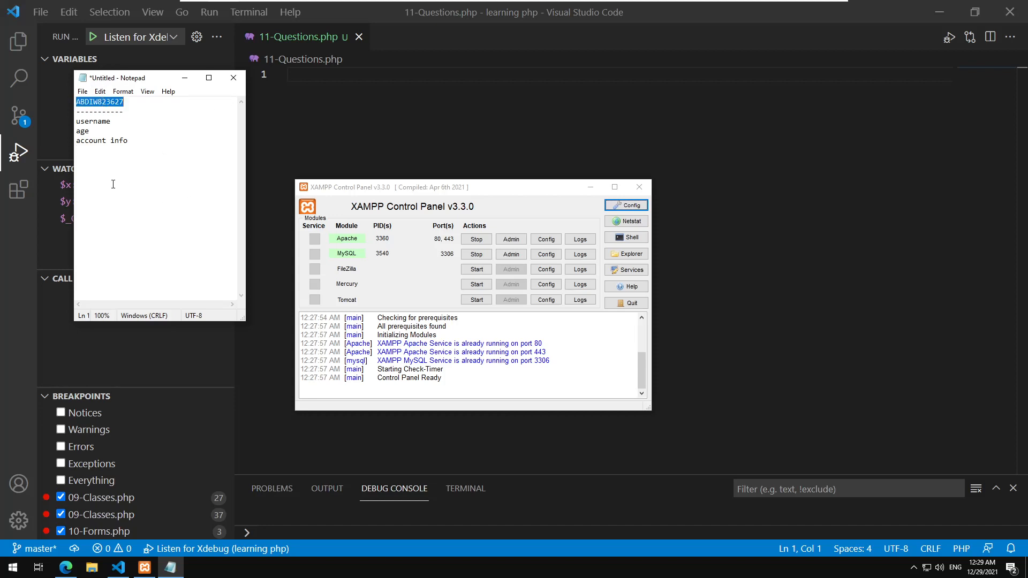
pyautogui.moveTo(158, 97)
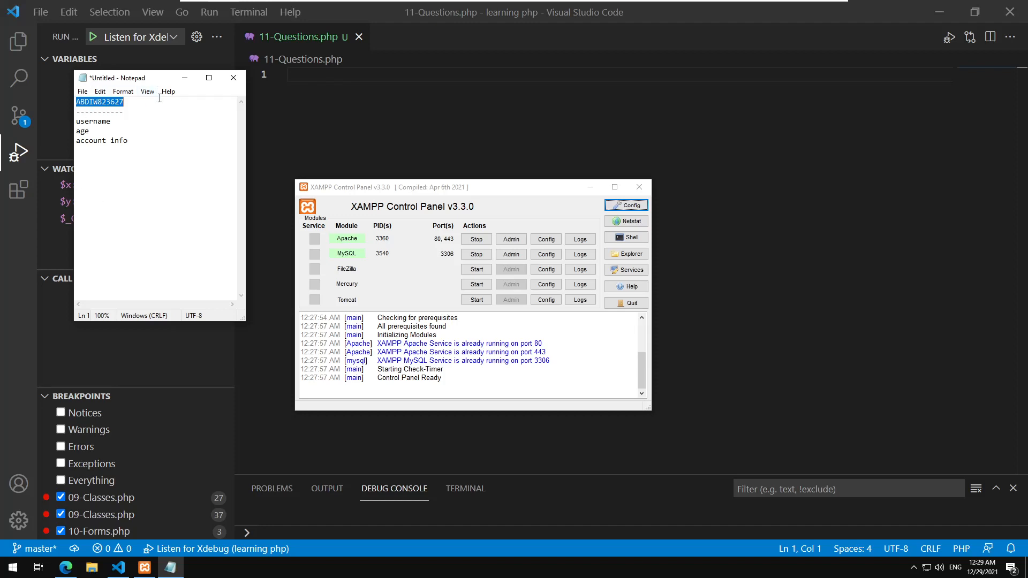
pyautogui.moveTo(122, 181)
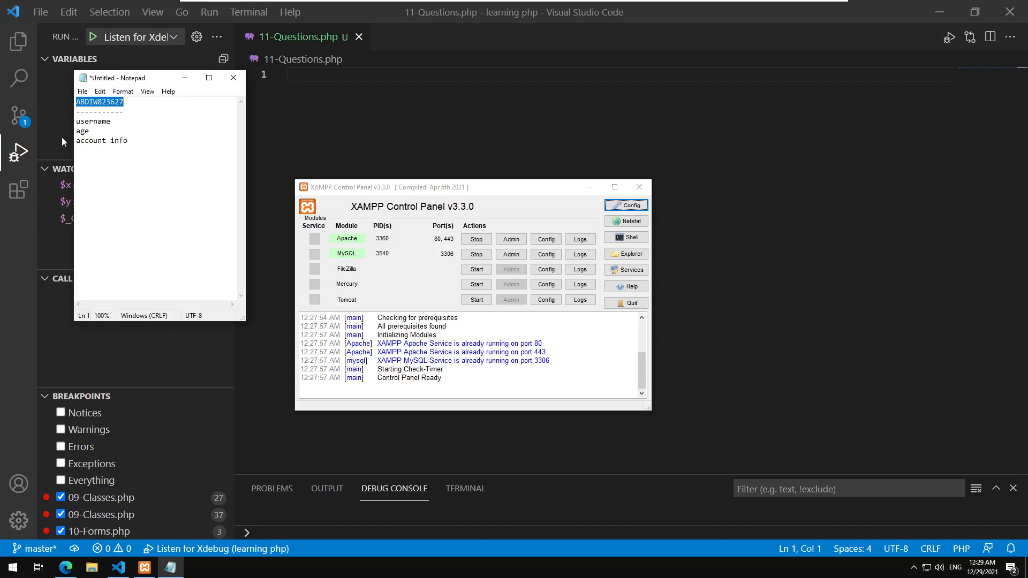
pyautogui.moveTo(18, 190)
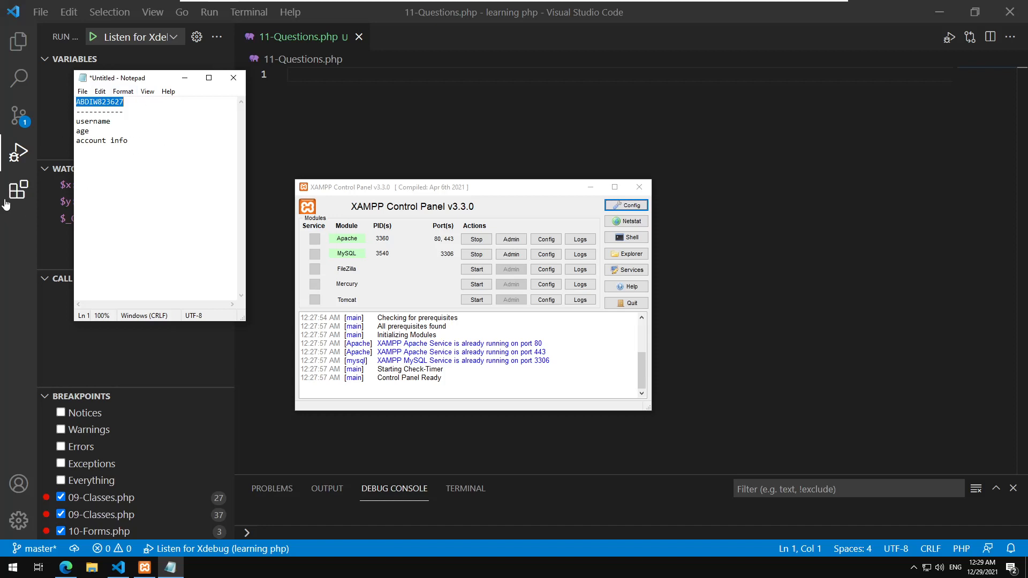
pyautogui.moveTo(18, 189)
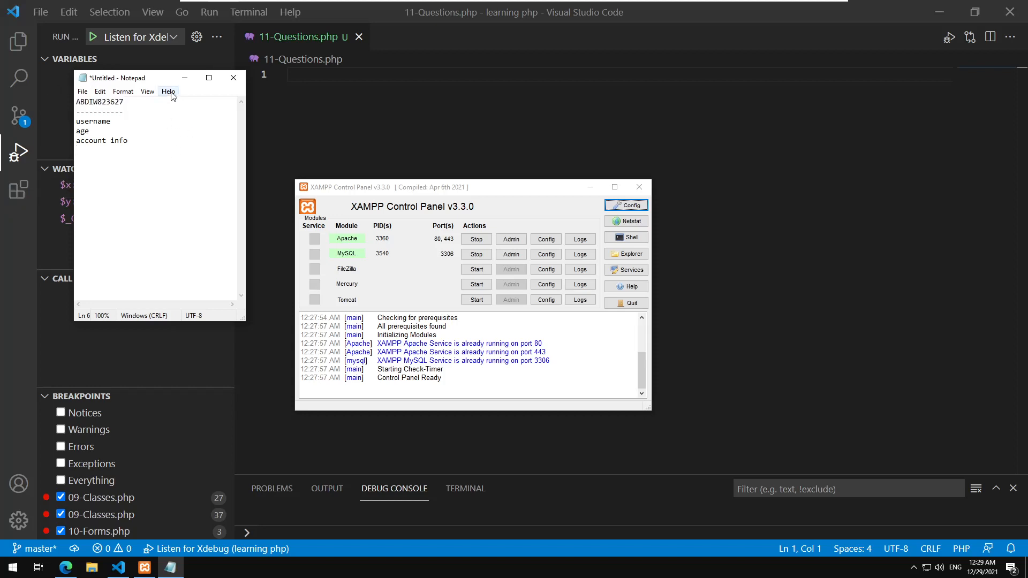
pyautogui.moveTo(334, 70)
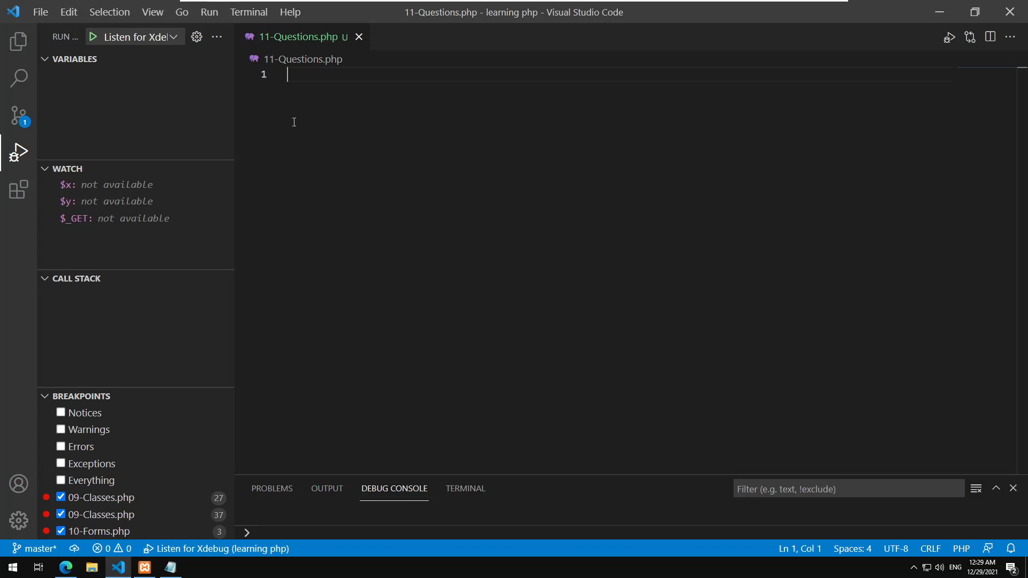
# Write the <?php tag and $mynumber=rand(0,...); then select the oversized upper limit to change to 100.
pyautogui.write('<?ph')
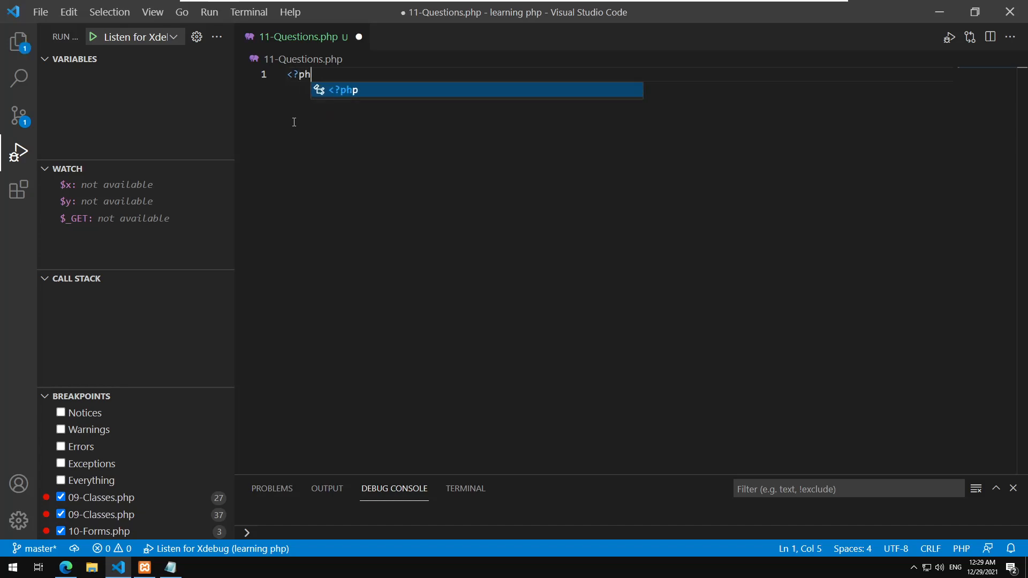
pyautogui.press('Enter')
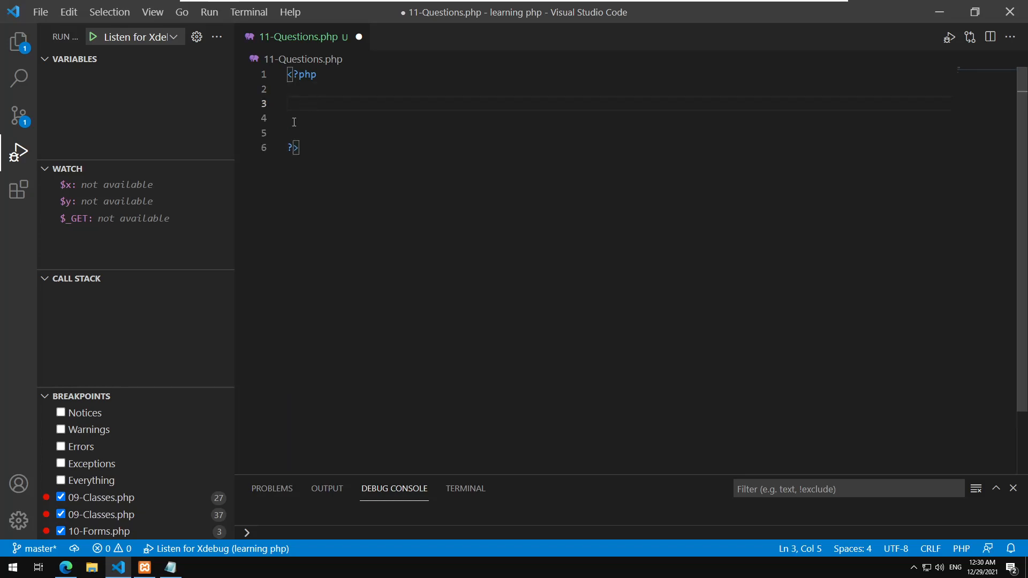
pyautogui.write('$')
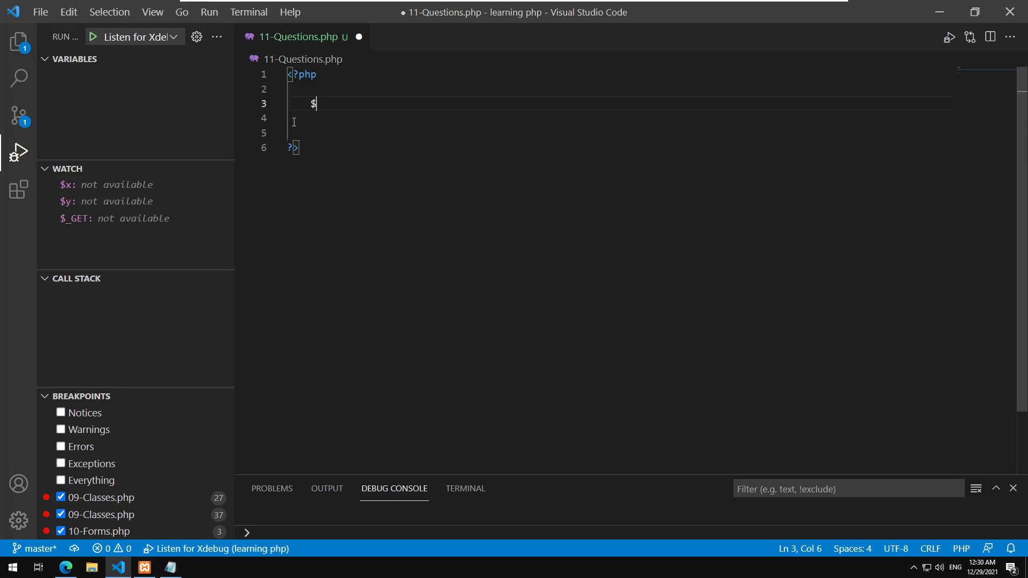
pyautogui.write('$')
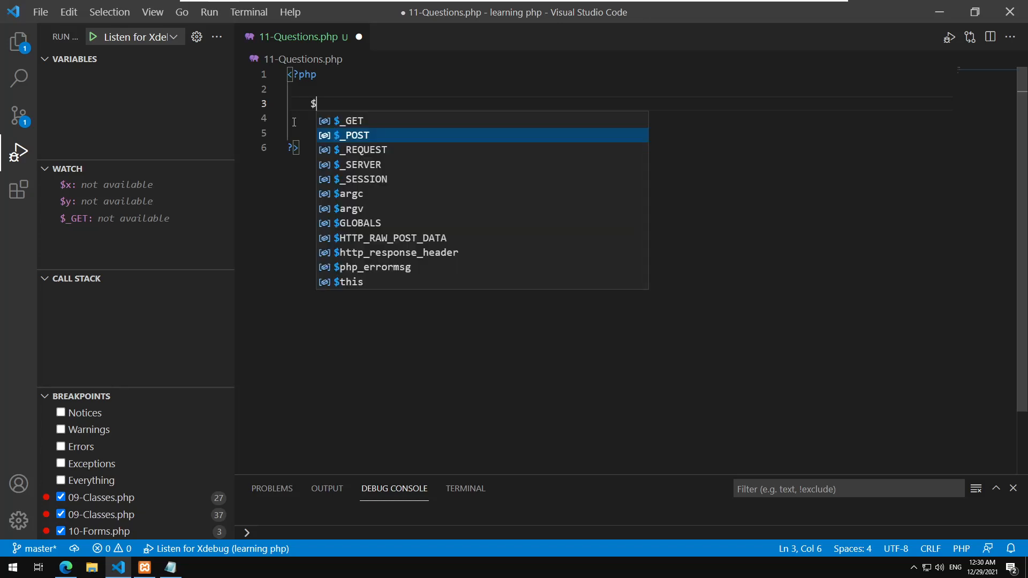
pyautogui.write('mynumber')
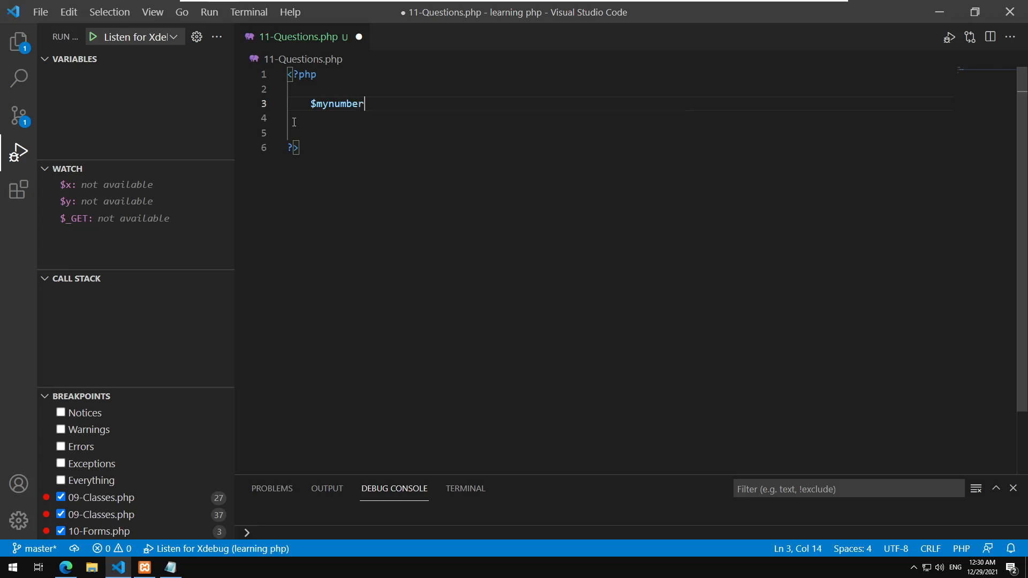
pyautogui.write('=ra')
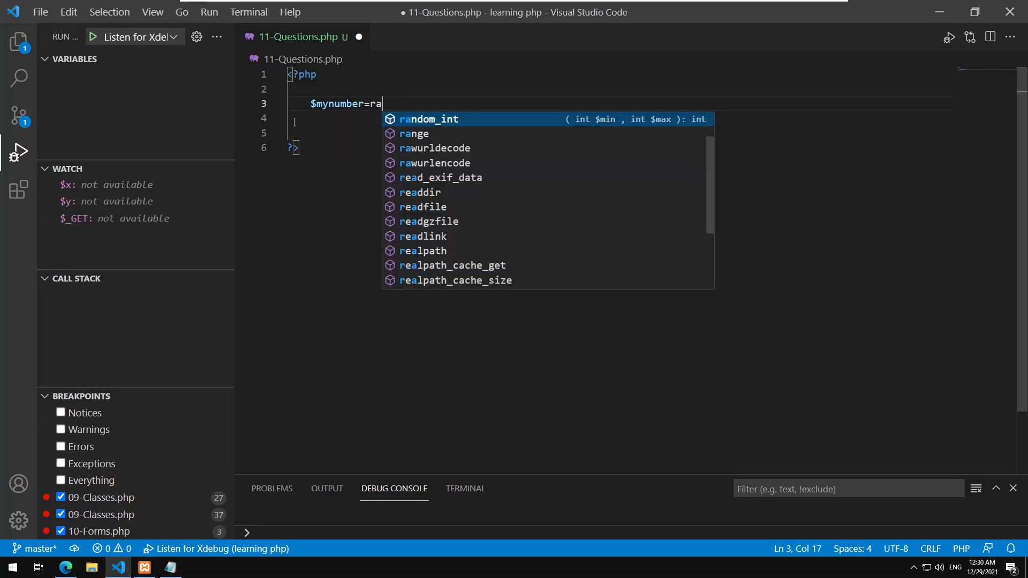
pyautogui.write('nd(')
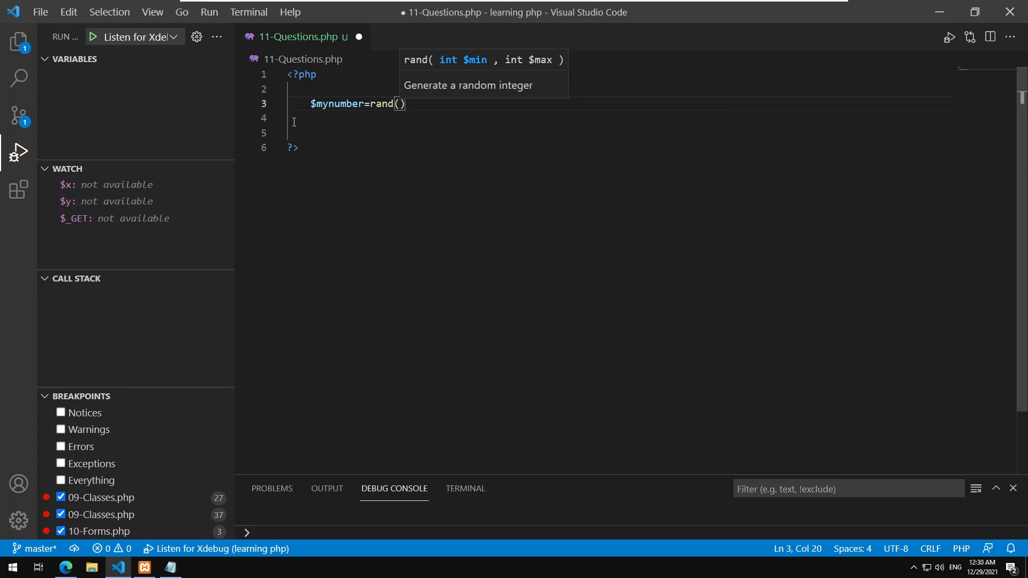
pyautogui.write('0,')
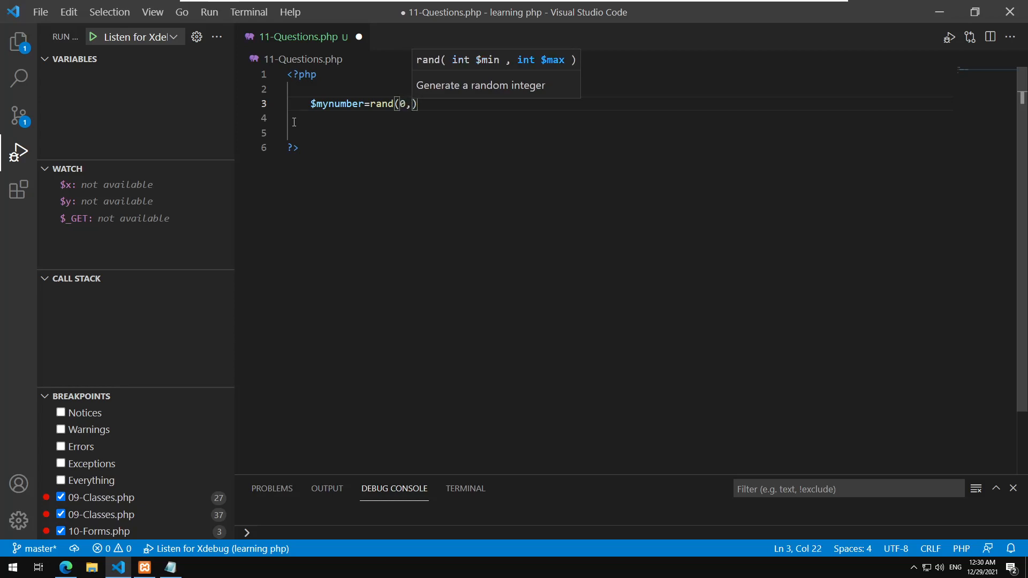
pyautogui.write('3276')
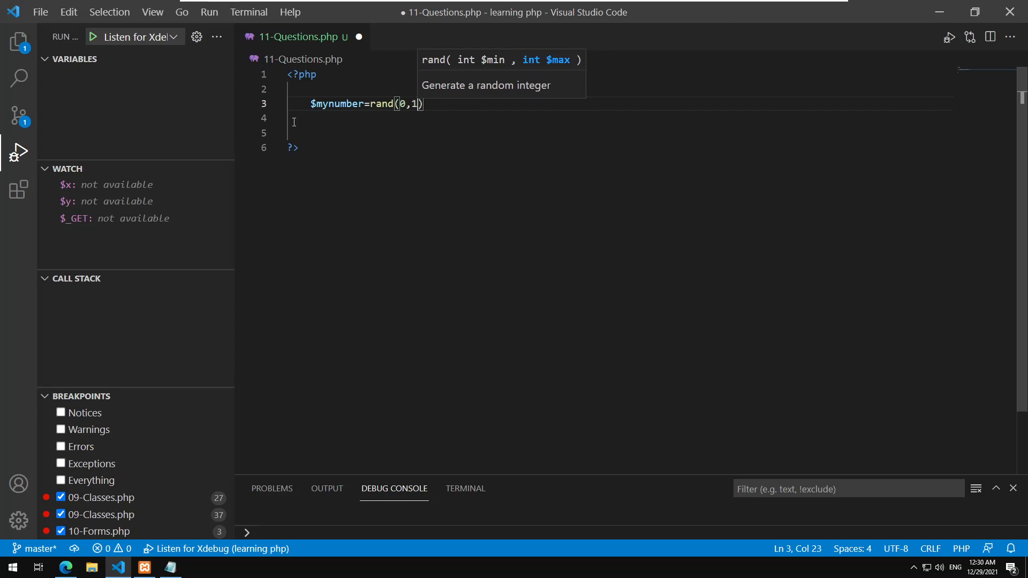
pyautogui.write('000000')
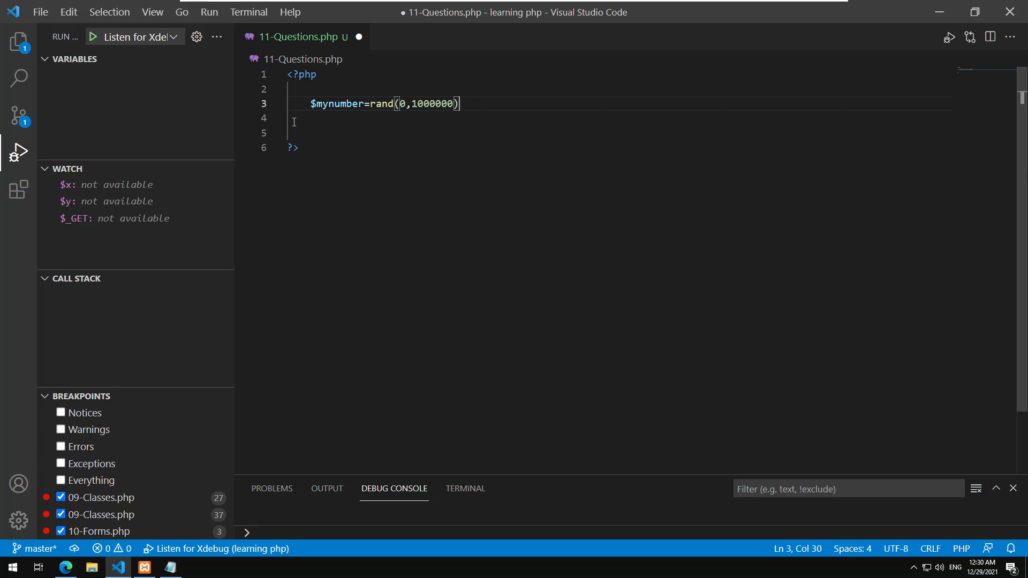
pyautogui.write(';')
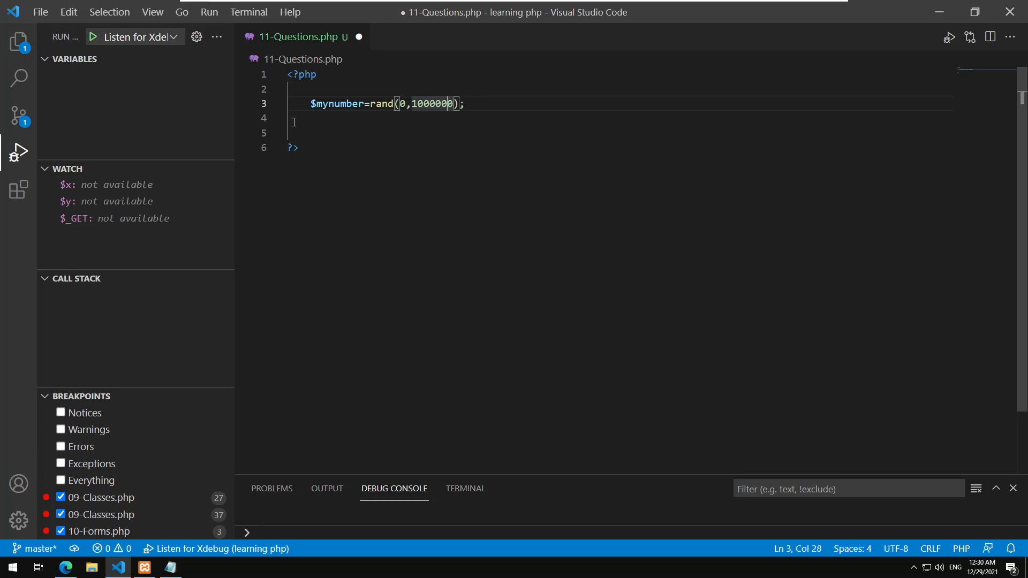
pyautogui.doubleClick(436, 103)
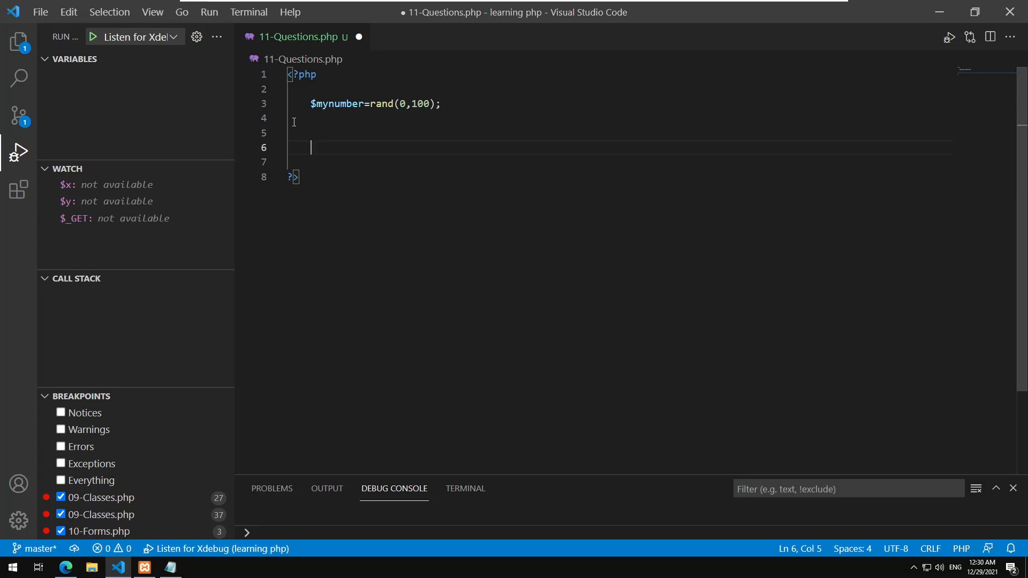
# Start a method="get" form below the PHP block with the prompt 'what is the number?'.
pyautogui.click(292, 177)
pyautogui.write('<')
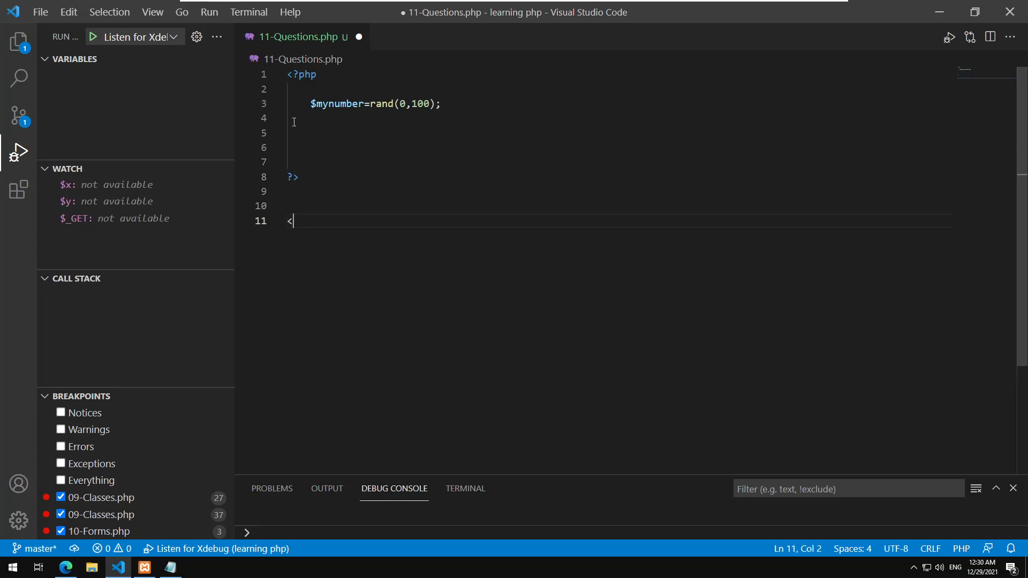
pyautogui.write('form')
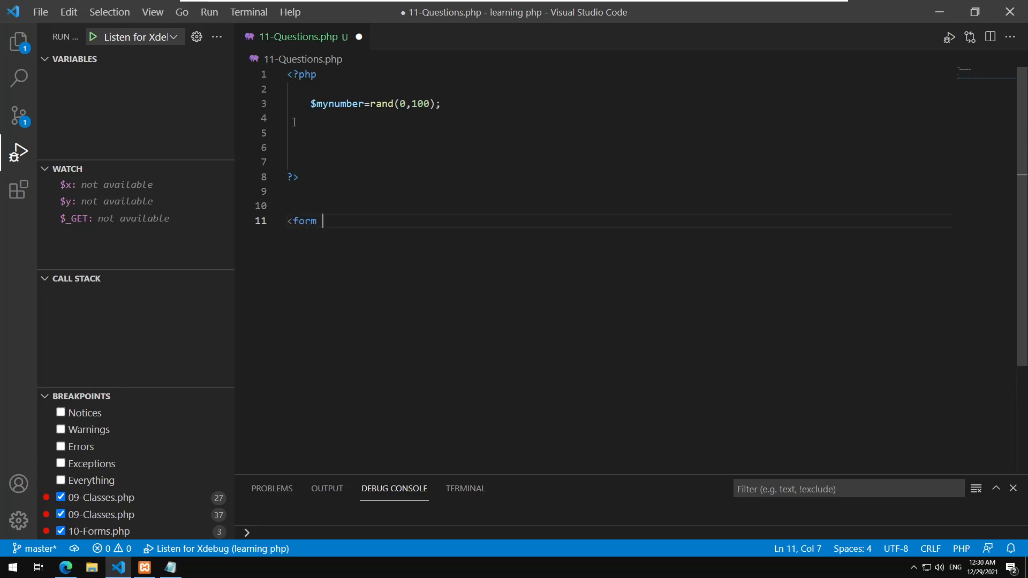
pyautogui.write('method="')
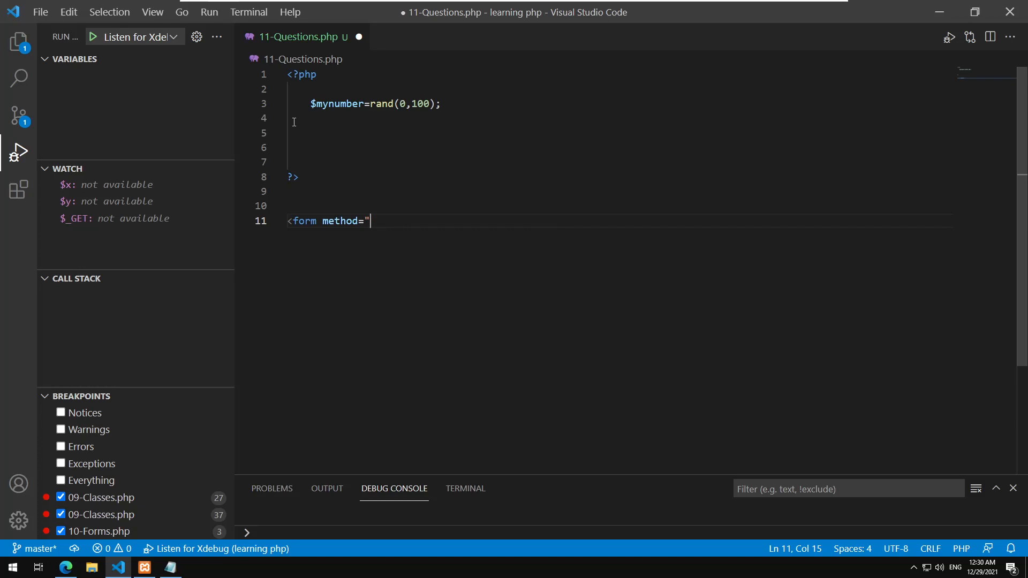
pyautogui.write('get')
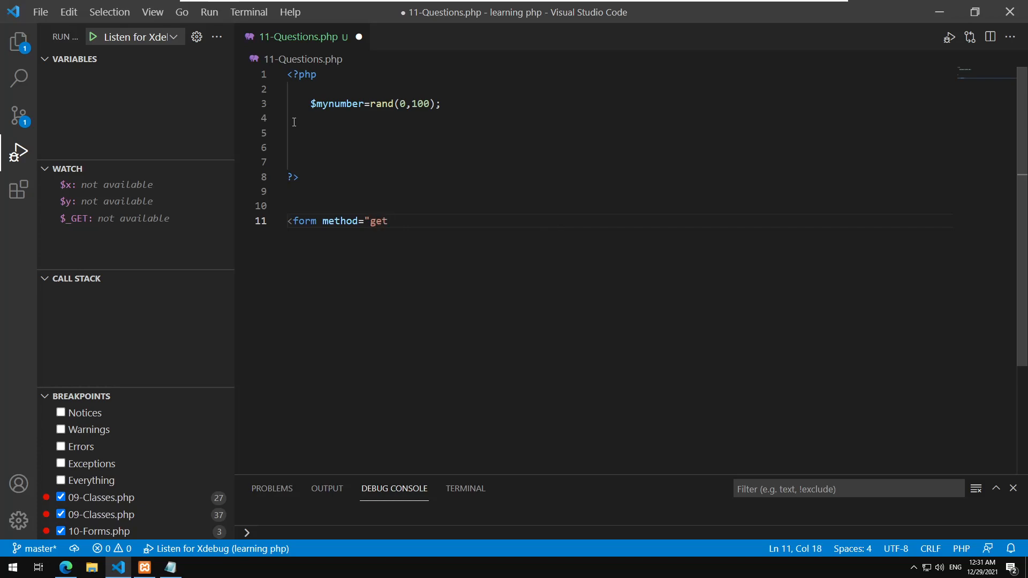
pyautogui.write('">')
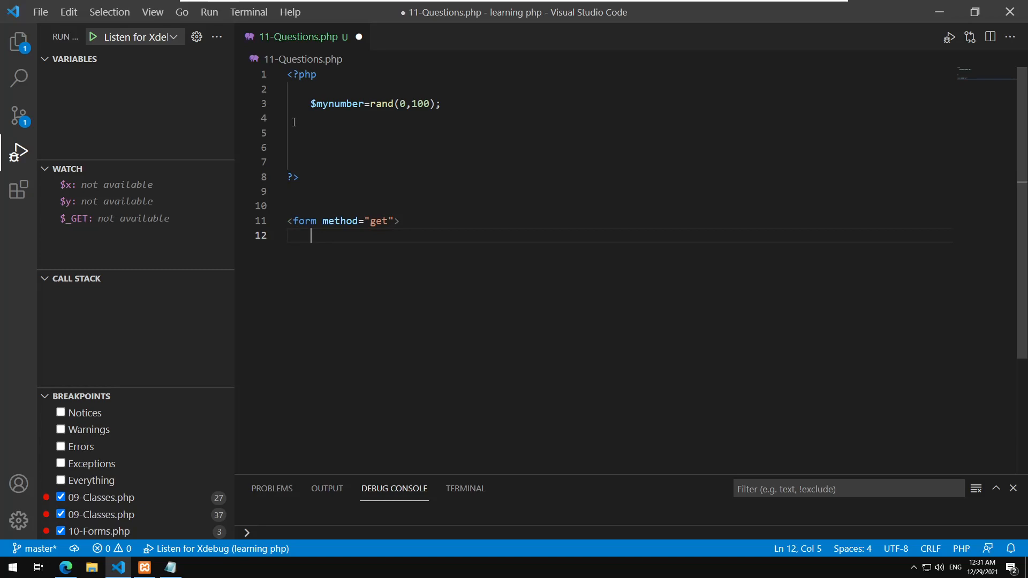
pyautogui.write('what is the')
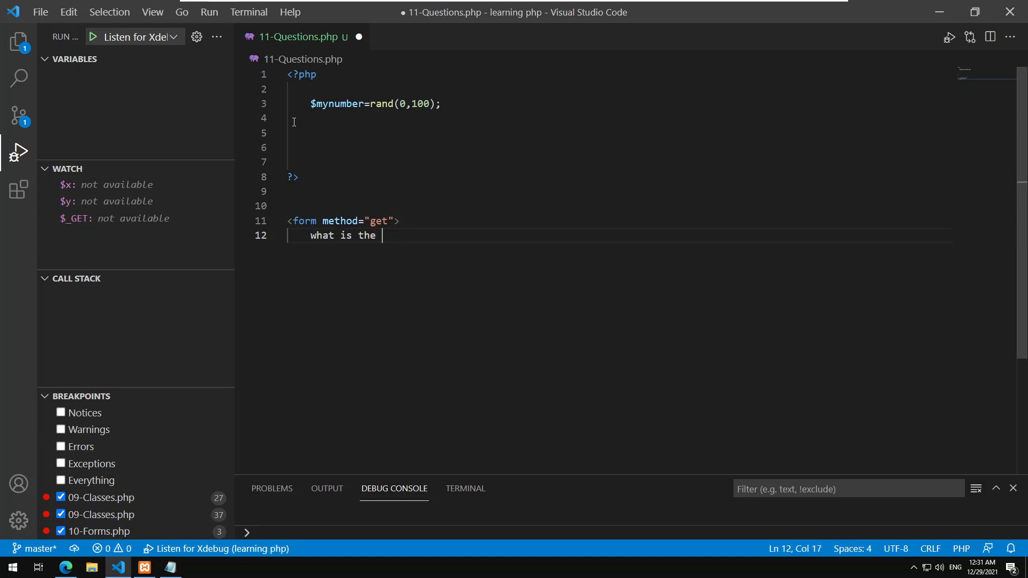
pyautogui.write('number?')
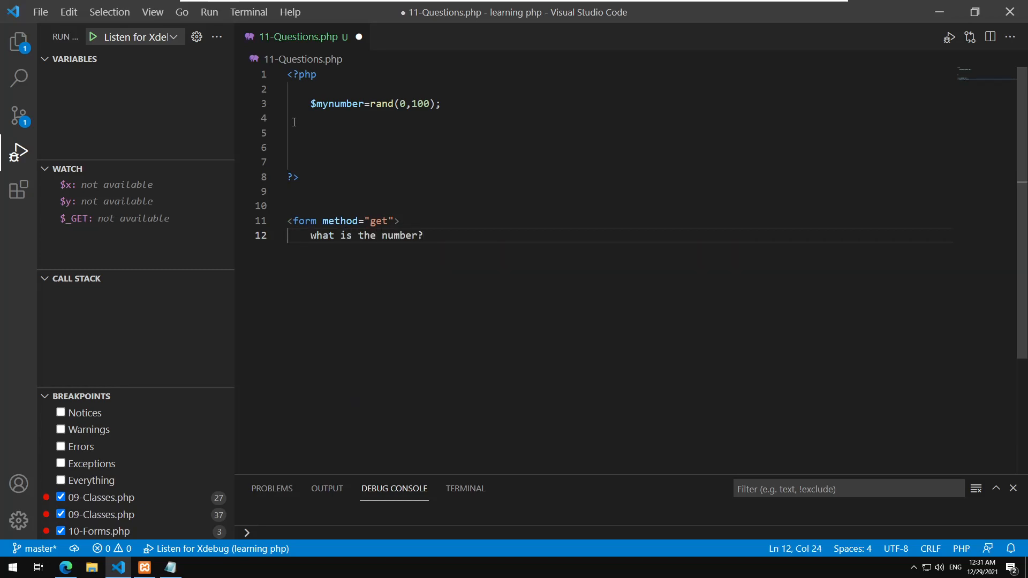
# Add an input named n and a Guess button, close the form, and save.
pyautogui.write('<input name=n')
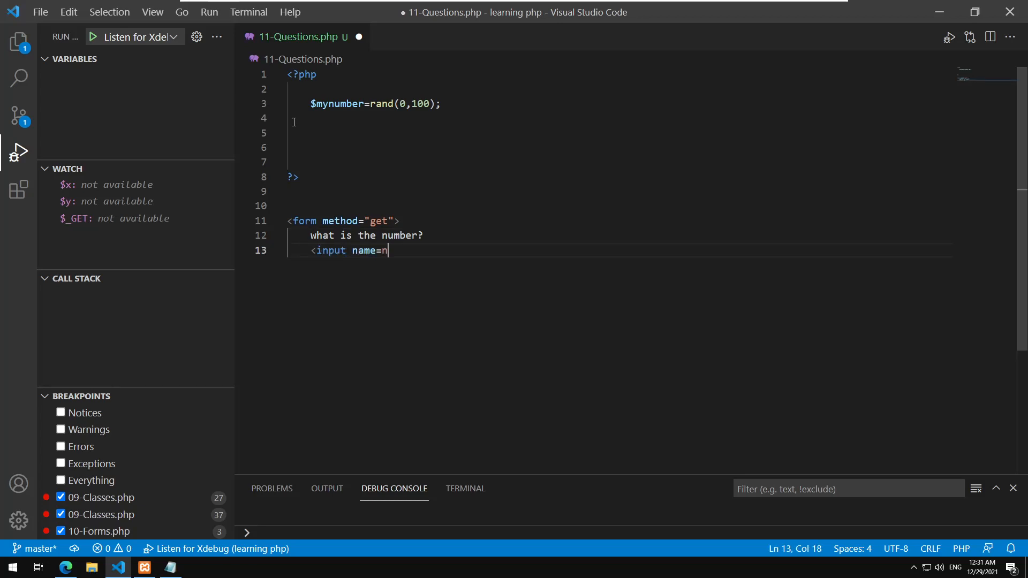
pyautogui.write('"m')
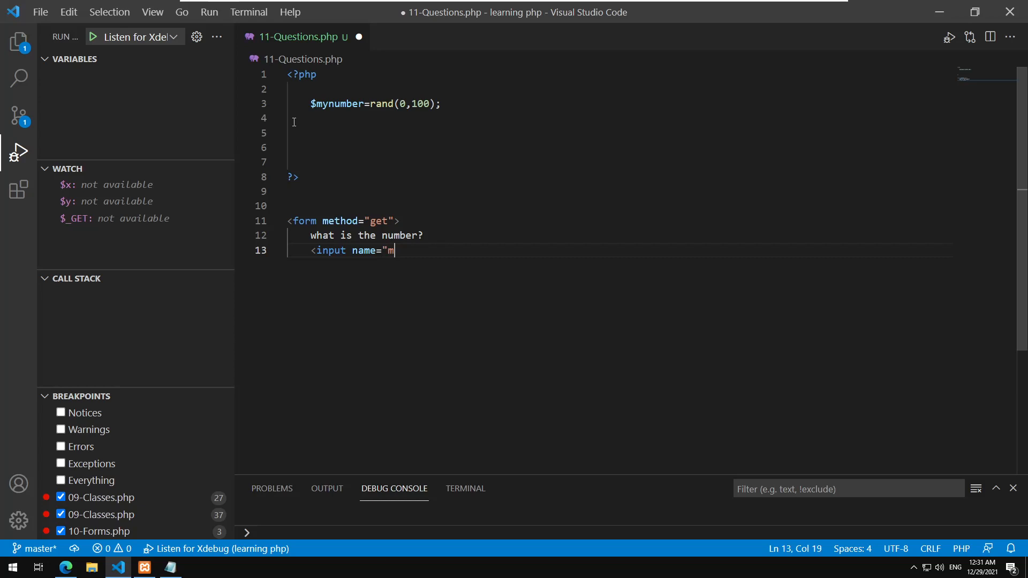
pyautogui.write('n')
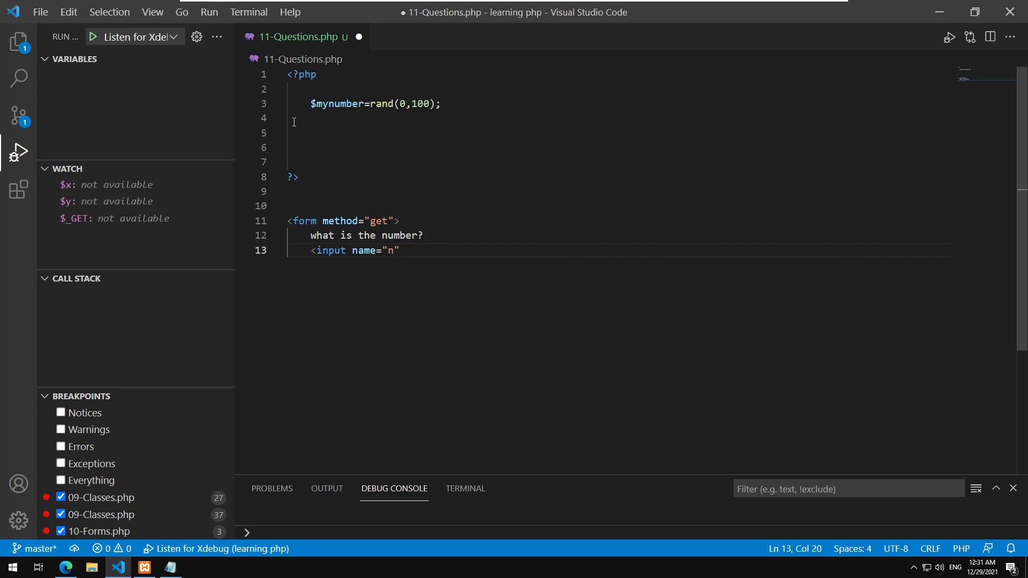
pyautogui.write('/>')
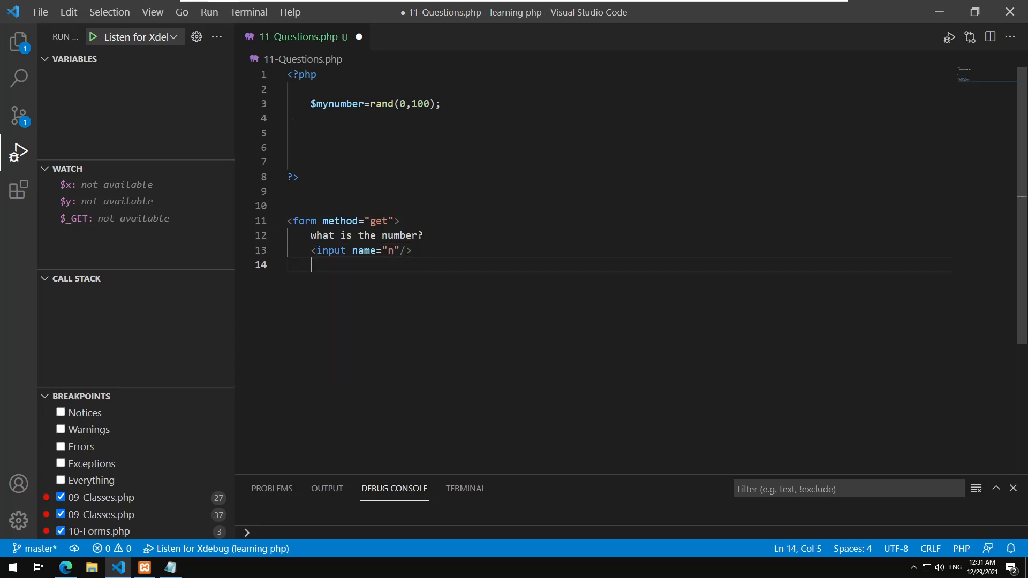
pyautogui.write('<button')
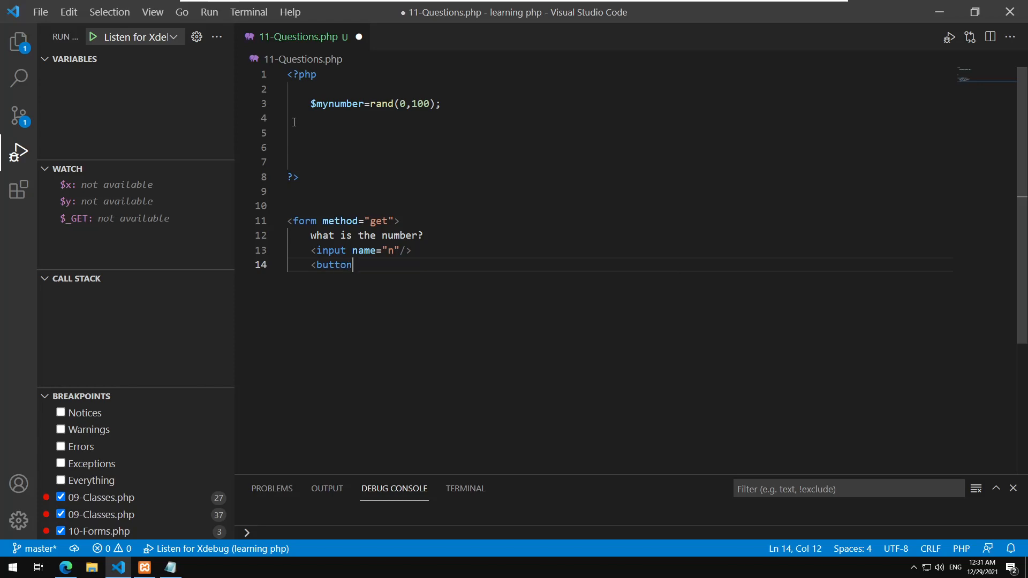
pyautogui.write('Gue')
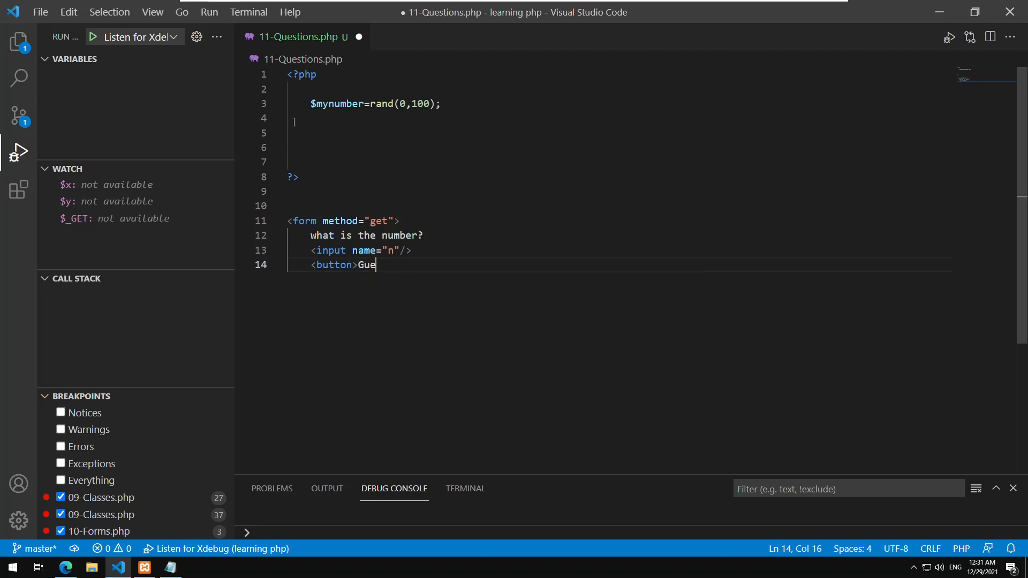
pyautogui.write('ss</button>')
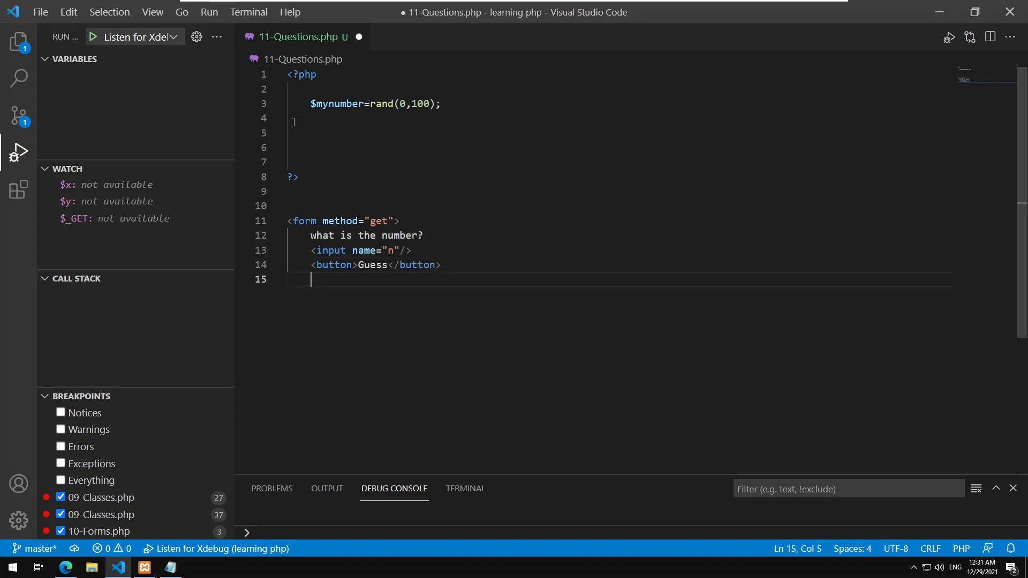
pyautogui.write('</')
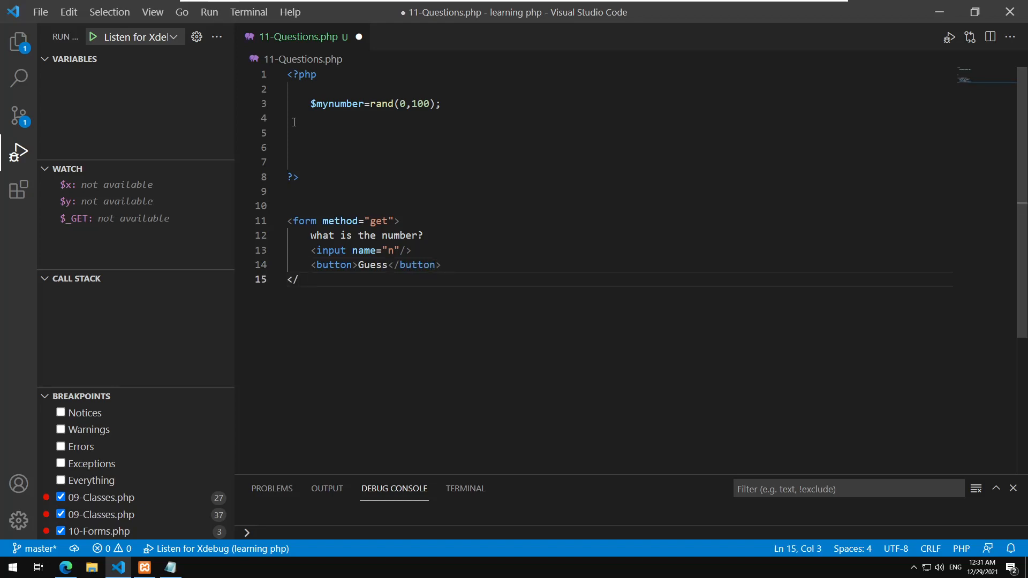
pyautogui.write('form>')
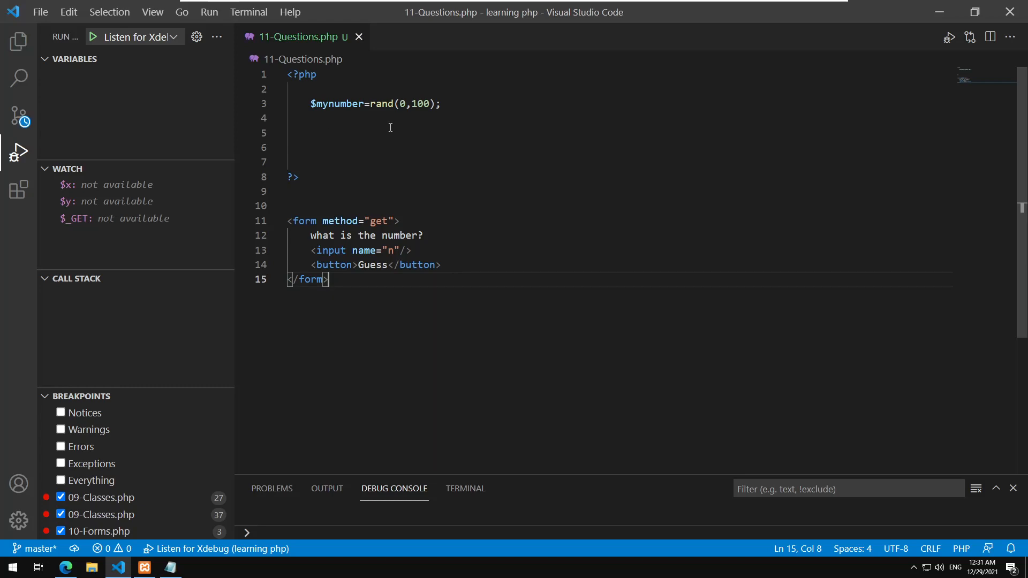
pyautogui.click(288, 118)
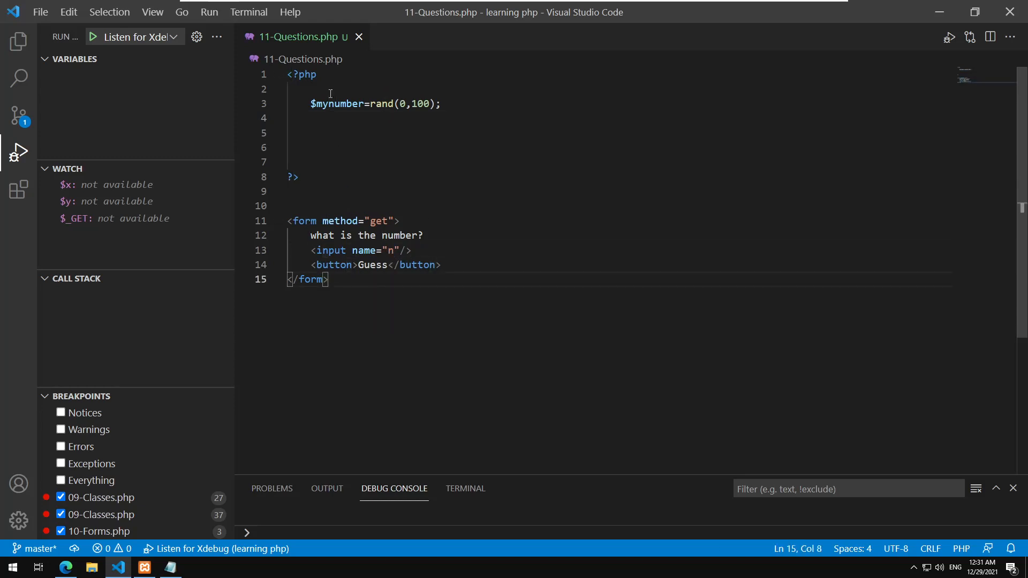
# Add an isset($_GET["n"]) check above the rand line, moving $mynumber's assignment into its else branch.
pyautogui.click(292, 90)
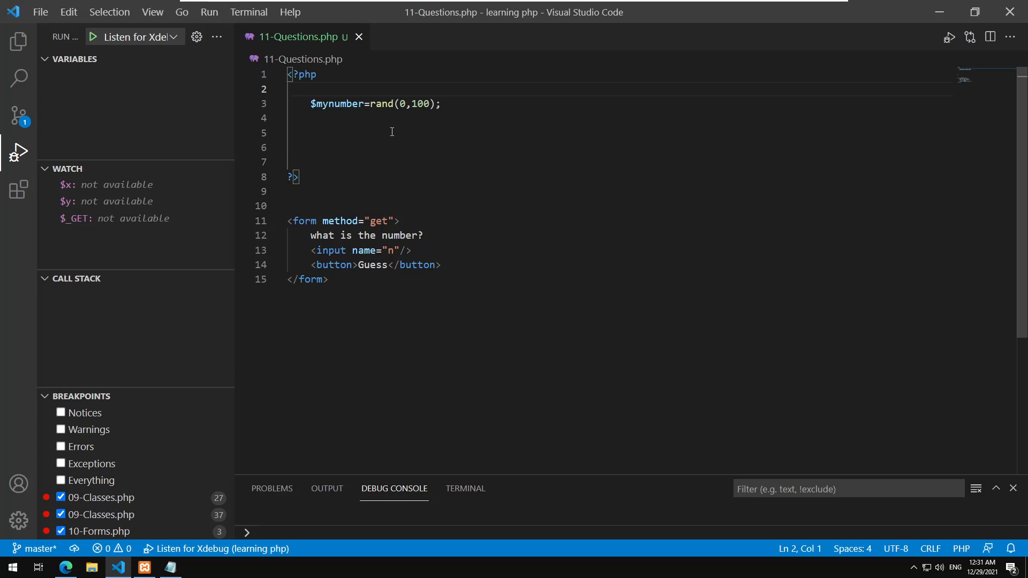
pyautogui.moveTo(326, 79)
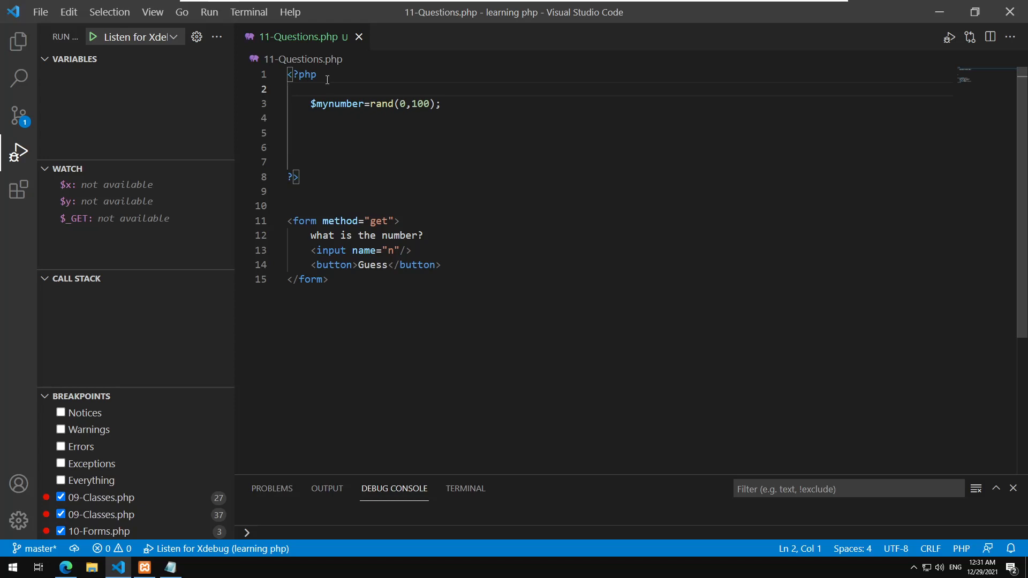
pyautogui.click(328, 143)
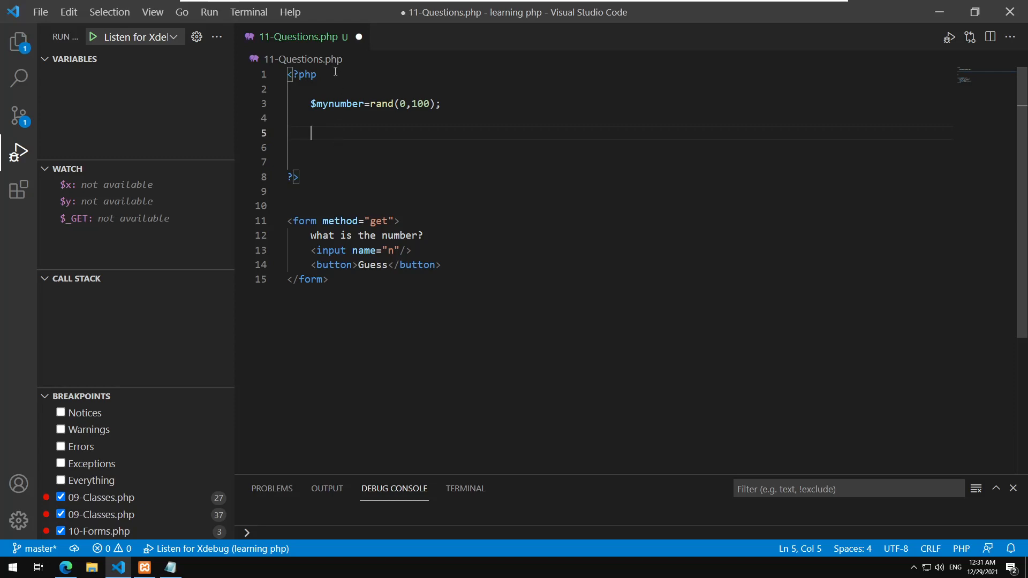
pyautogui.press('Enter')
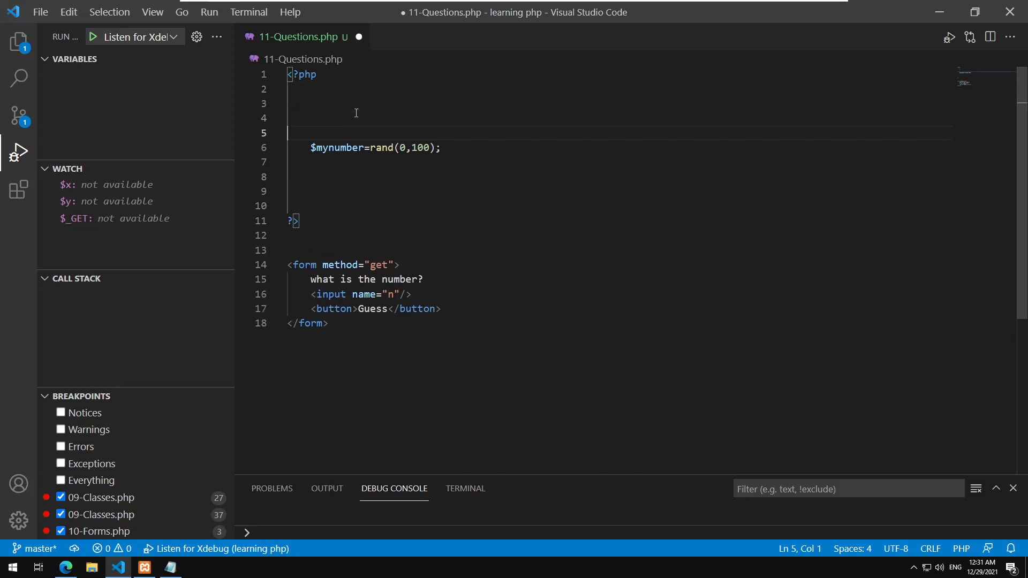
pyautogui.write('if (')
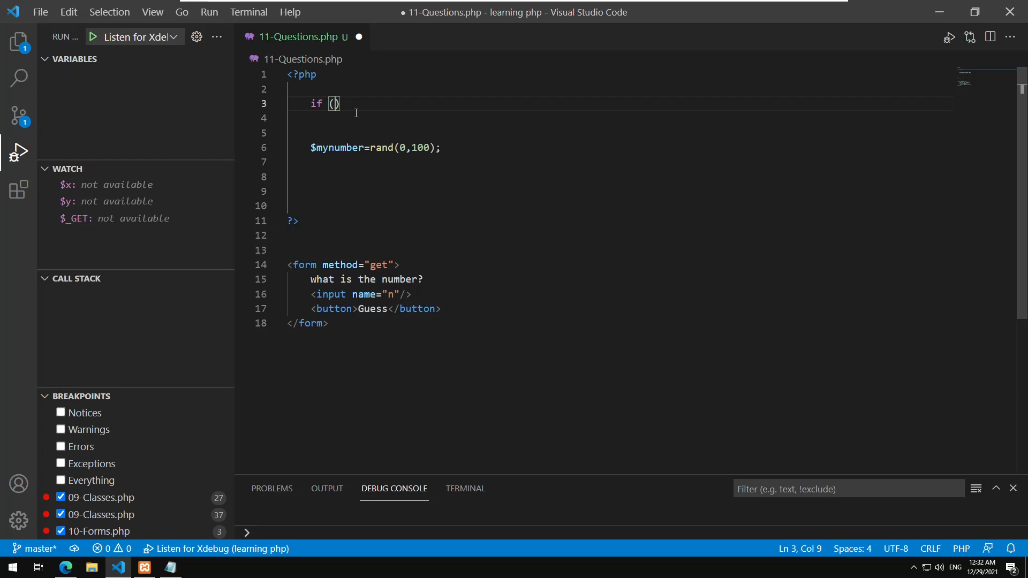
pyautogui.write('isset')
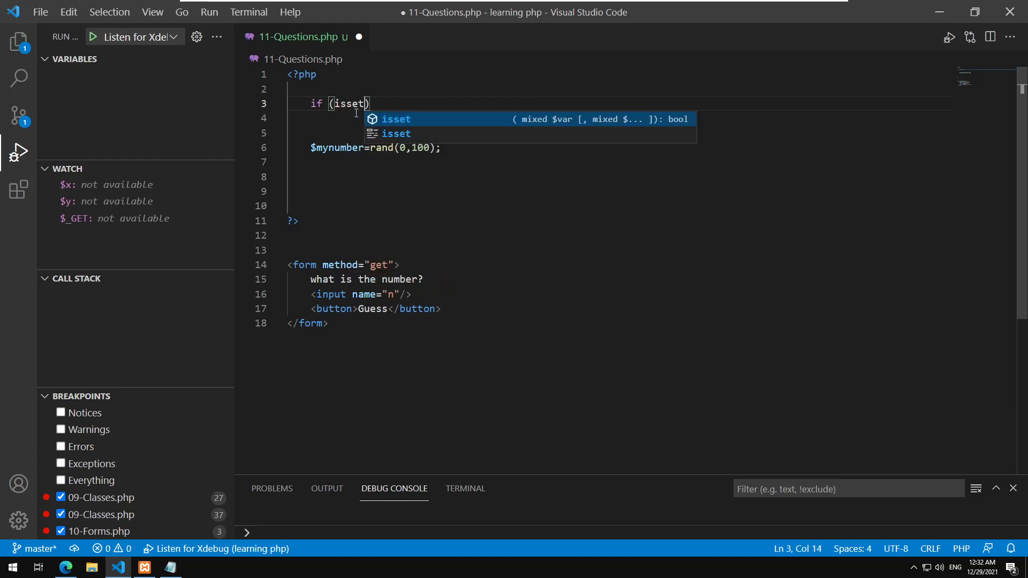
pyautogui.press('Escape')
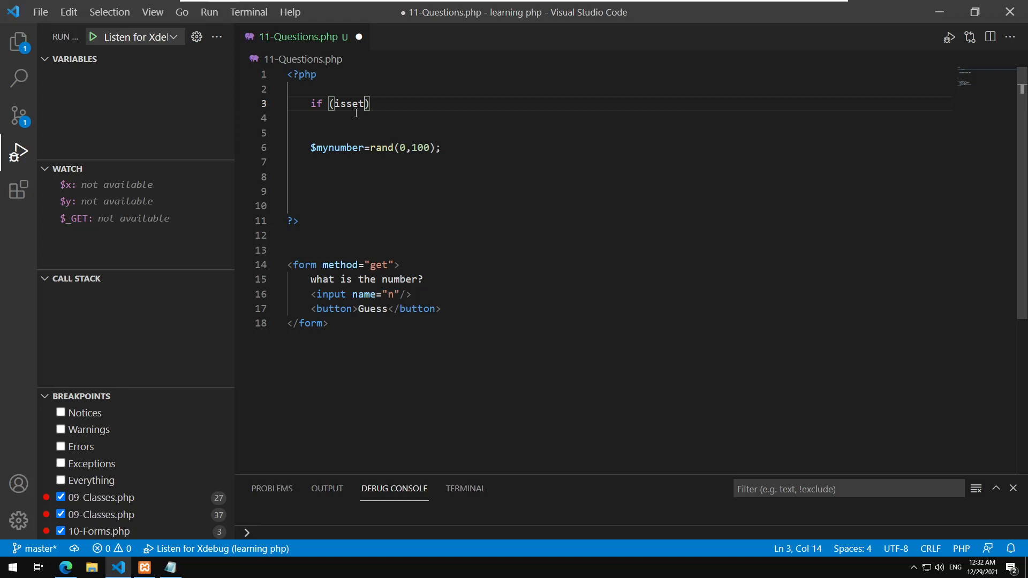
pyautogui.write('(')
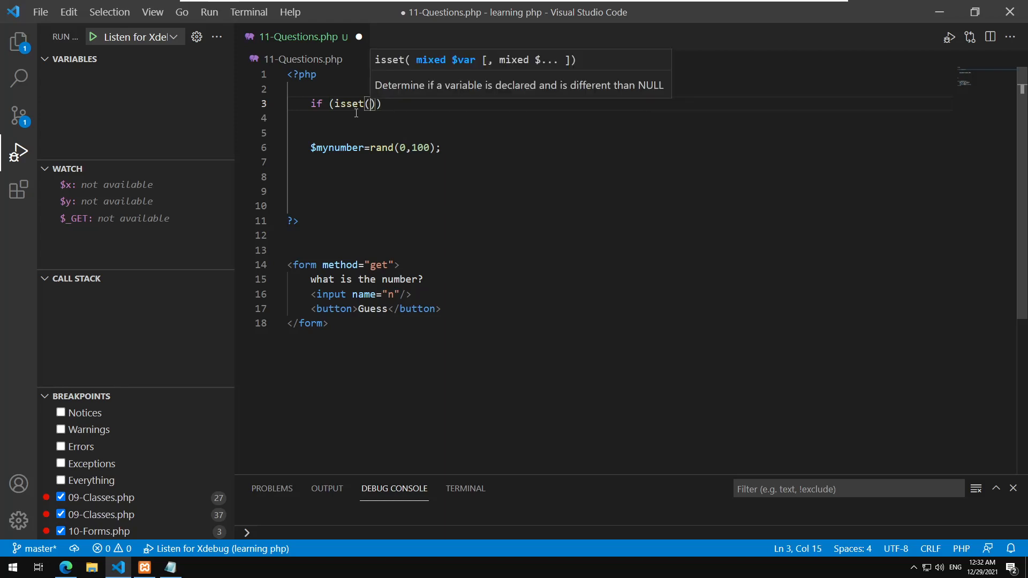
pyautogui.write('$_GET["')
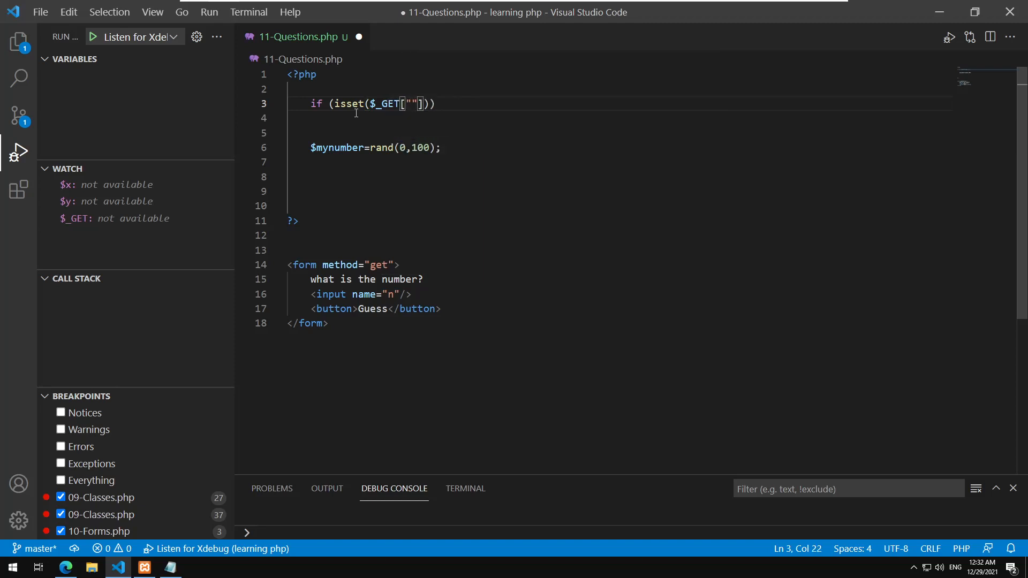
pyautogui.write('n')
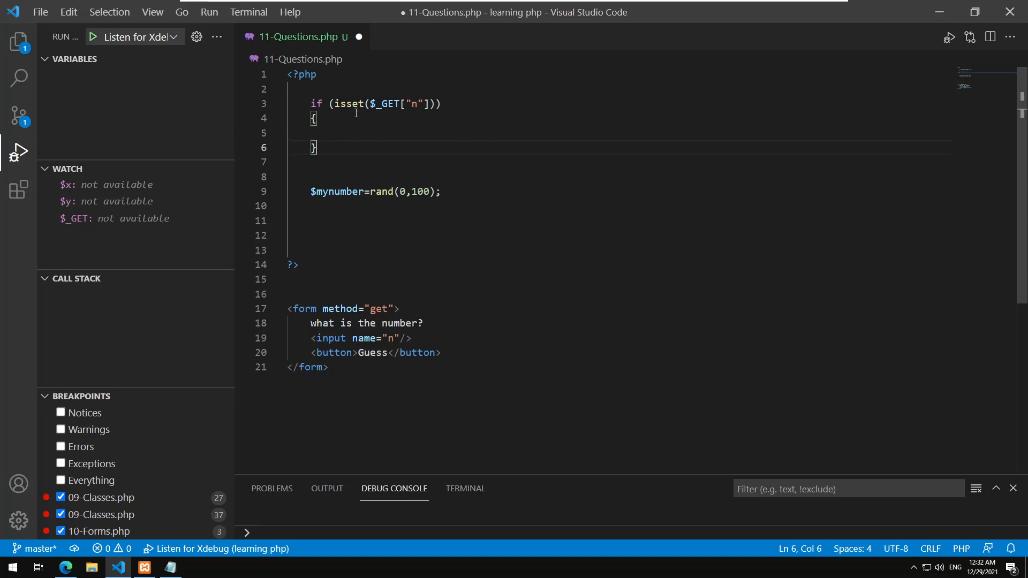
pyautogui.write('else')
pyautogui.click(619, 177)
pyautogui.write('{')
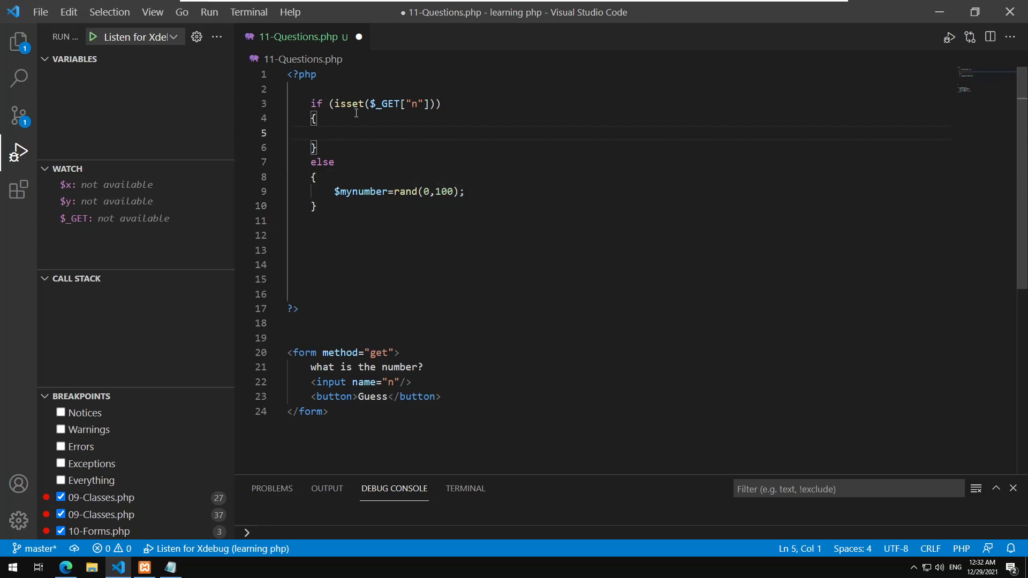
# Inside the isset branch, compare $mynumber with $_GET["n"], echoing 'Right guess!' or 'Guess again'.
pyautogui.write('if')
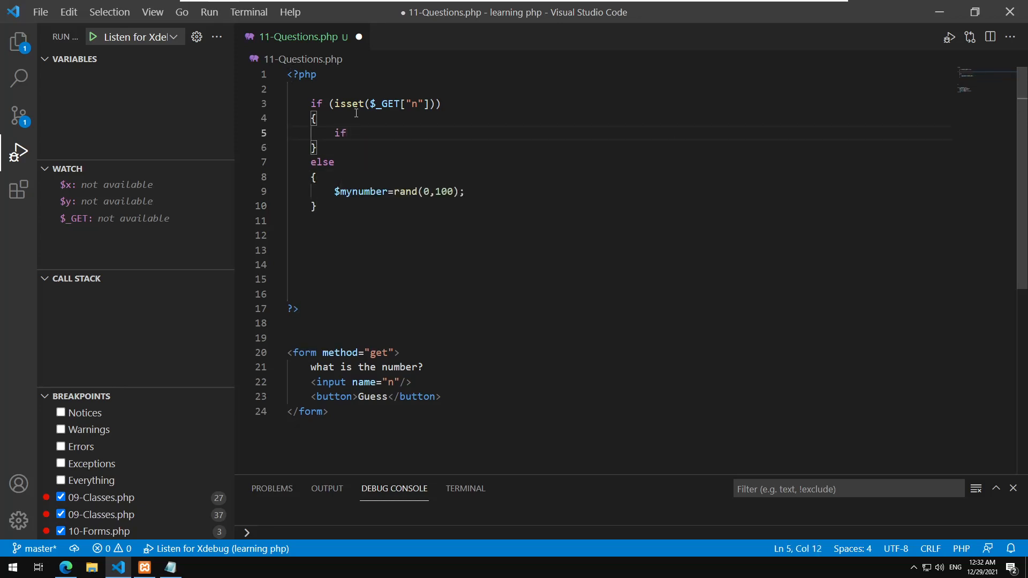
pyautogui.write('($mynumber')
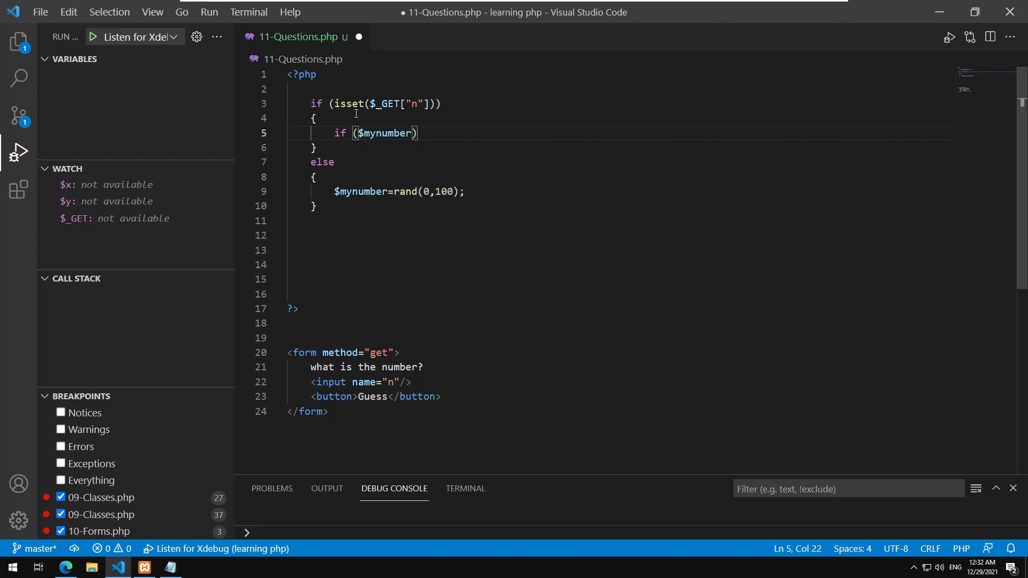
pyautogui.write('==$_GET[')
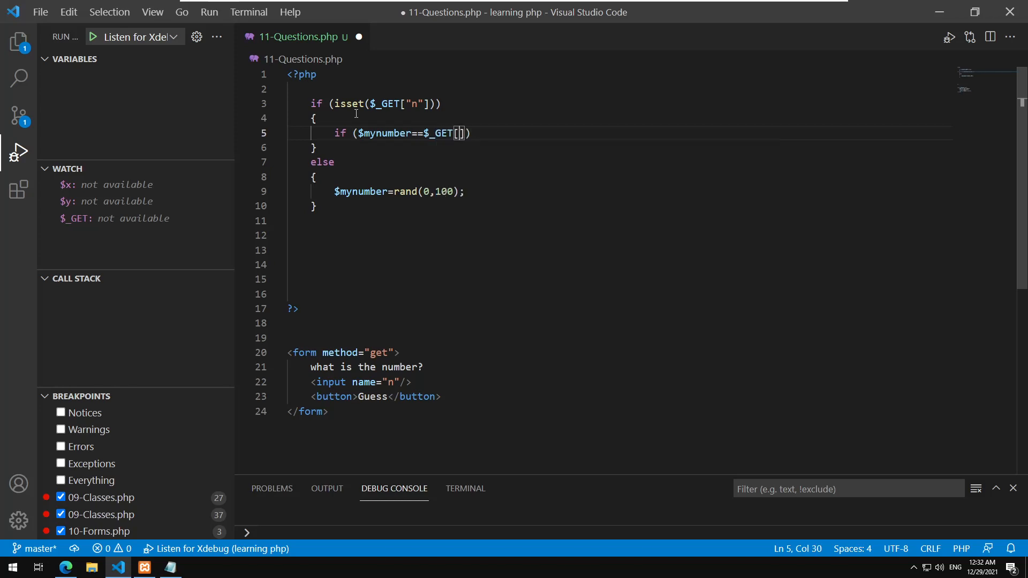
pyautogui.write('"n"')
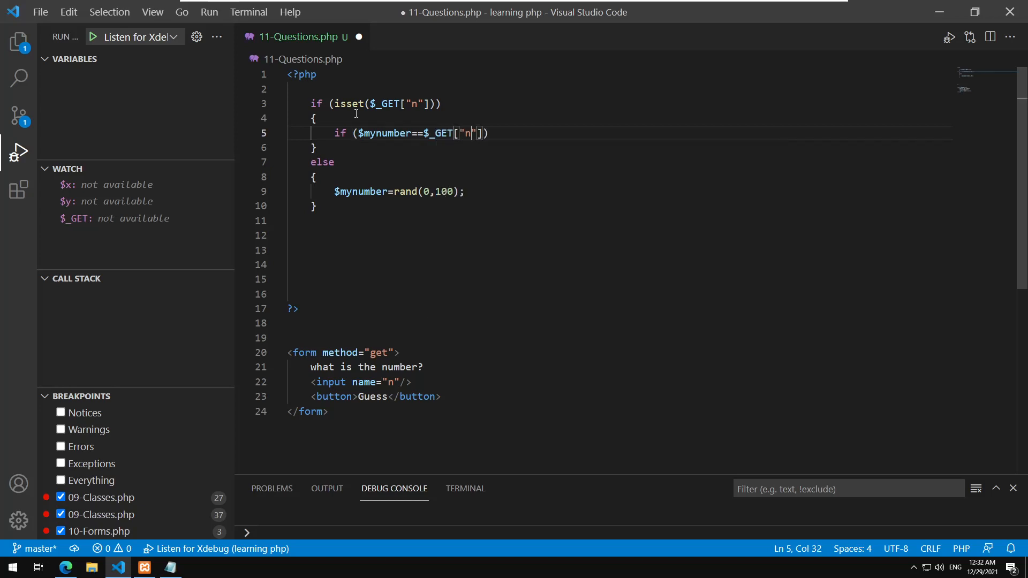
pyautogui.press('Enter')
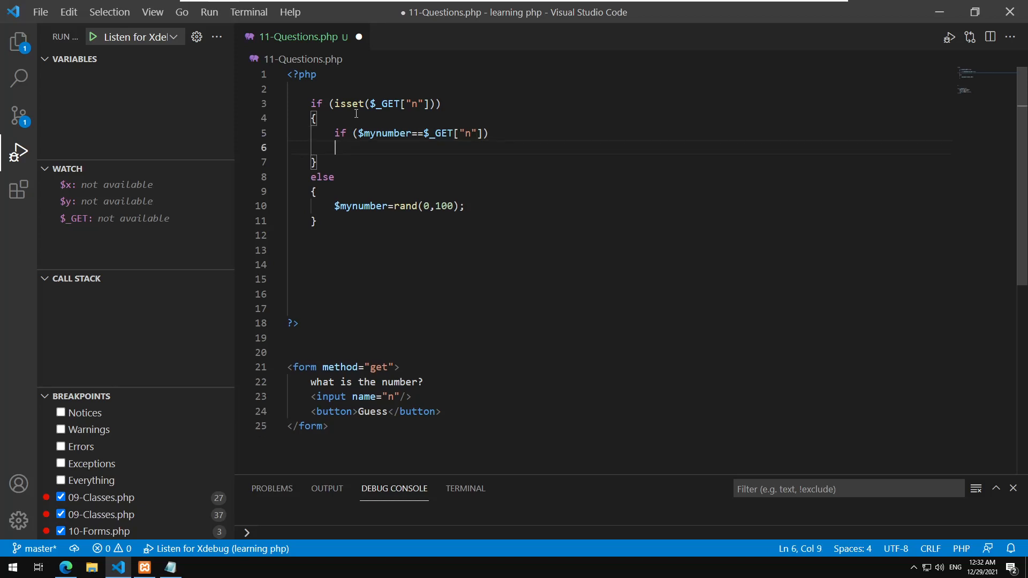
pyautogui.write('echo "')
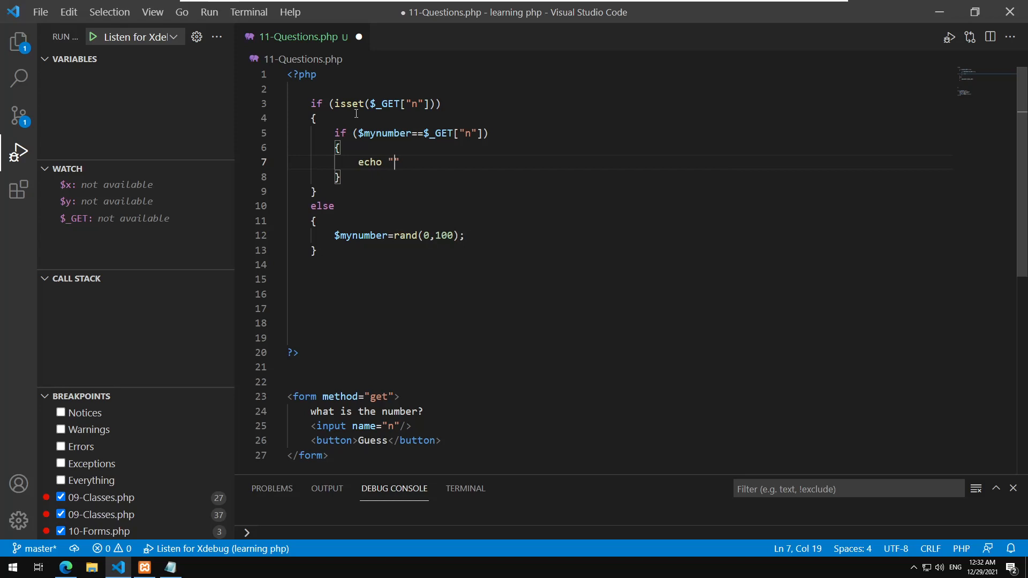
pyautogui.write('Right')
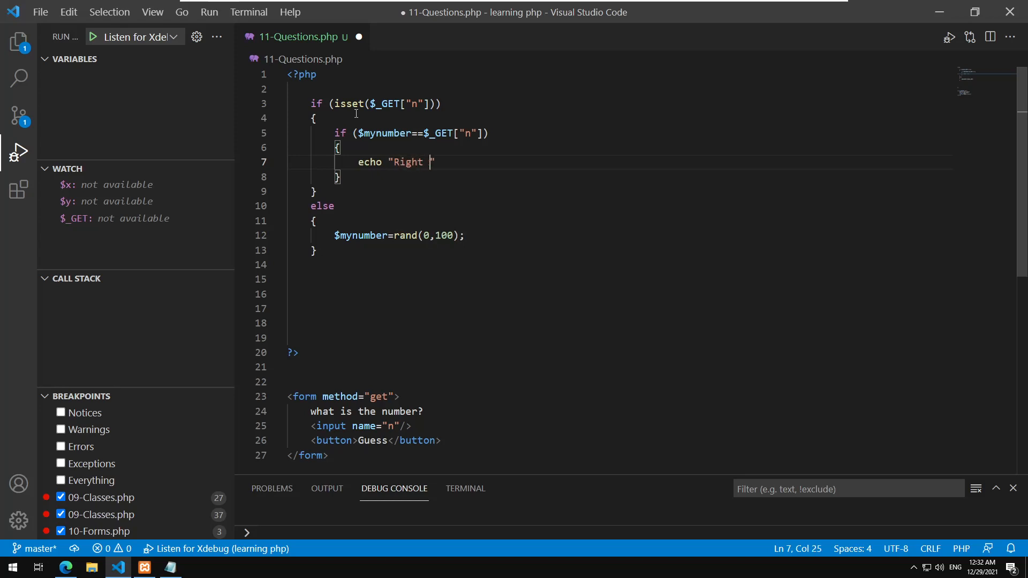
pyautogui.write('guess"')
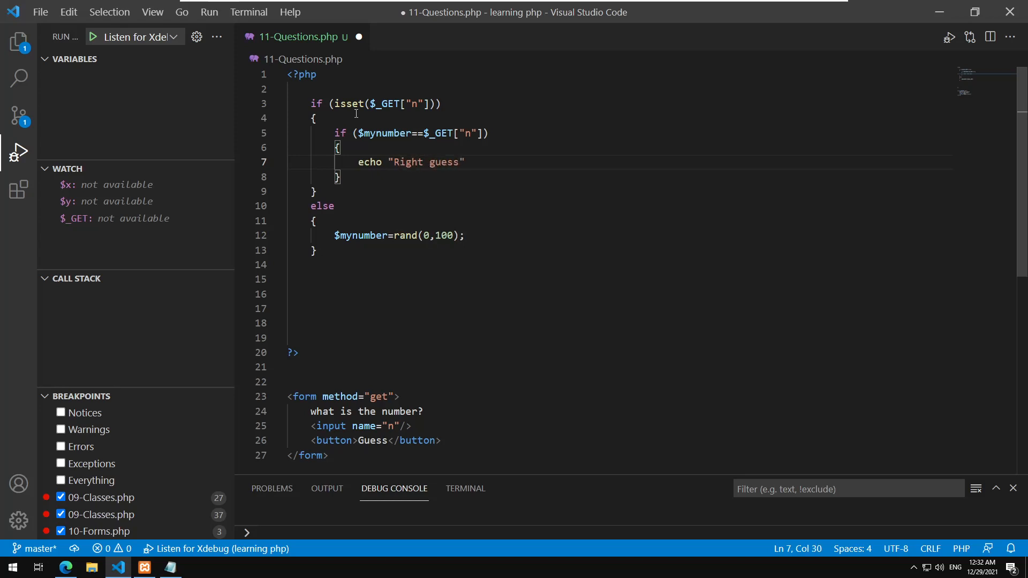
pyautogui.write('!";')
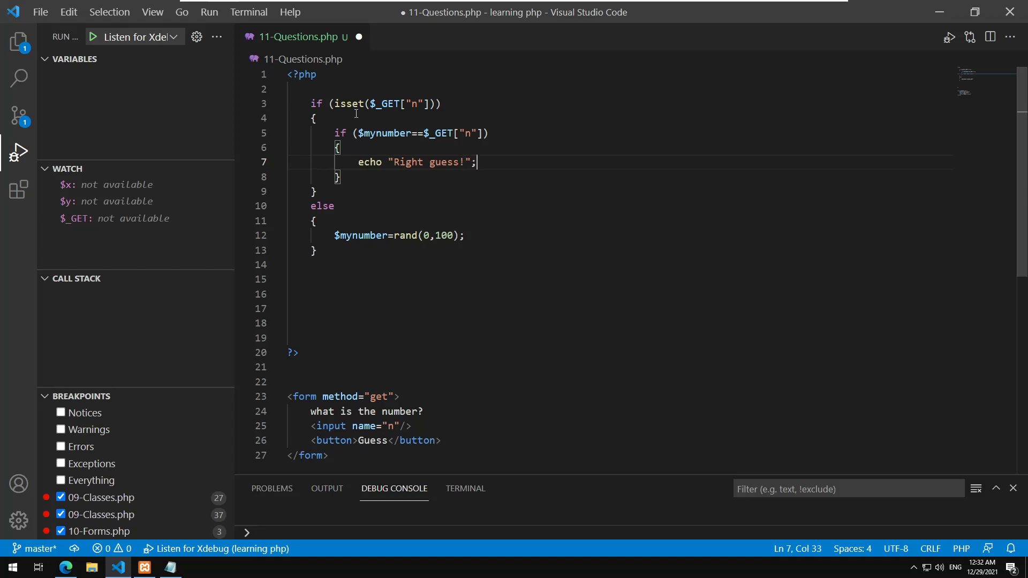
pyautogui.write('els')
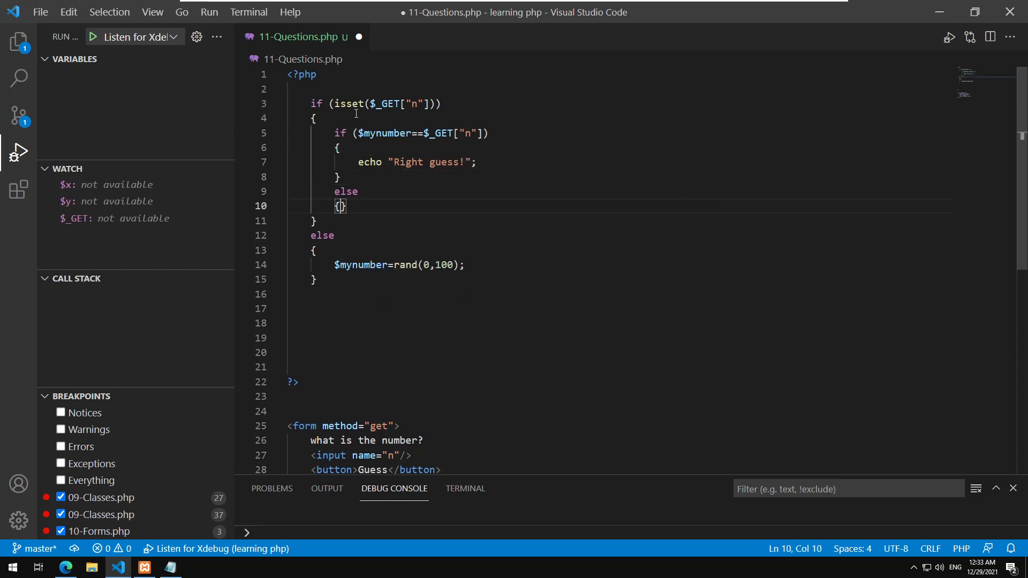
pyautogui.write('echo "Gue')
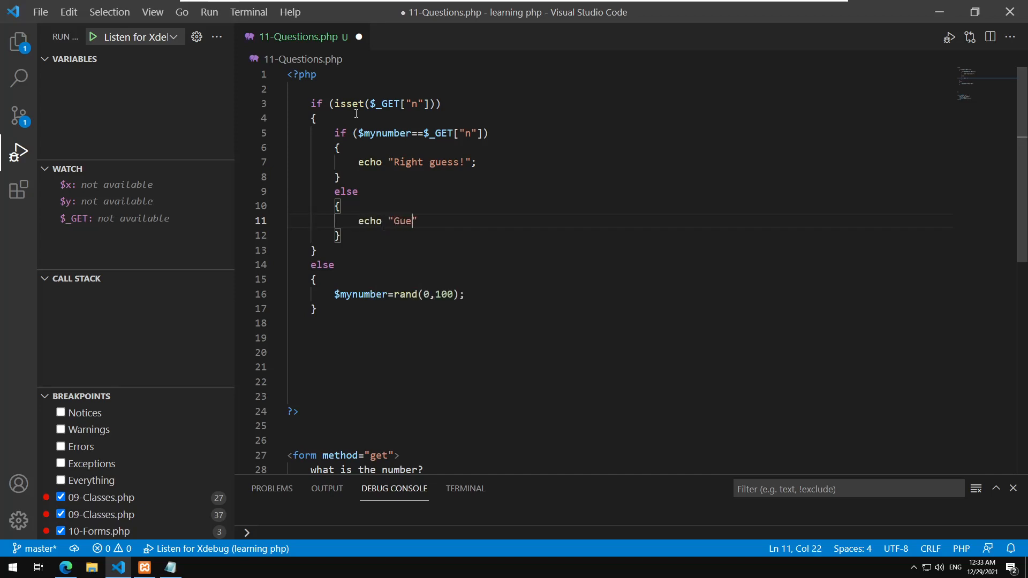
pyautogui.write('ss again')
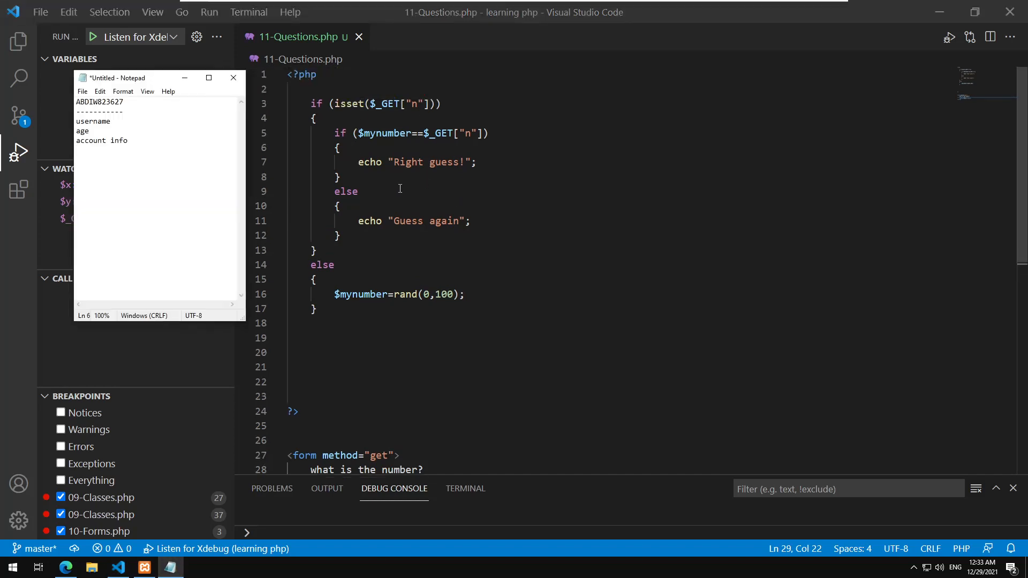
# Reload the guessing page in Edge without resubmitting, then submit a guess of 33.
pyautogui.click(64, 567)
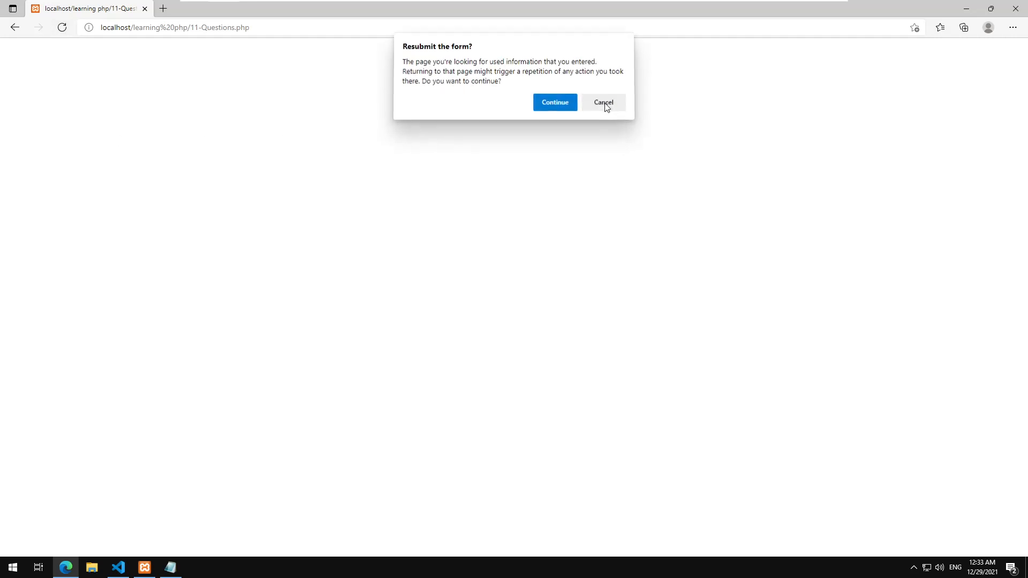
pyautogui.click(602, 103)
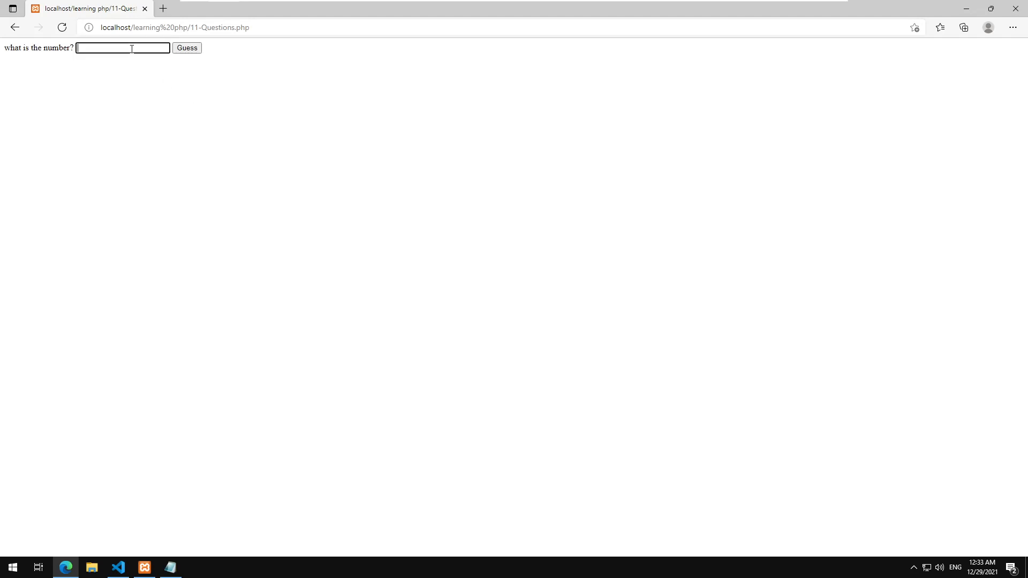
pyautogui.write('33')
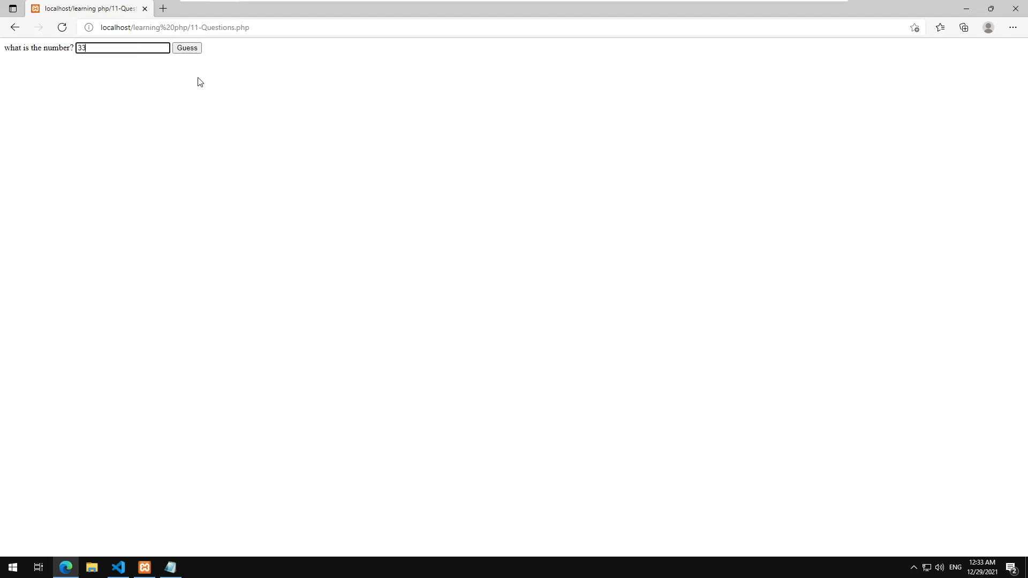
pyautogui.click(117, 568)
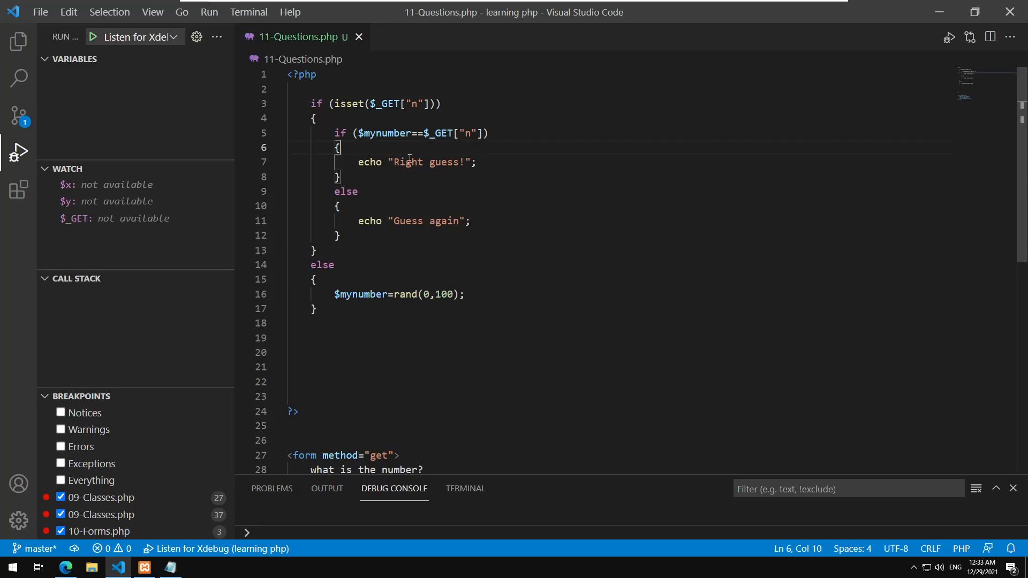
# Highlight $mynumber, set a breakpoint on the line 3 isset check, and start Listen for Xdebug.
pyautogui.doubleClick(386, 133)
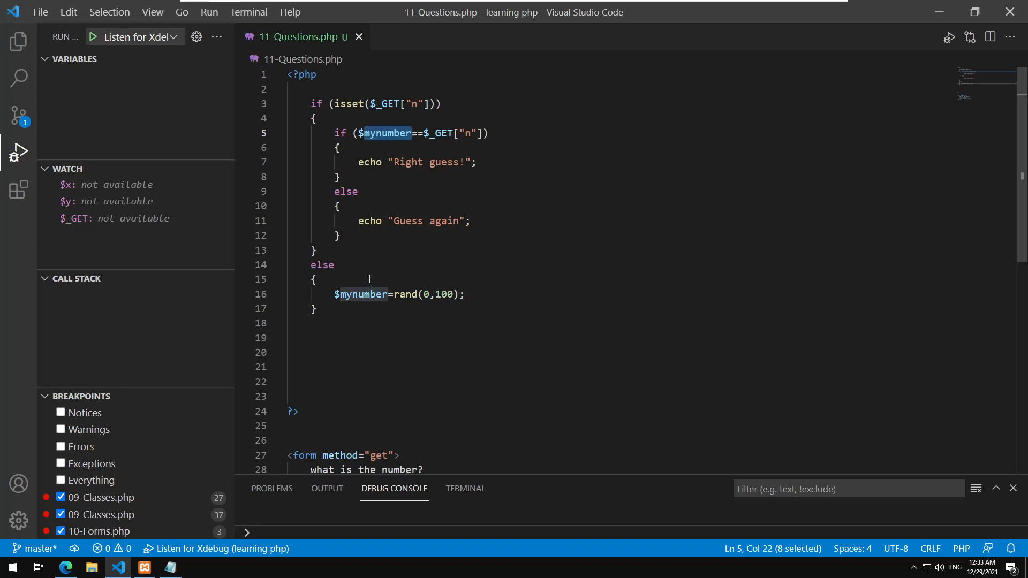
pyautogui.moveTo(390, 203)
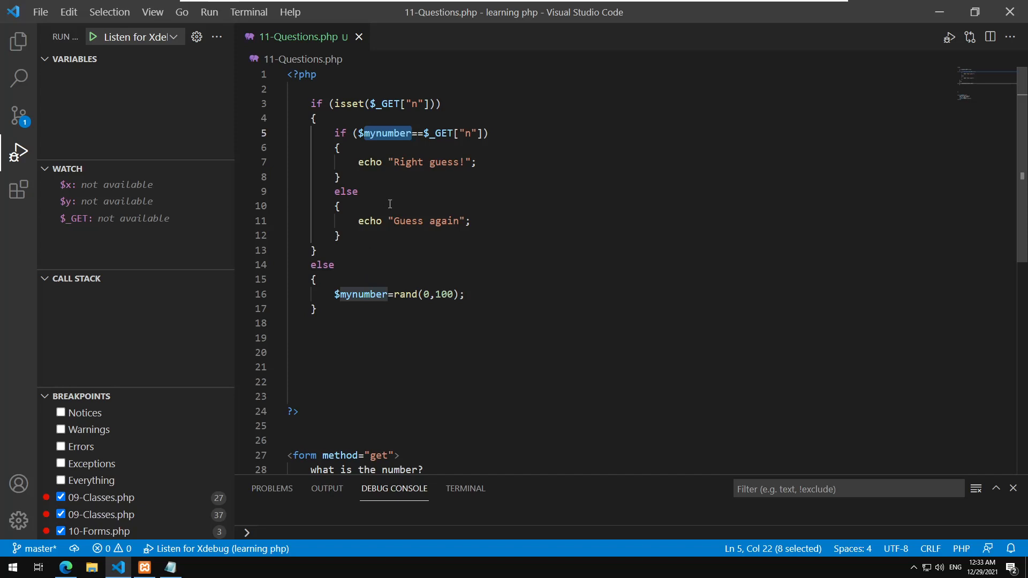
pyautogui.click(242, 103)
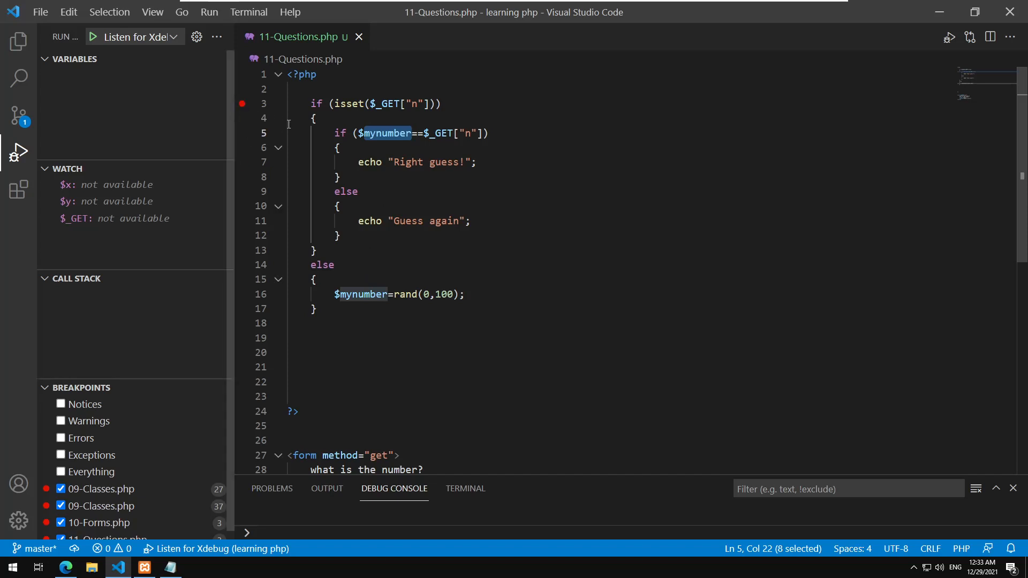
pyautogui.click(93, 37)
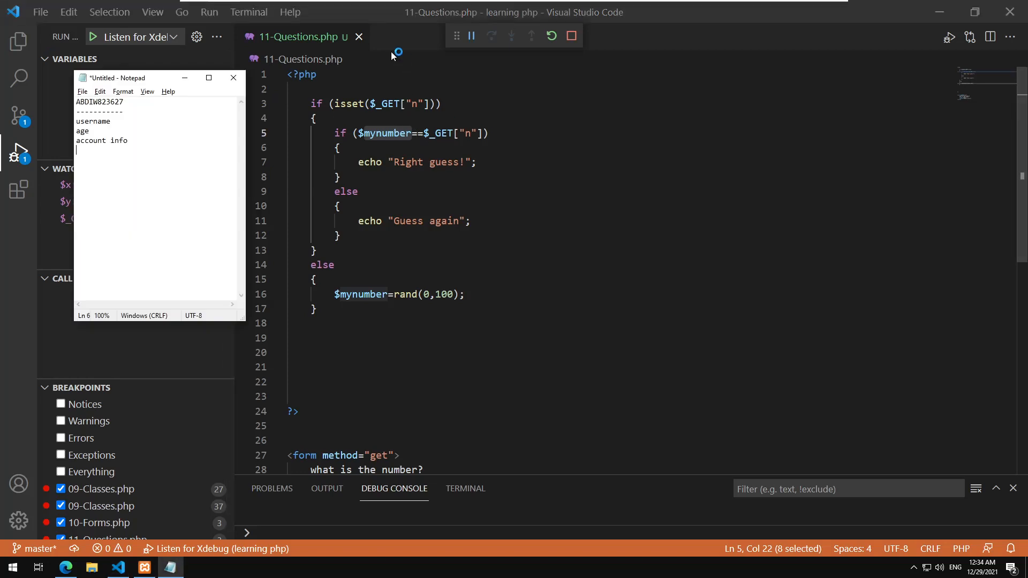
# Load the page without ?n=33, step over twice to see $mynumber become 9, then continue.
pyautogui.click(65, 567)
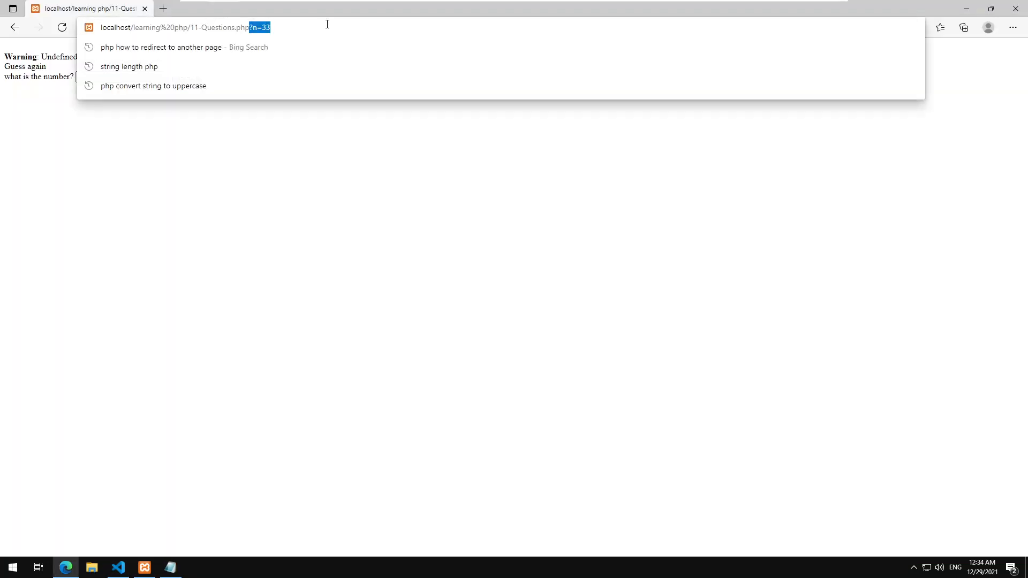
pyautogui.click(117, 567)
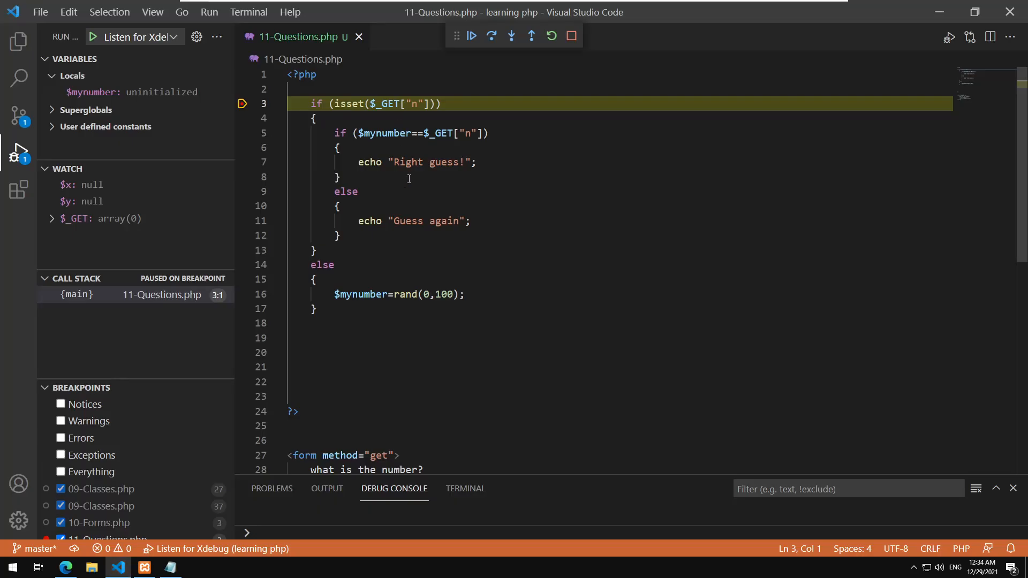
pyautogui.click(339, 148)
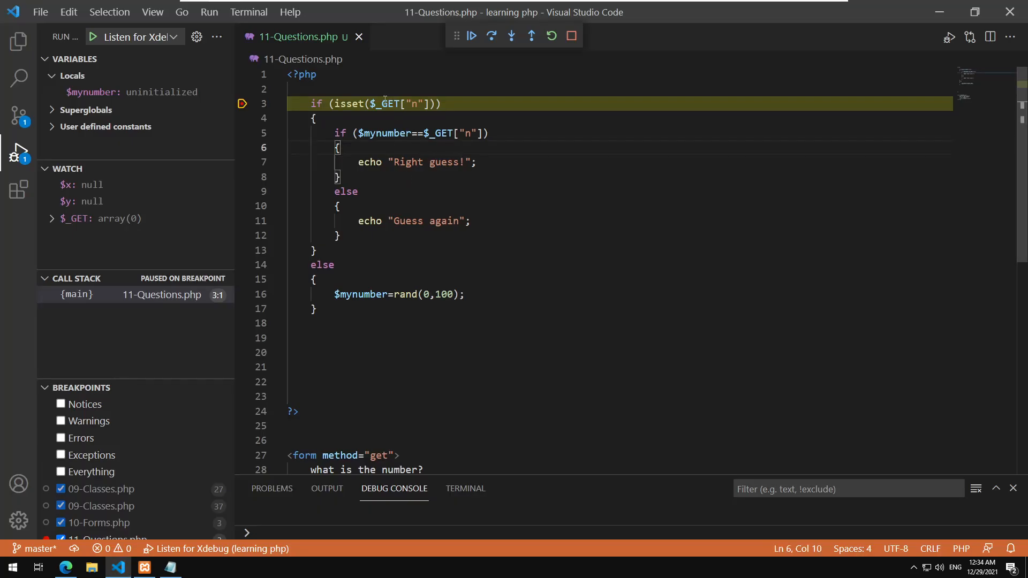
pyautogui.moveTo(384, 104)
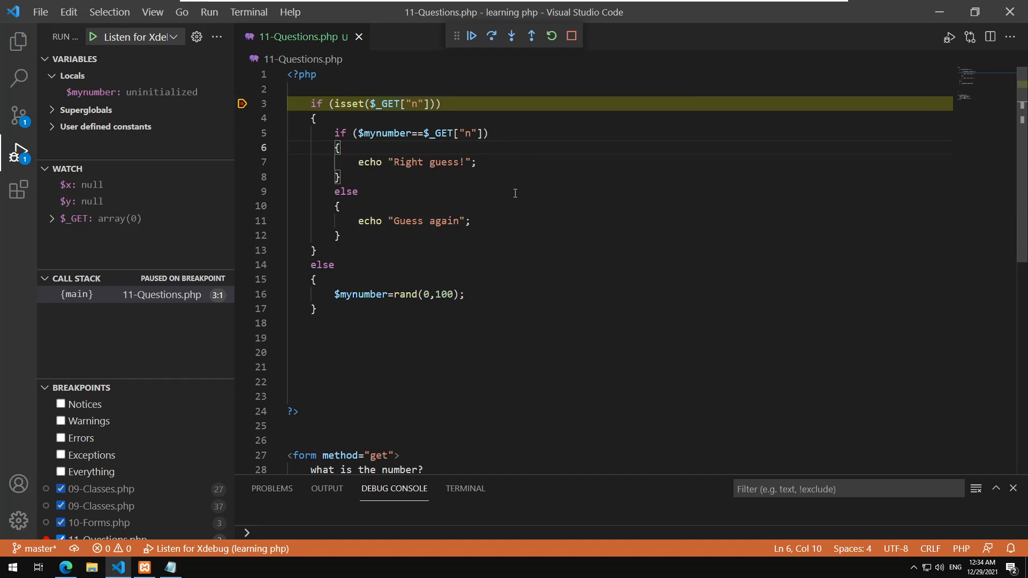
pyautogui.click(491, 36)
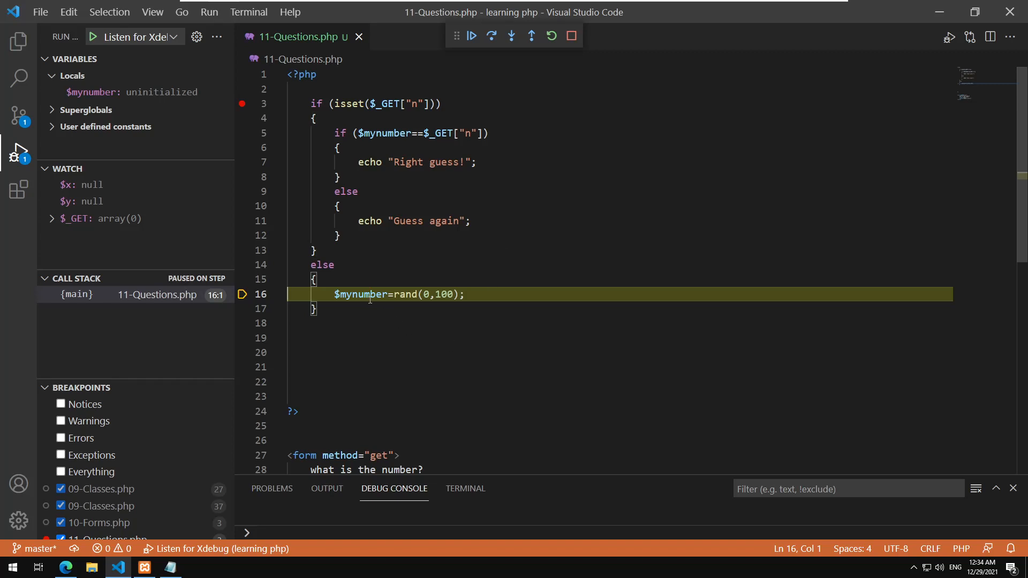
pyautogui.moveTo(360, 295)
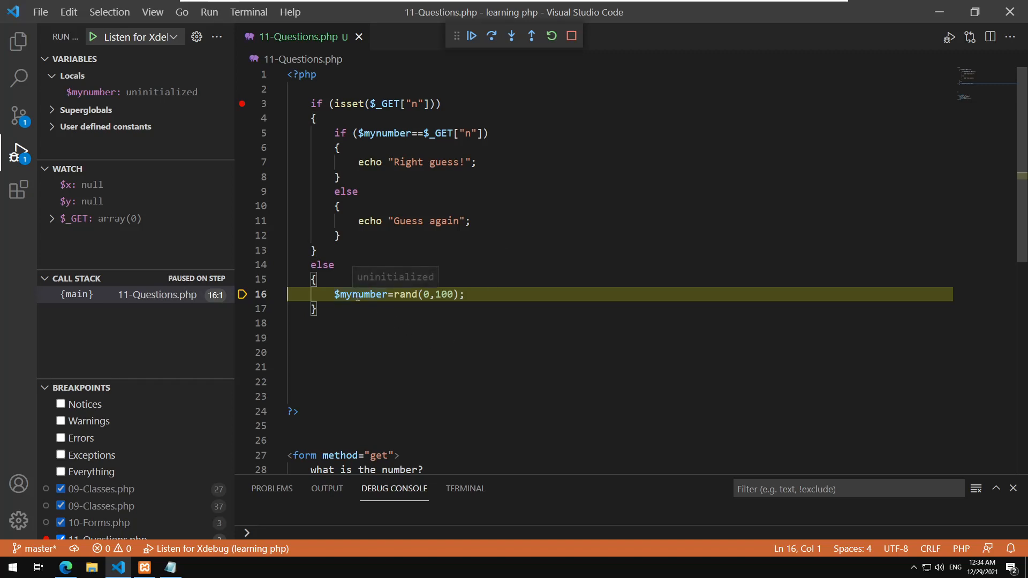
pyautogui.click(492, 36)
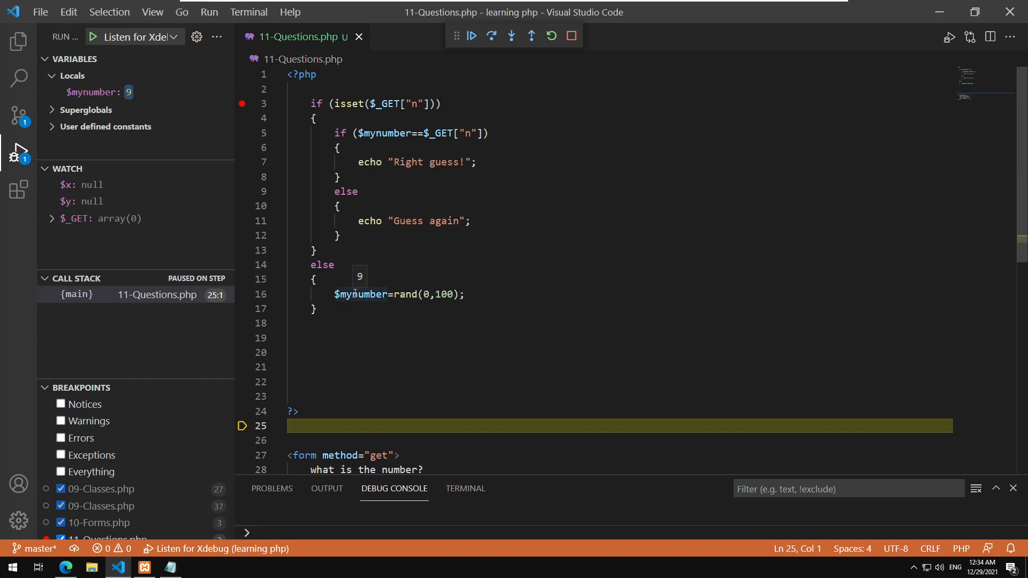
pyautogui.moveTo(431, 290)
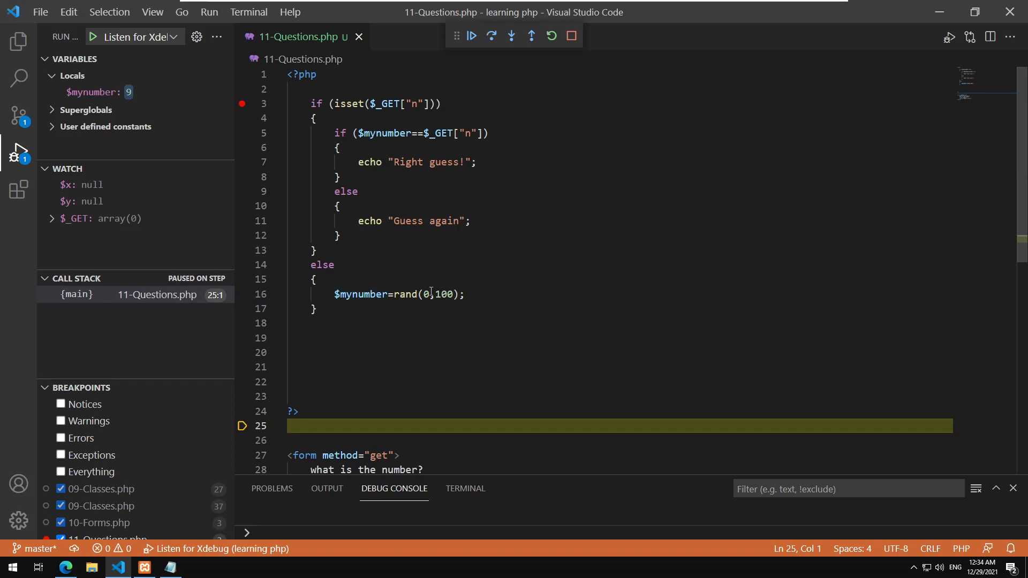
pyautogui.click(471, 36)
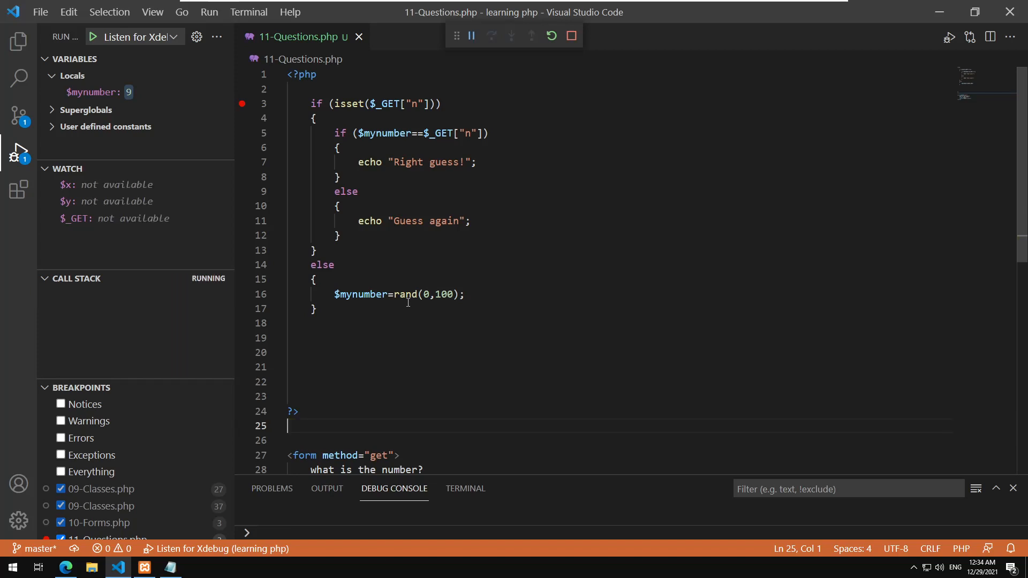
# Return to the Edge game page and submit a guess of 9.
pyautogui.click(169, 567)
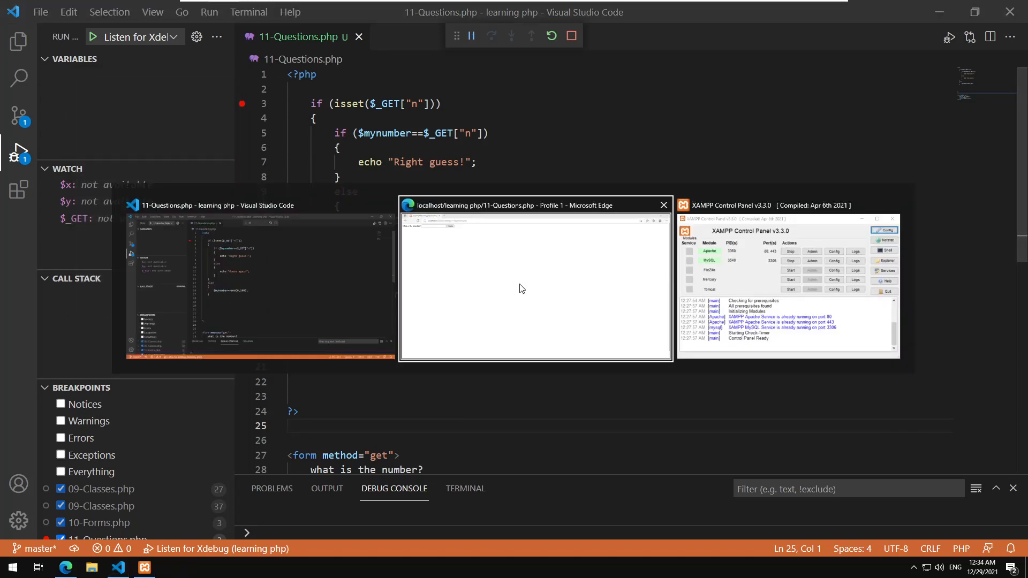
pyautogui.click(534, 285)
pyautogui.write('9')
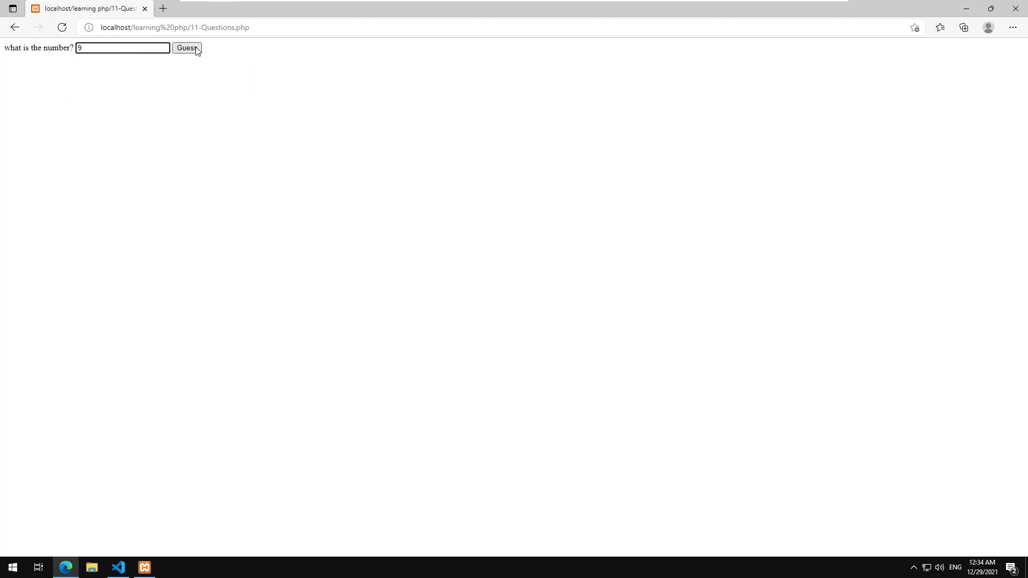
pyautogui.click(117, 567)
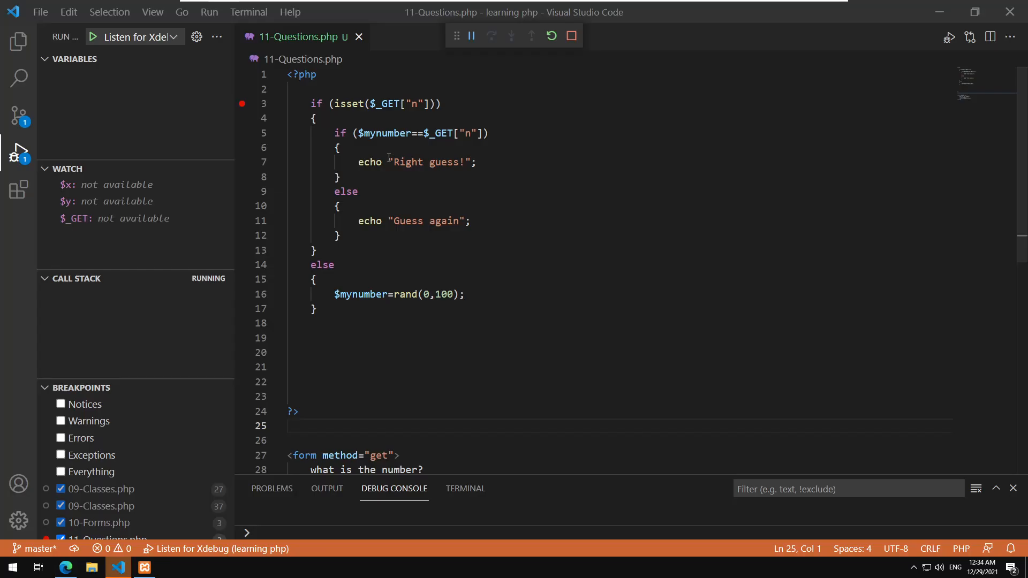
# Step over from the line 3 breakpoint to the number comparison, then stop debugging.
pyautogui.click(471, 35)
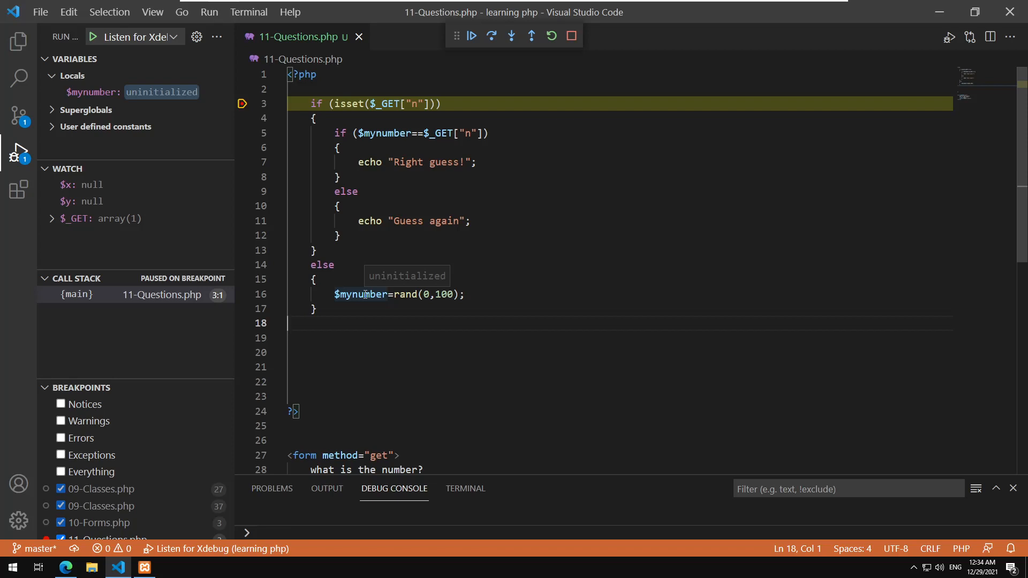
pyautogui.click(492, 36)
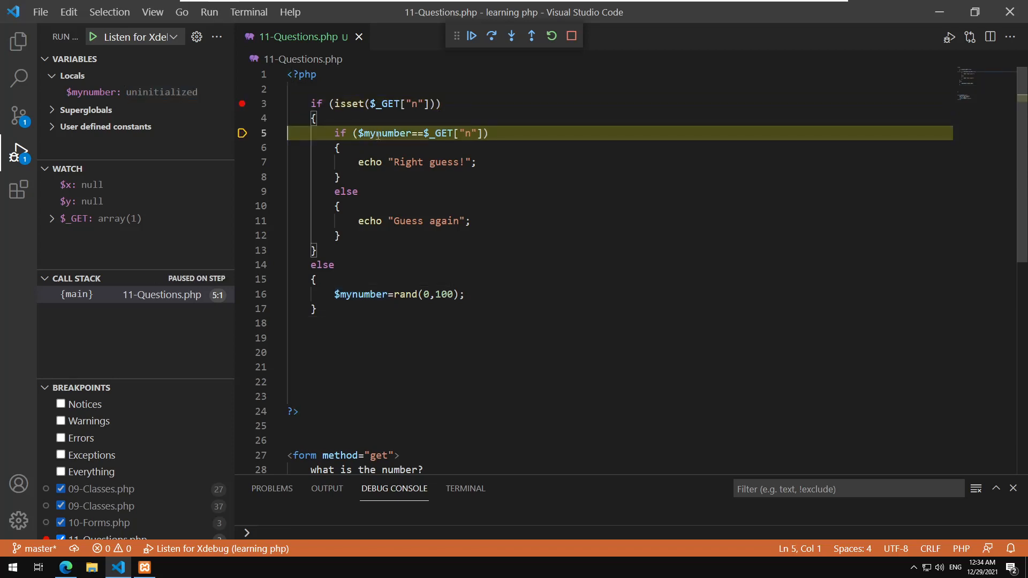
pyautogui.moveTo(391, 103)
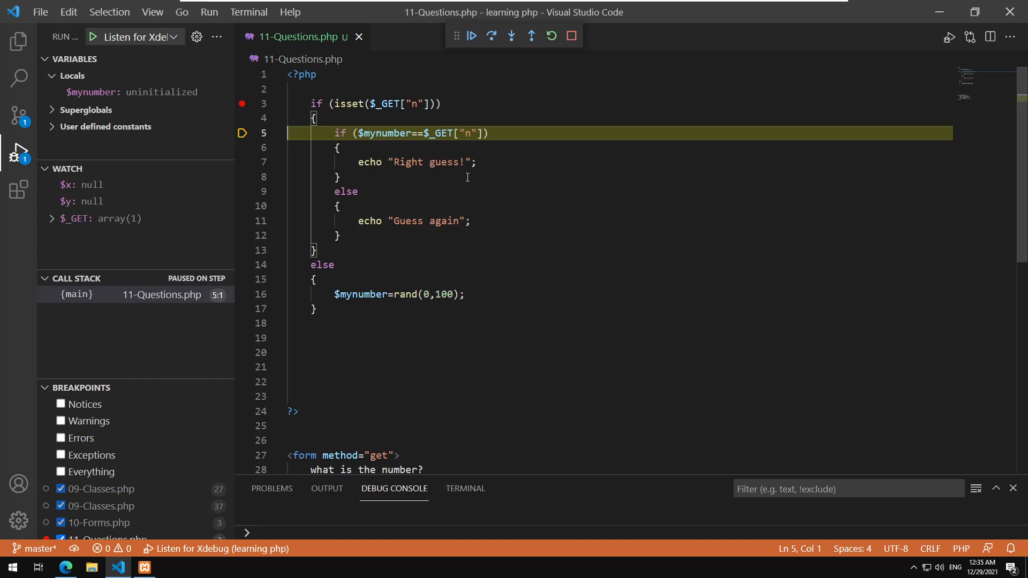
pyautogui.moveTo(589, 95)
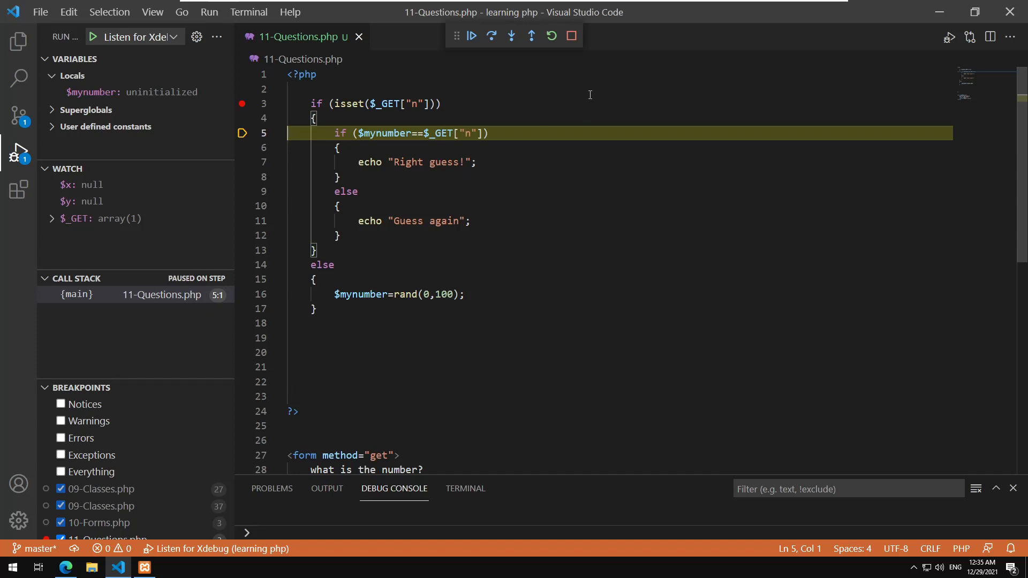
pyautogui.click(569, 35)
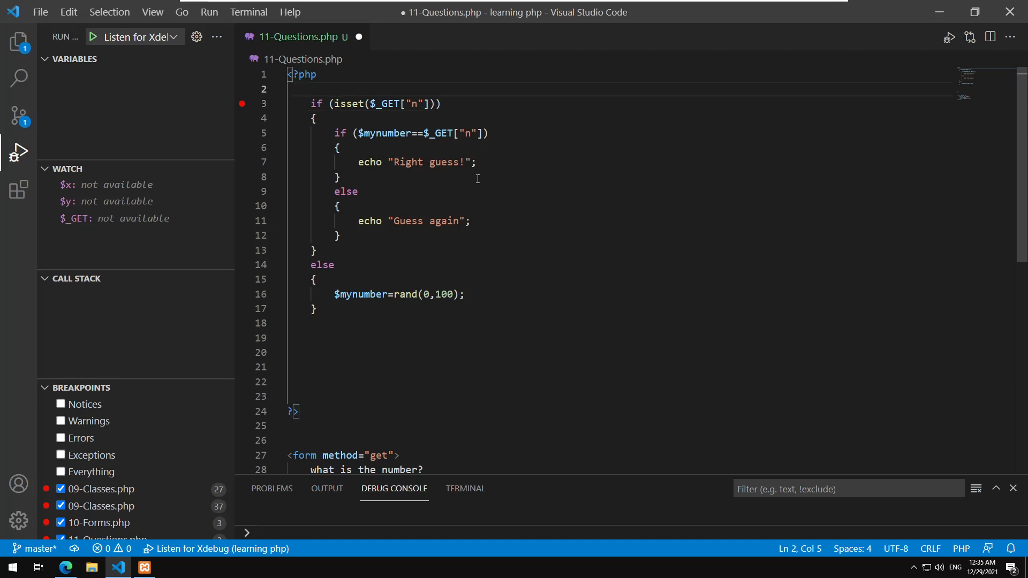
# Add session_start(); at the top and $_SESSION["n"]=$mynumber; after the rand line.
pyautogui.write('session_start(')
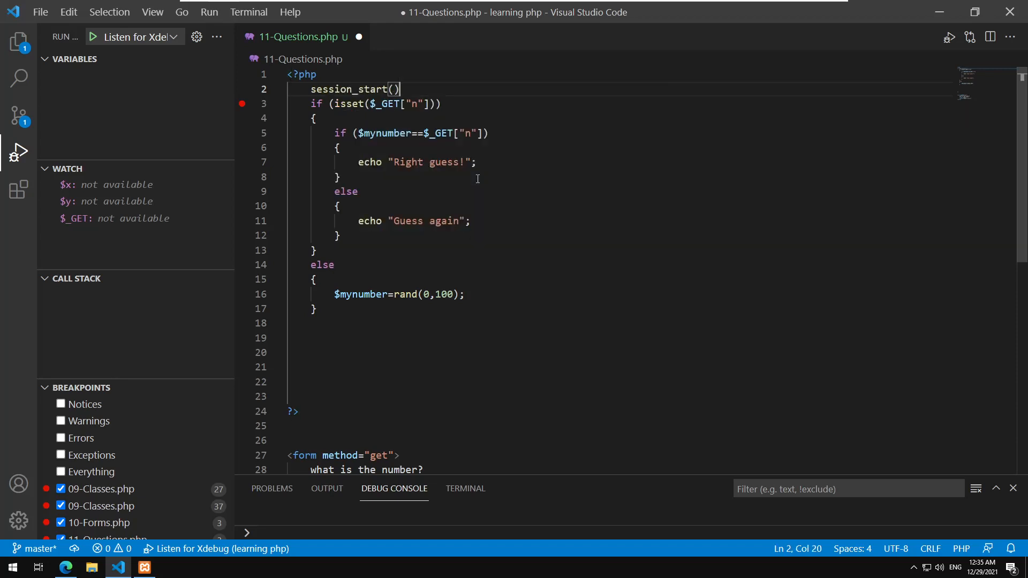
pyautogui.write(';')
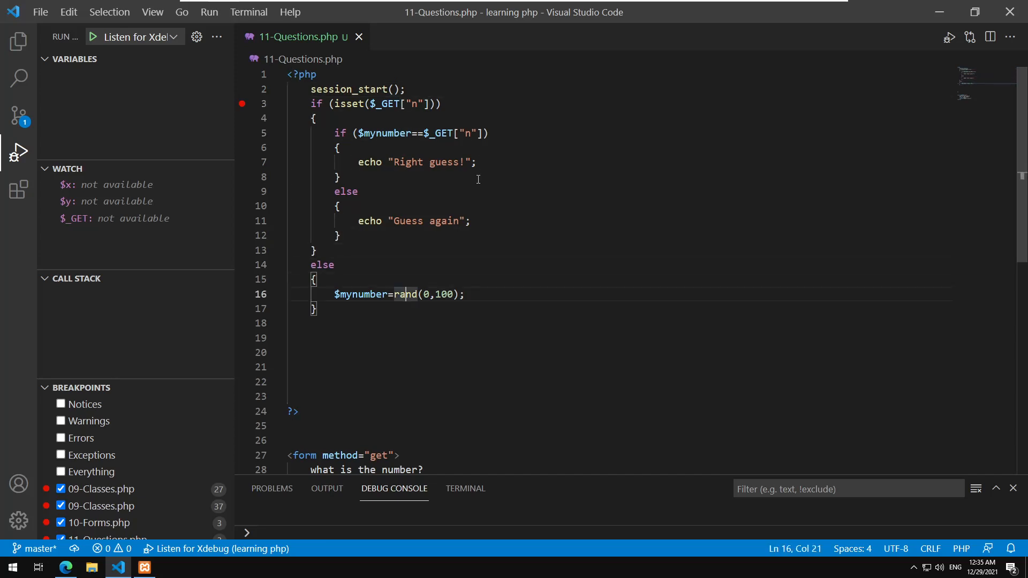
pyautogui.press('Enter')
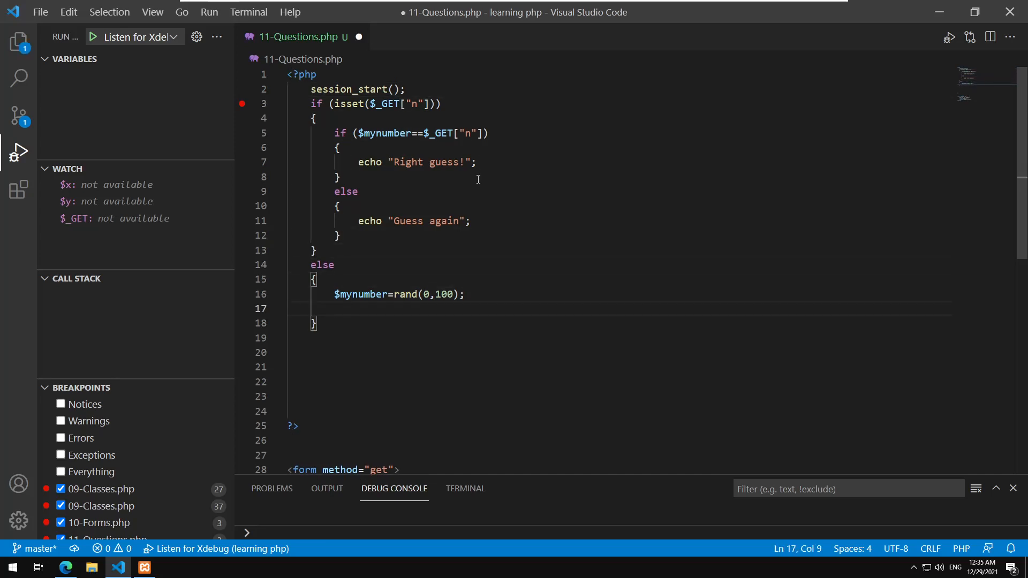
pyautogui.write('$_SESSION["')
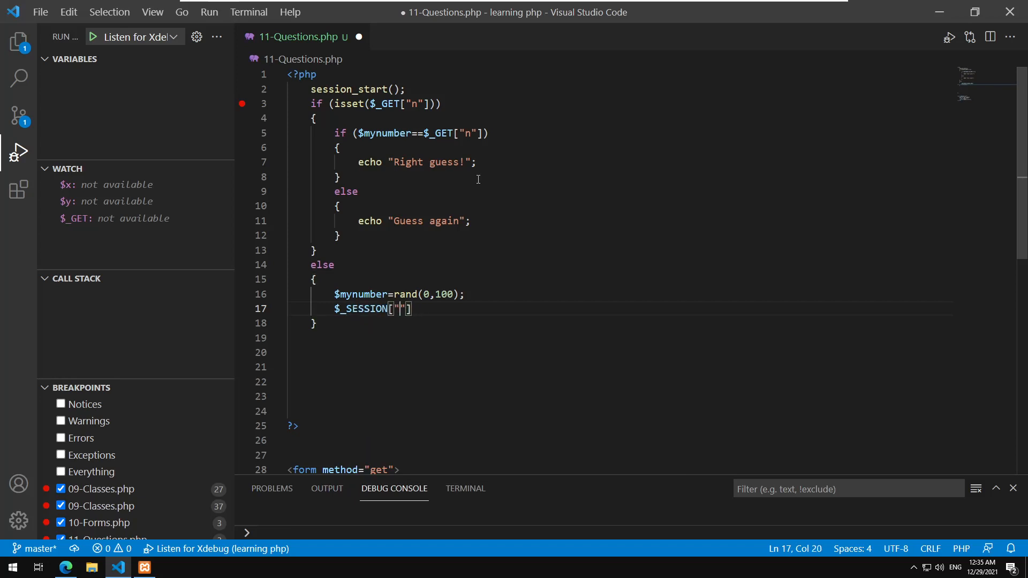
pyautogui.write('n')
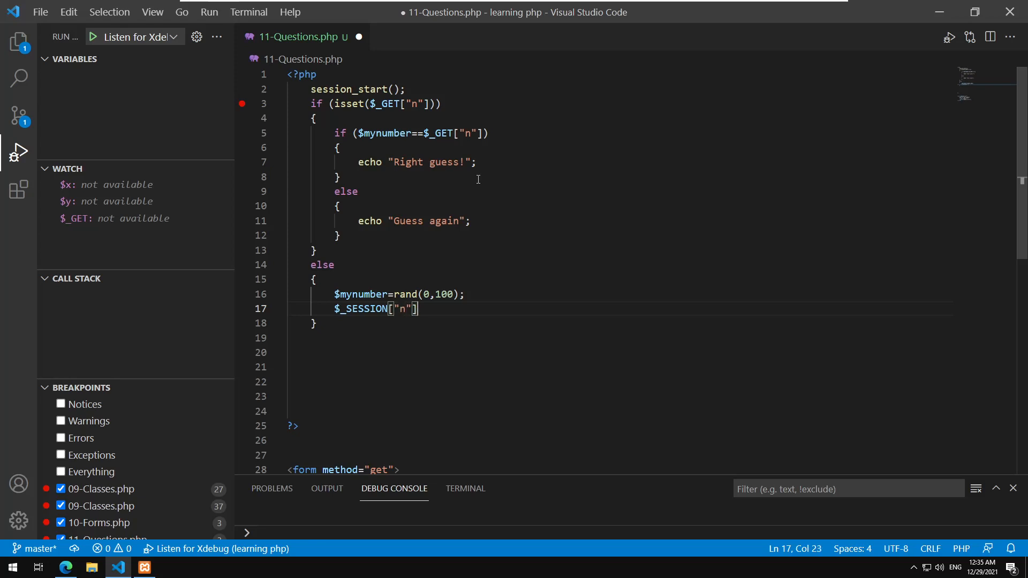
pyautogui.write('=$mynumber')
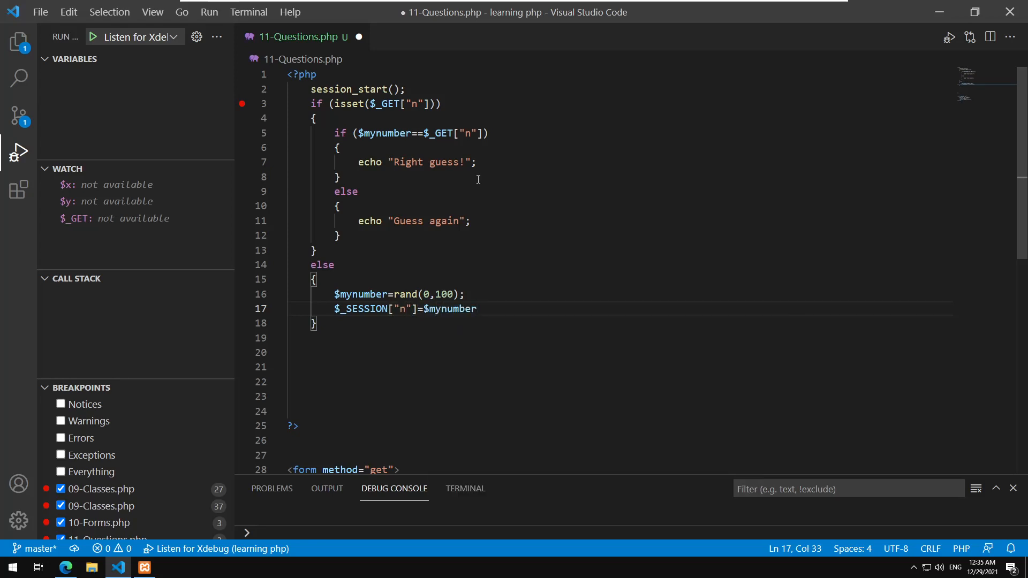
pyautogui.write(';')
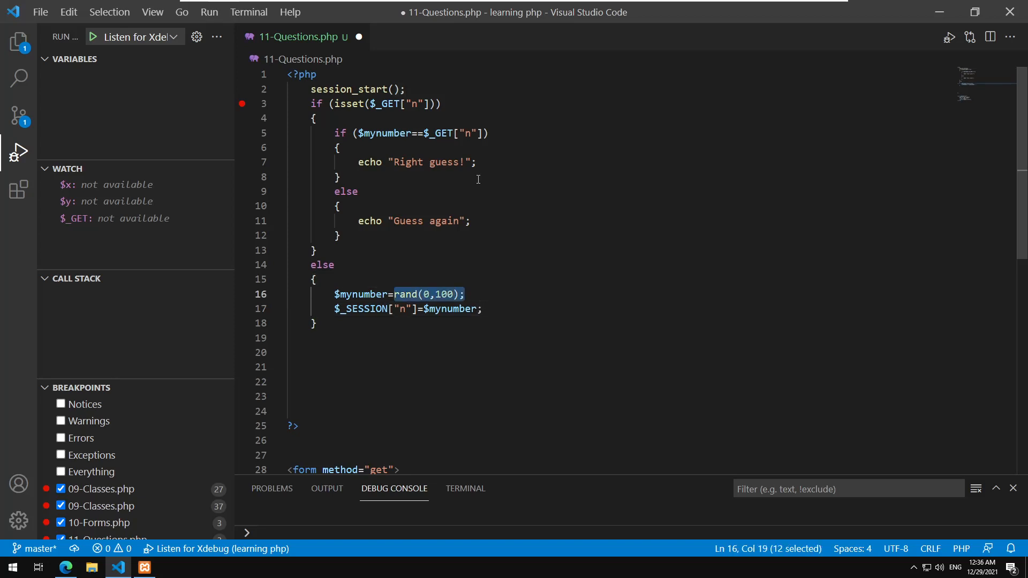
# Select the rand(0,100) expression and $mynumber on line 16 to highlight their uses.
pyautogui.click(482, 310)
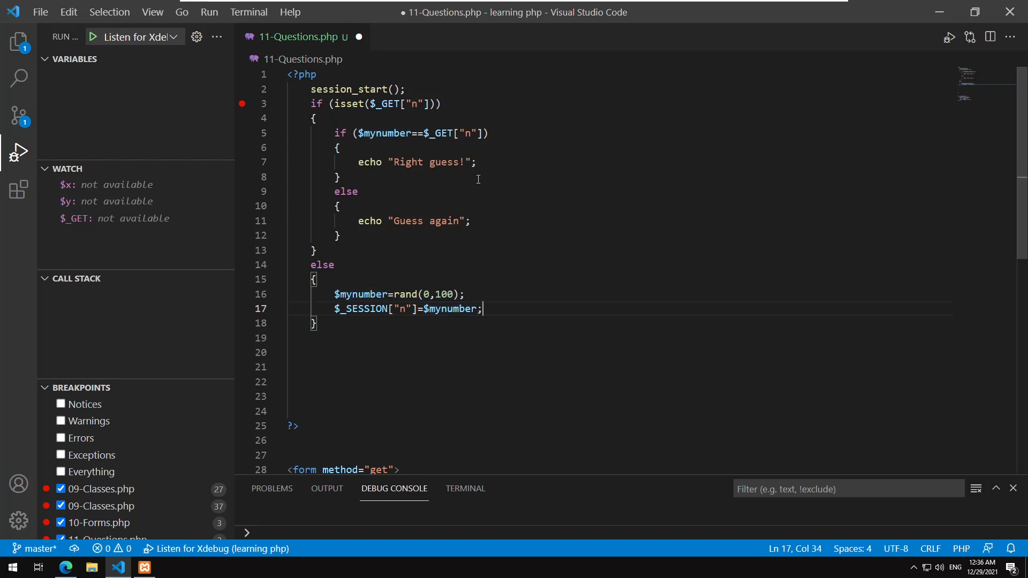
pyautogui.write('rand(0,100)')
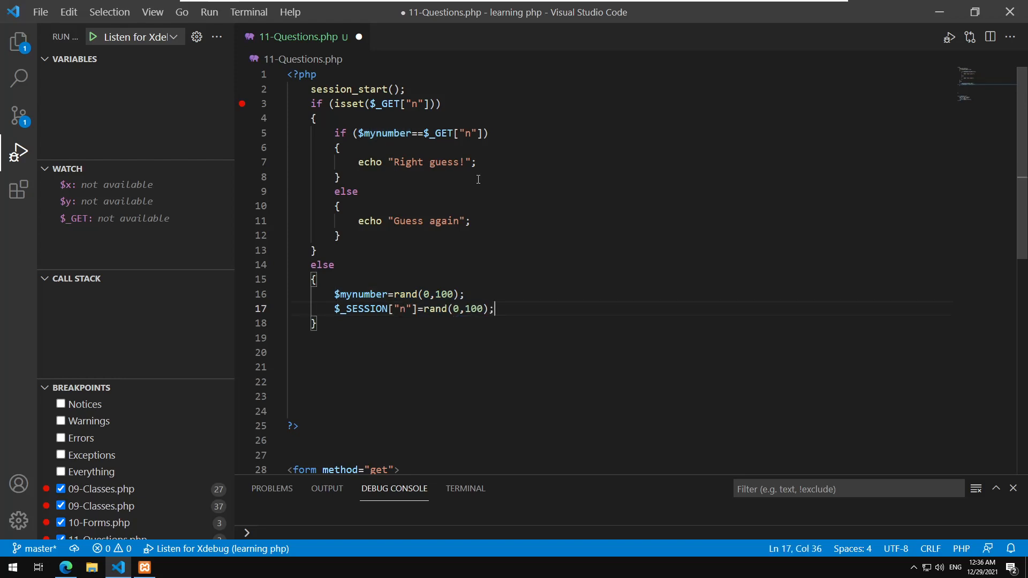
pyautogui.write('$mynumber')
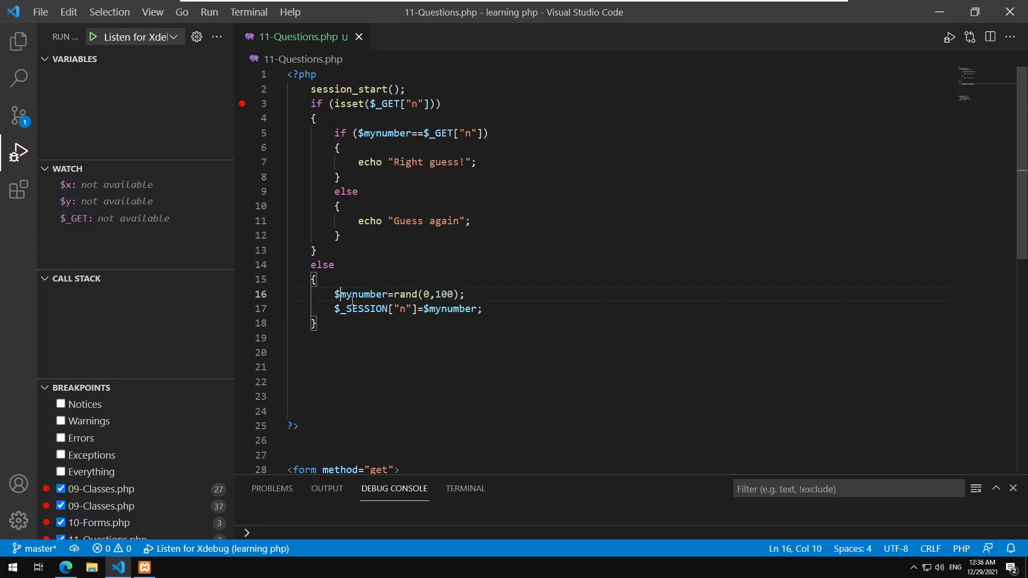
pyautogui.click(449, 309)
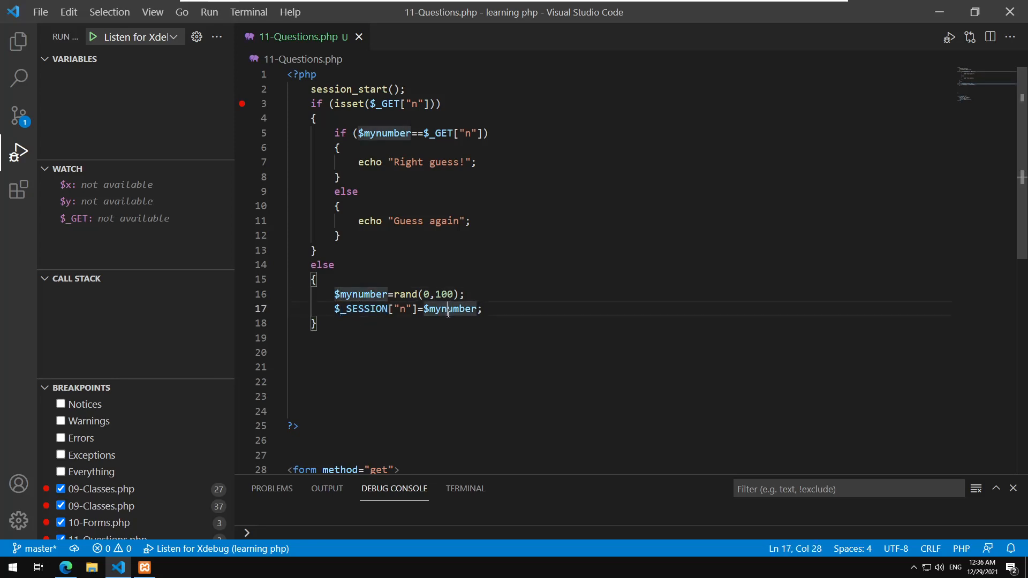
pyautogui.doubleClick(362, 309)
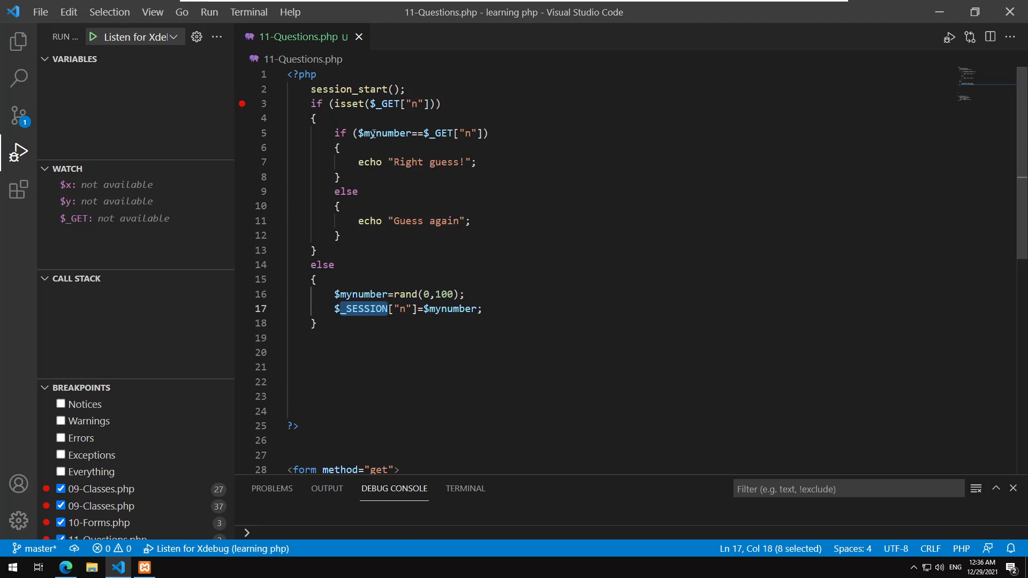
pyautogui.click(441, 103)
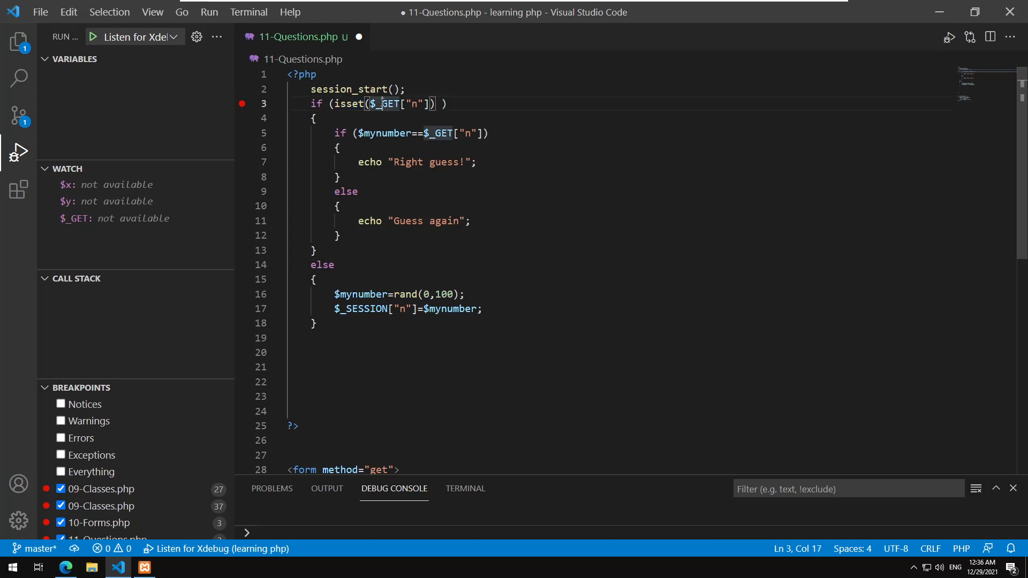
# Extend the line 3 condition with && isset($_SESSION["n"]), highlighting _GET and _SESSION.
pyautogui.click(439, 104)
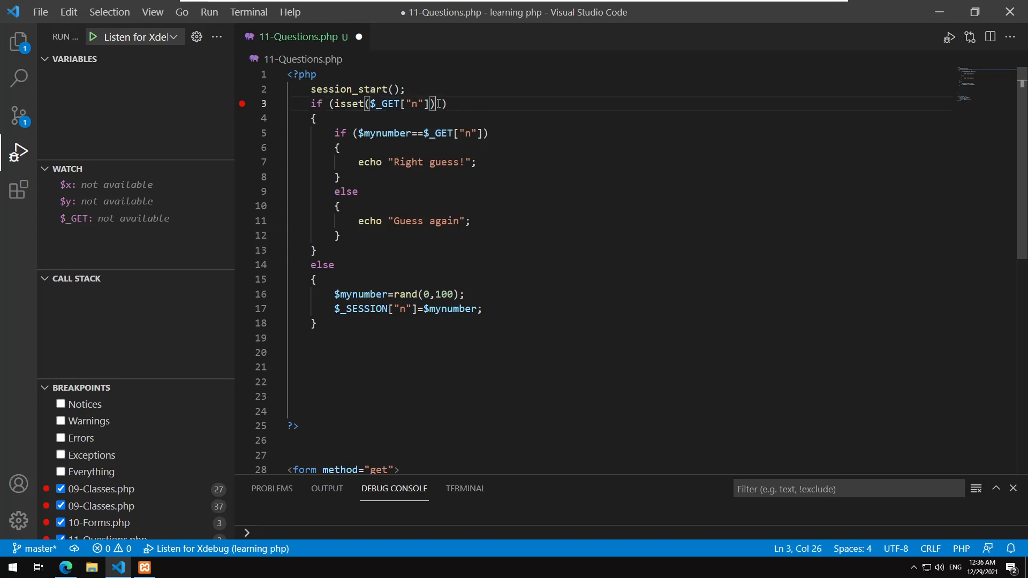
pyautogui.write('&& isset("')
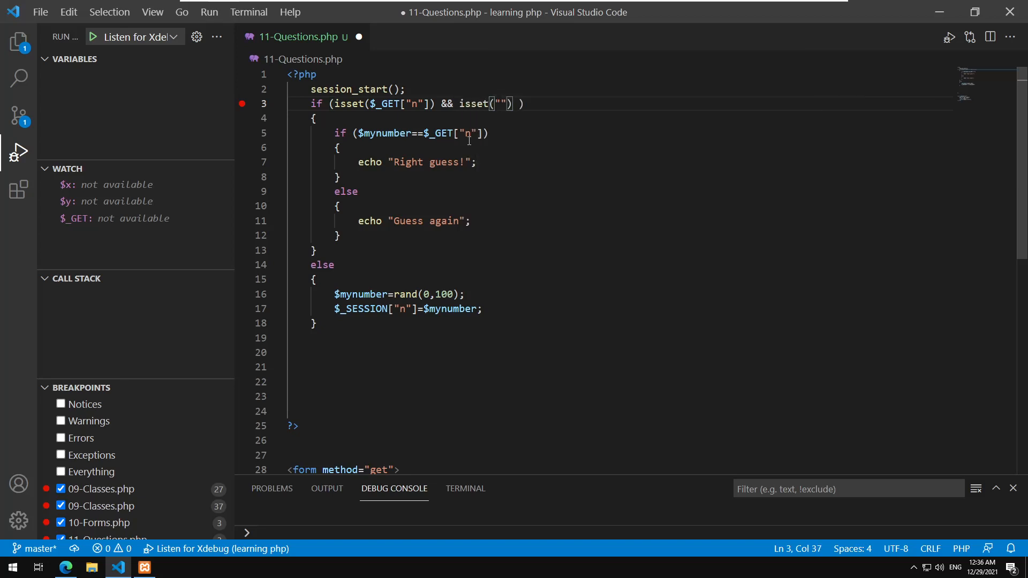
pyautogui.write('$_SESSION')
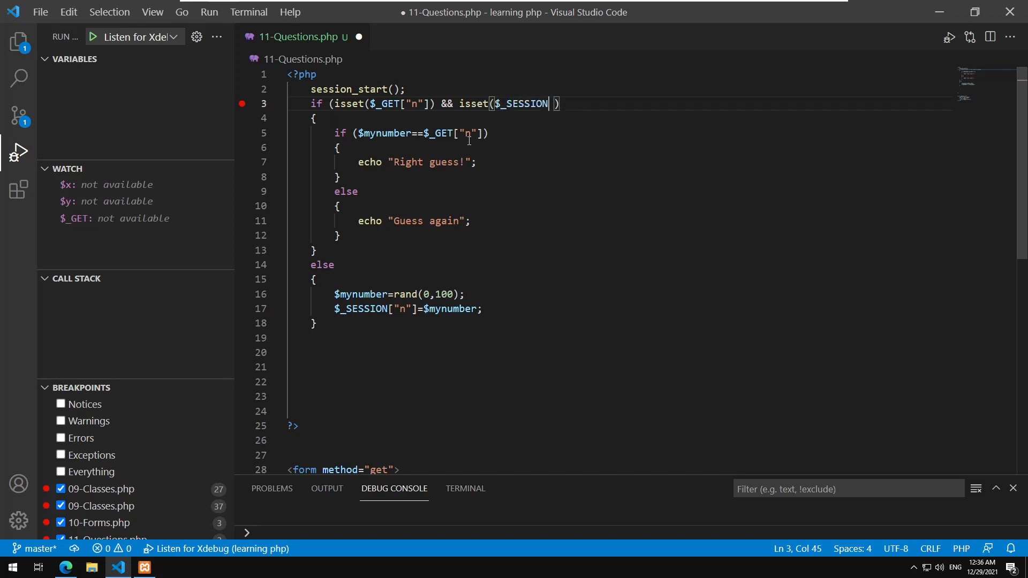
pyautogui.write('[]')
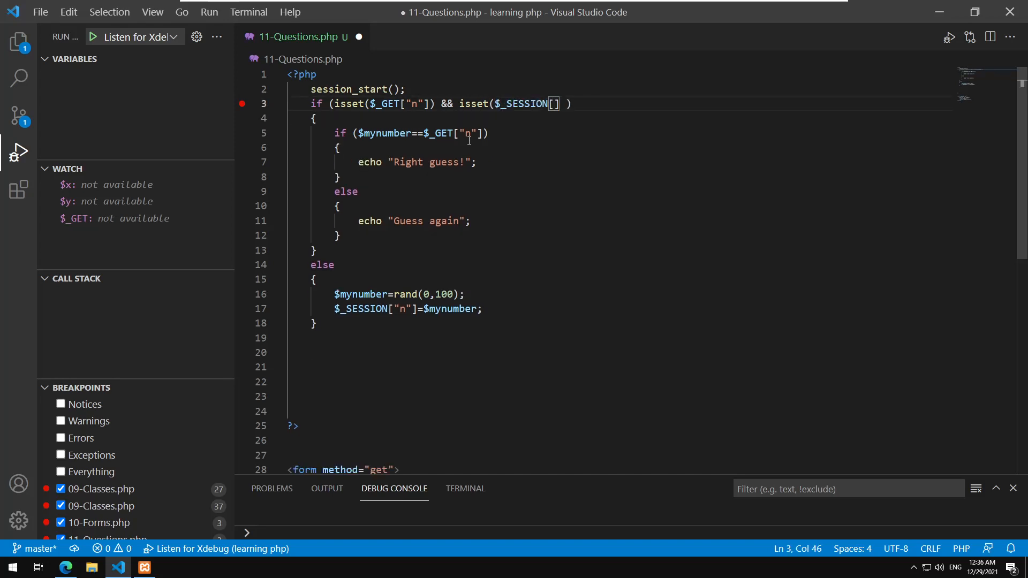
pyautogui.write('""')
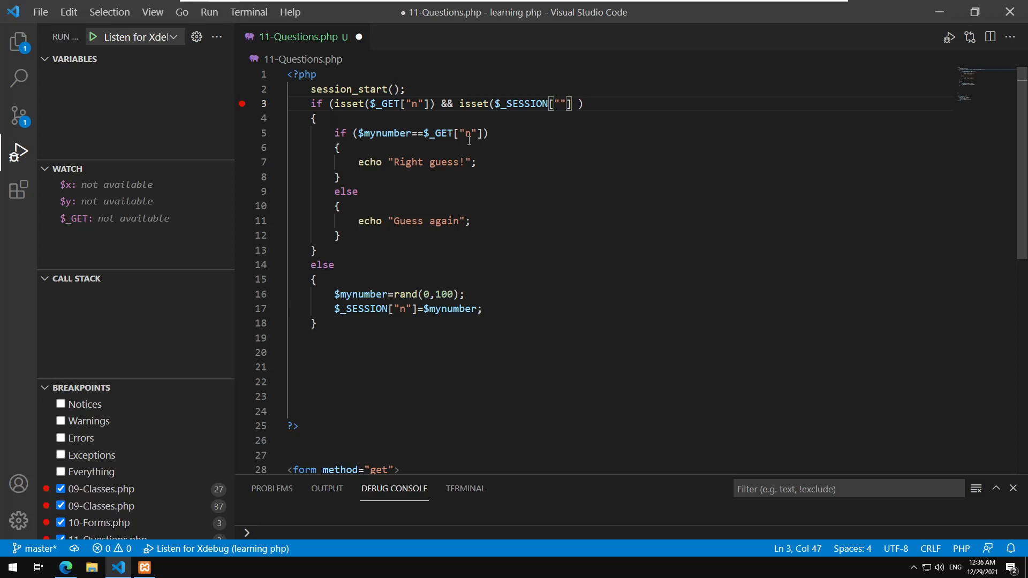
pyautogui.write('n')
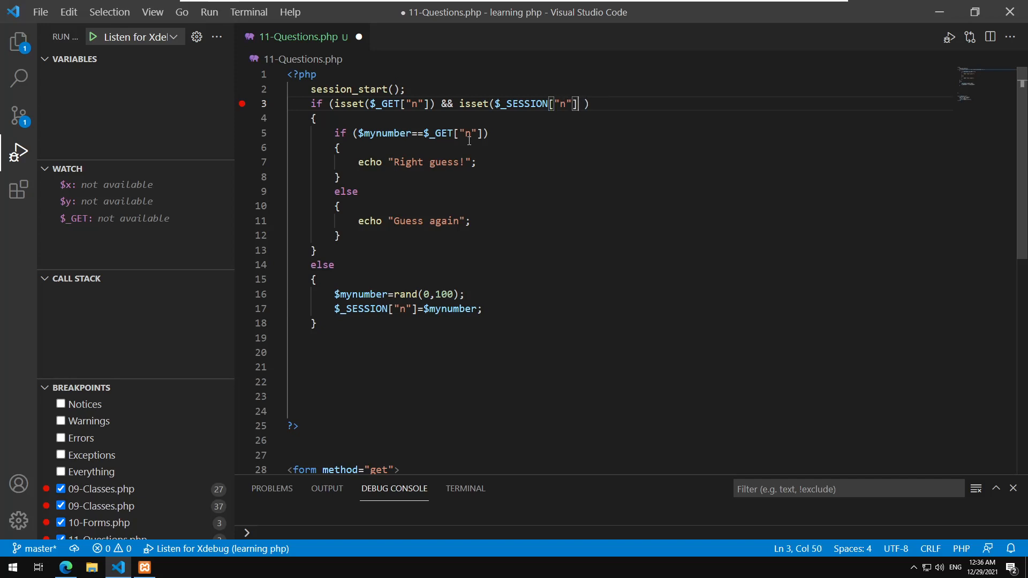
pyautogui.press('Backspace')
pyautogui.write(')')
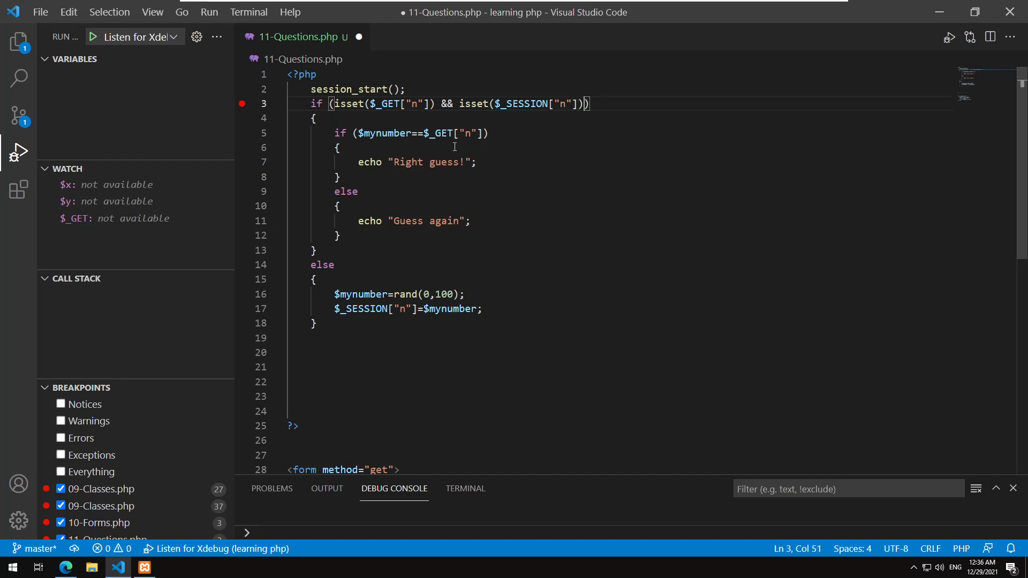
pyautogui.doubleClick(387, 104)
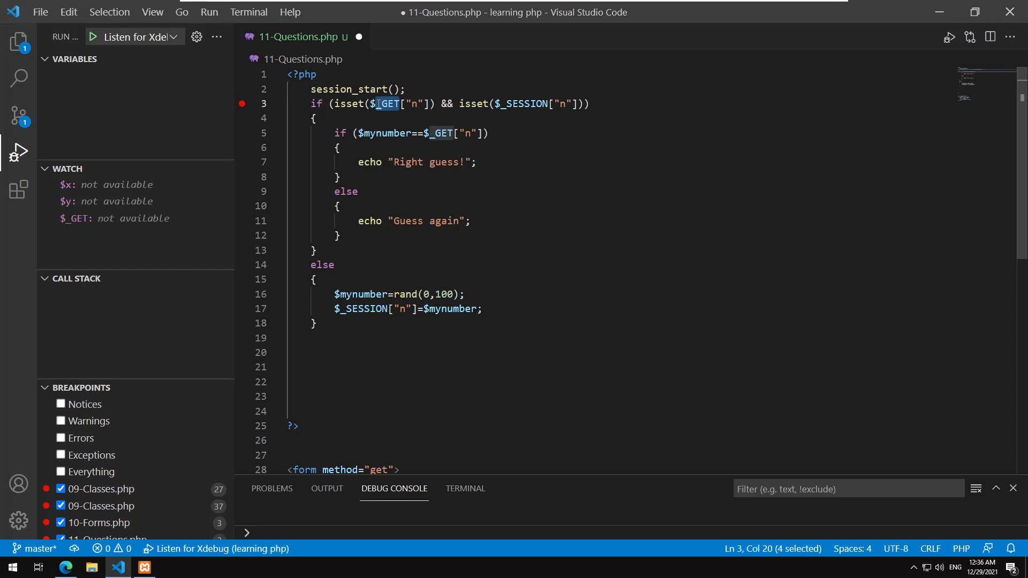
pyautogui.doubleClick(524, 103)
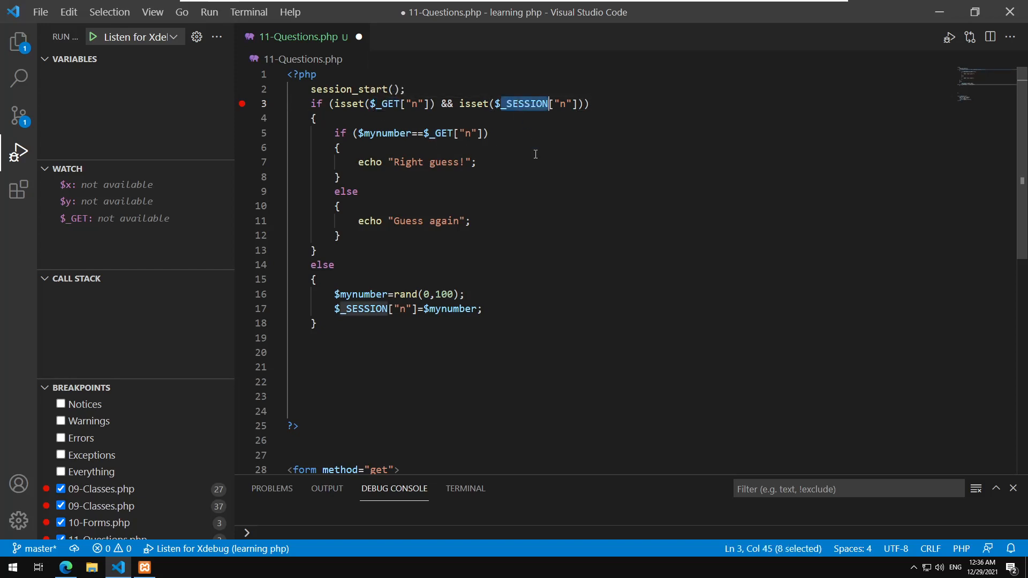
pyautogui.moveTo(522, 103)
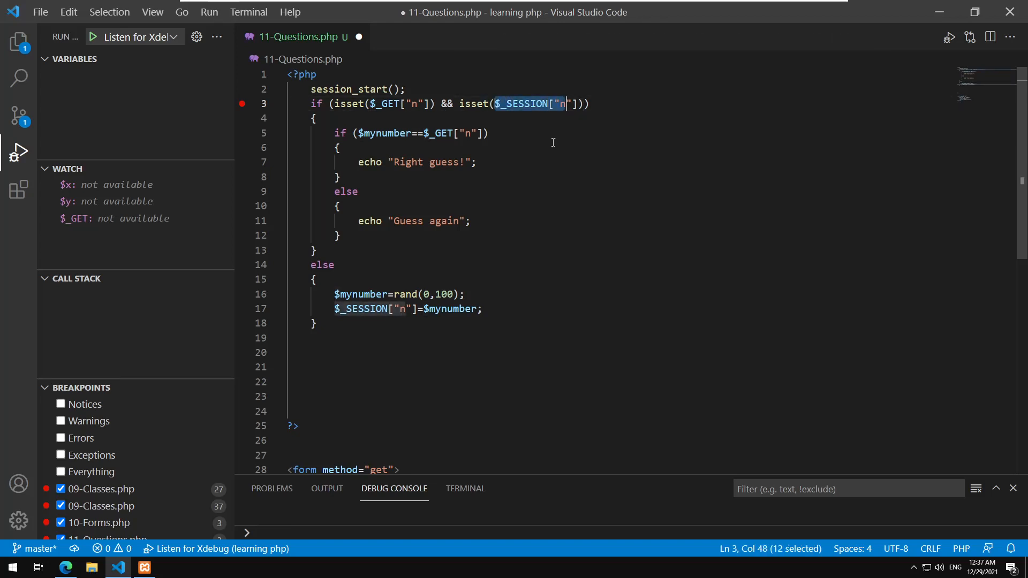
# Add $mynumber=$_SESSION["n"]; at the start of the guess branch and save.
pyautogui.press('Enter')
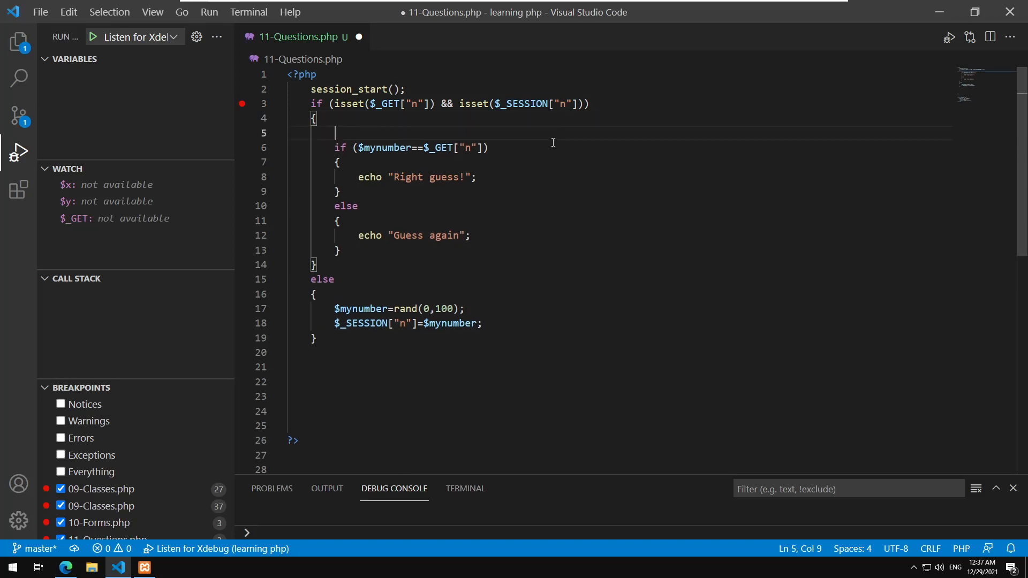
pyautogui.write('$myn')
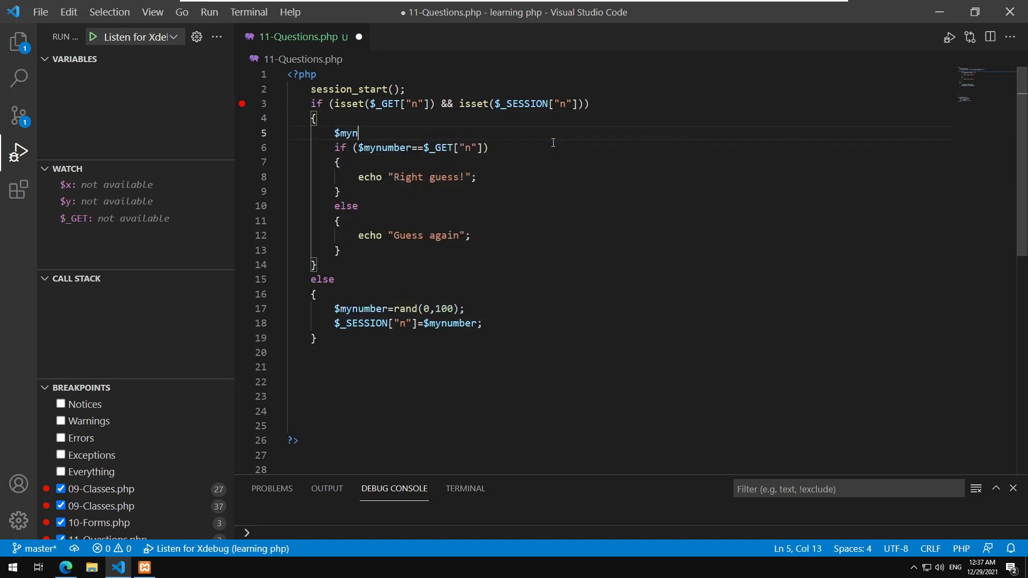
pyautogui.write('umber')
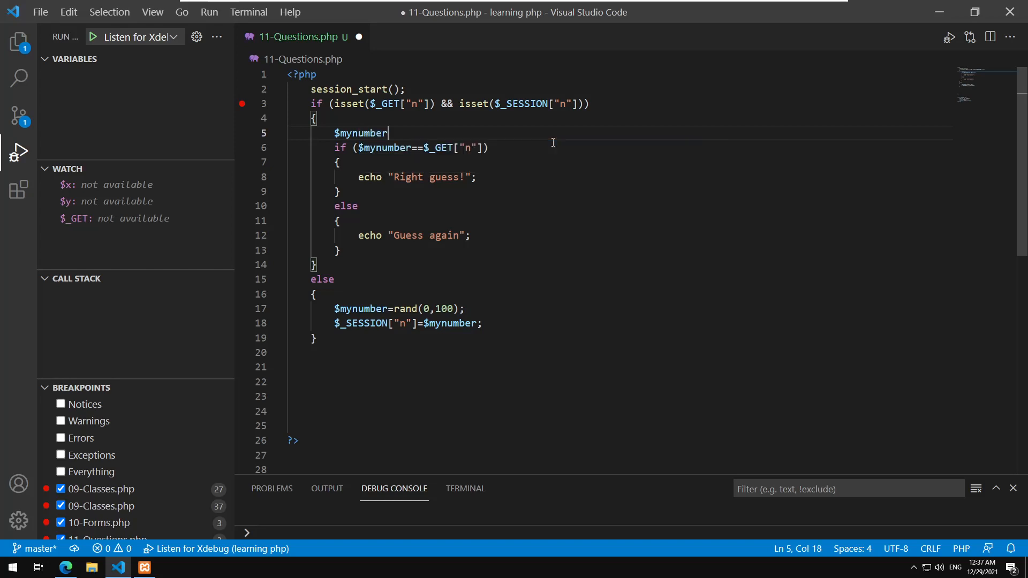
pyautogui.write('=$_SESSION["n"]\'\'')
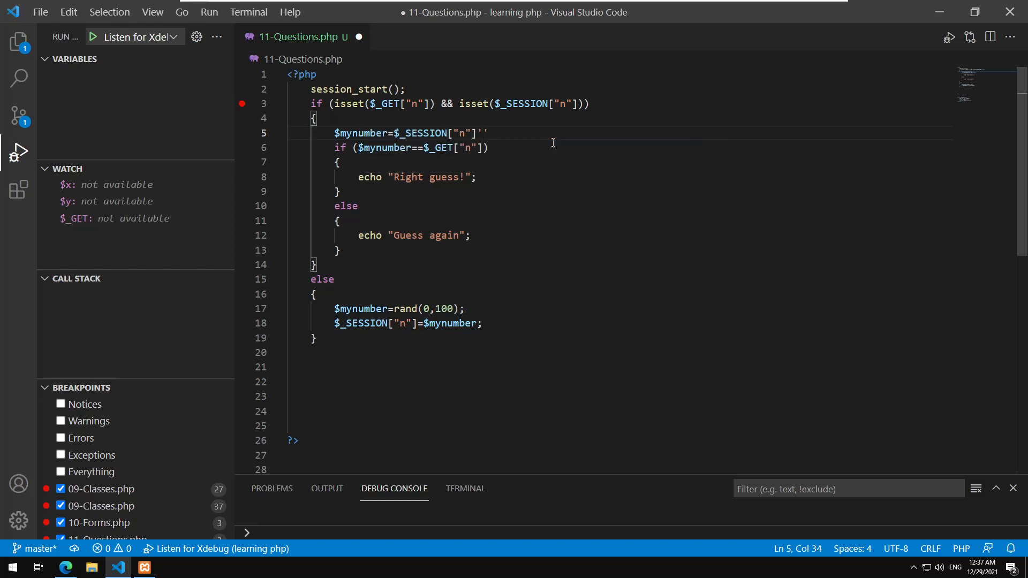
pyautogui.write(';')
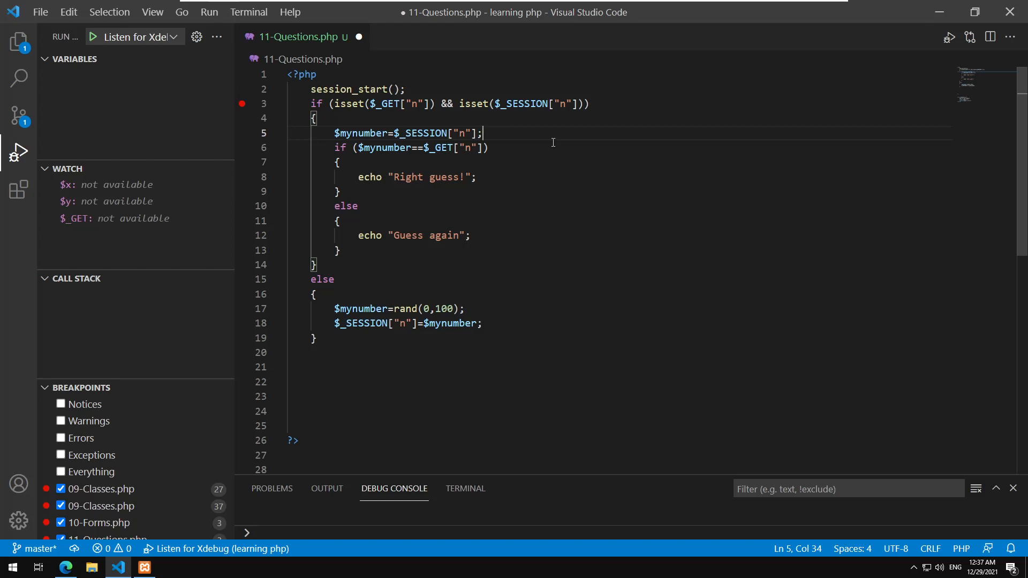
pyautogui.click(241, 103)
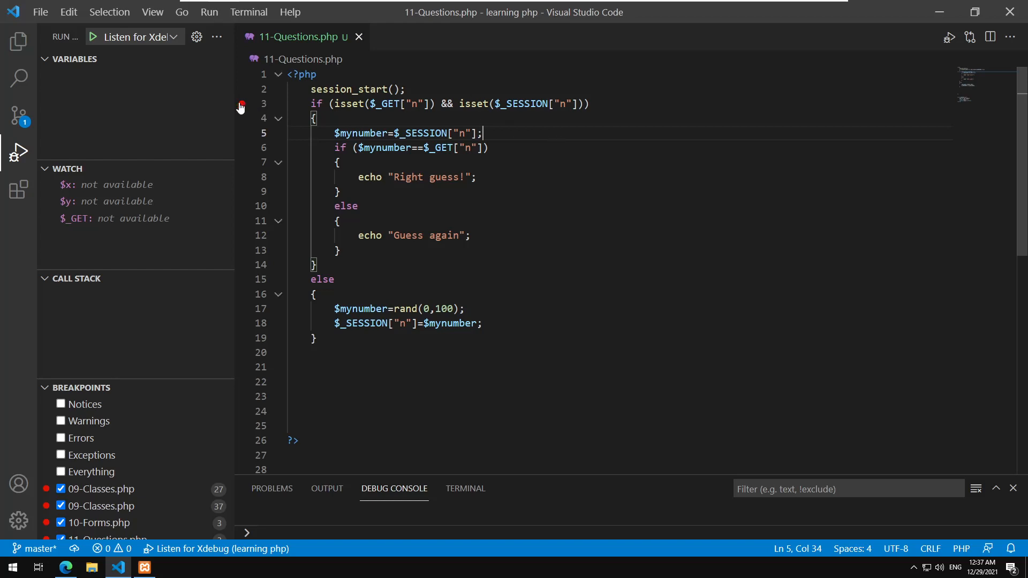
pyautogui.moveTo(387, 103)
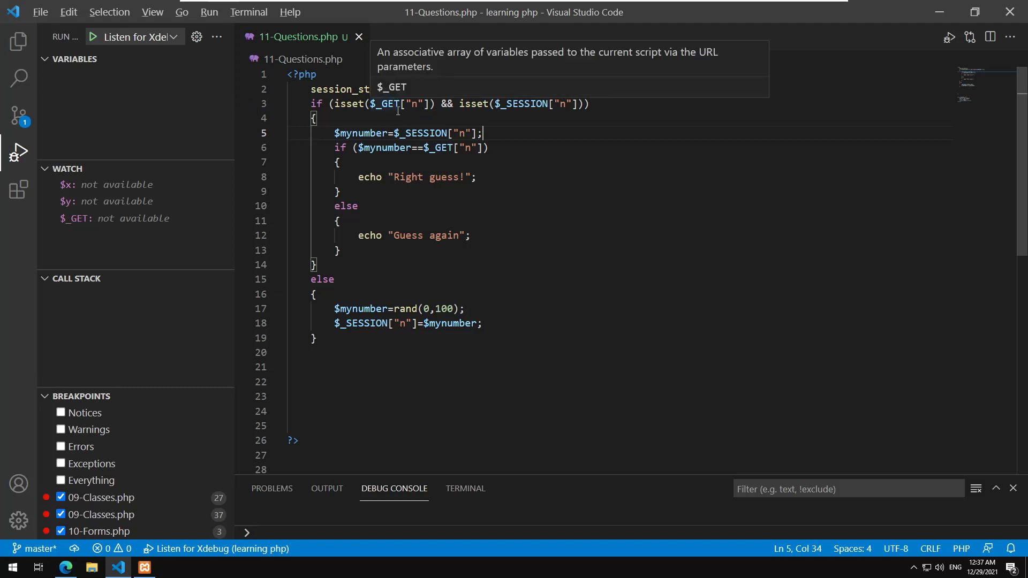
# Reload the game in Edge and submit guesses of 1, 2 and 3.
pyautogui.click(65, 567)
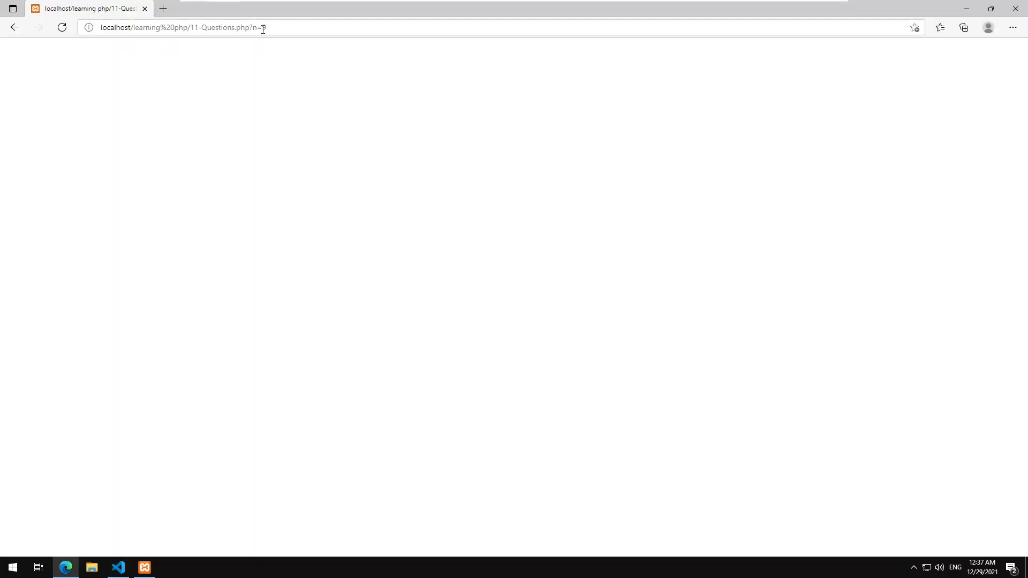
pyautogui.click(184, 28)
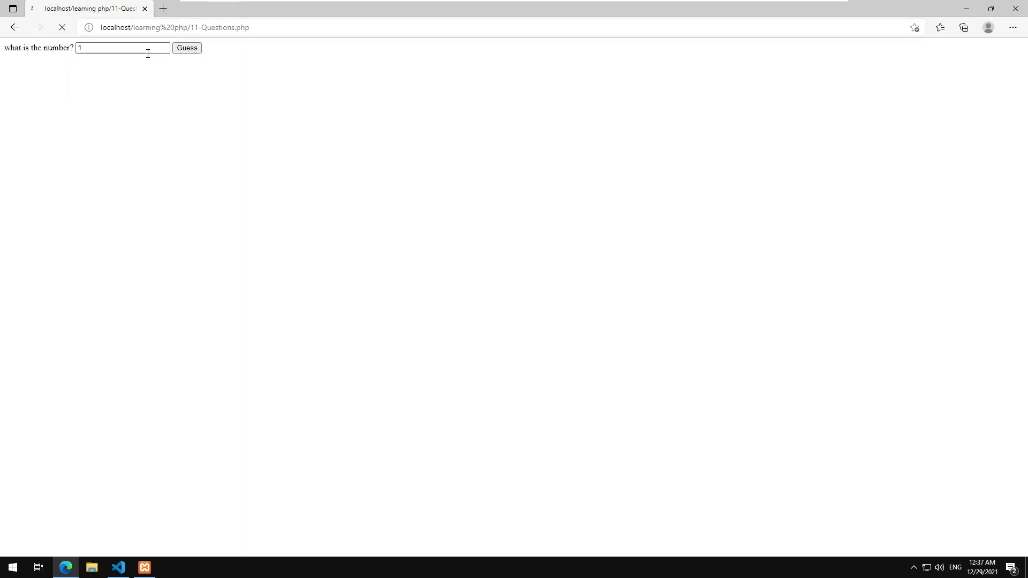
pyautogui.click(187, 47)
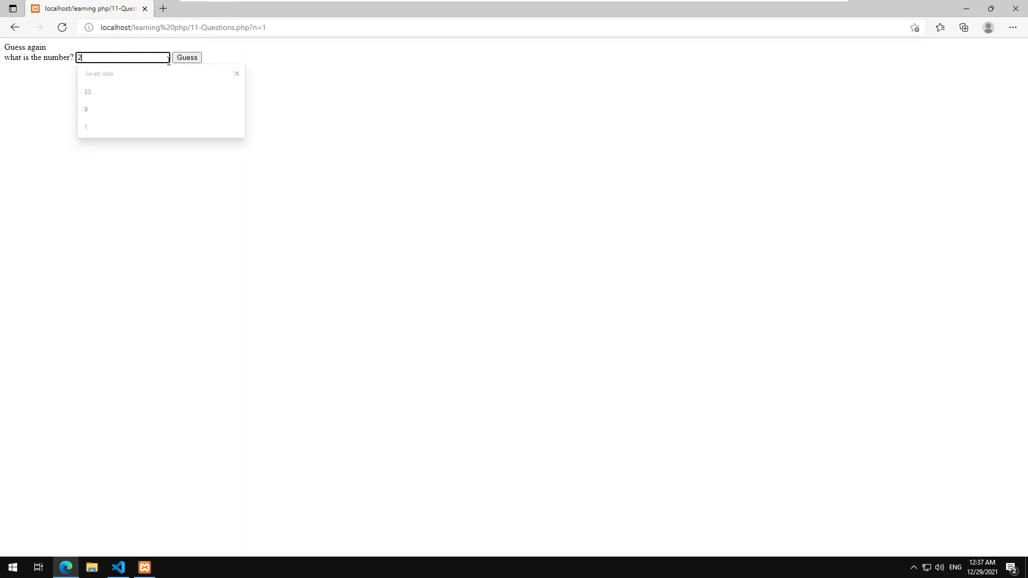
pyautogui.click(187, 58)
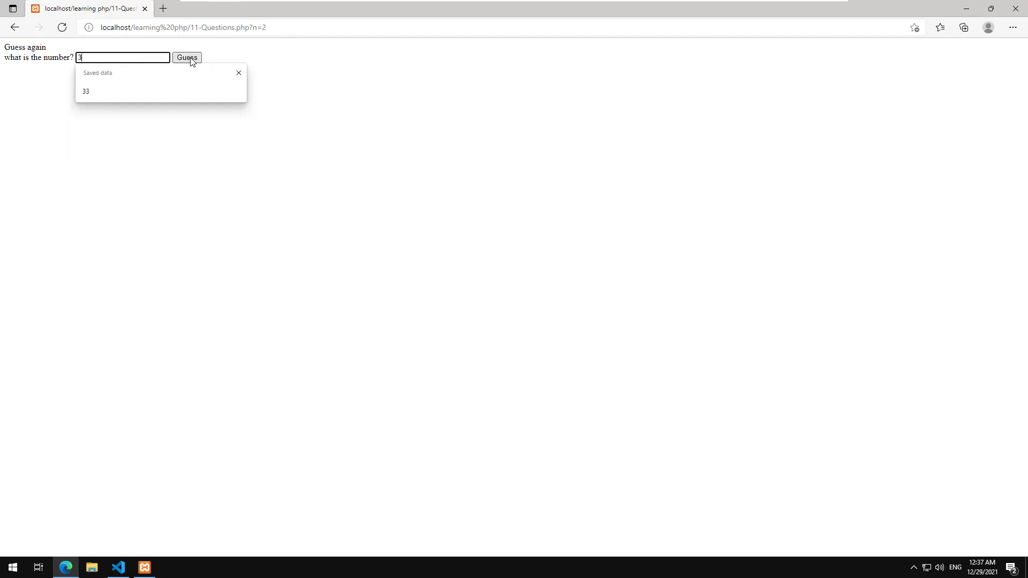
pyautogui.click(116, 567)
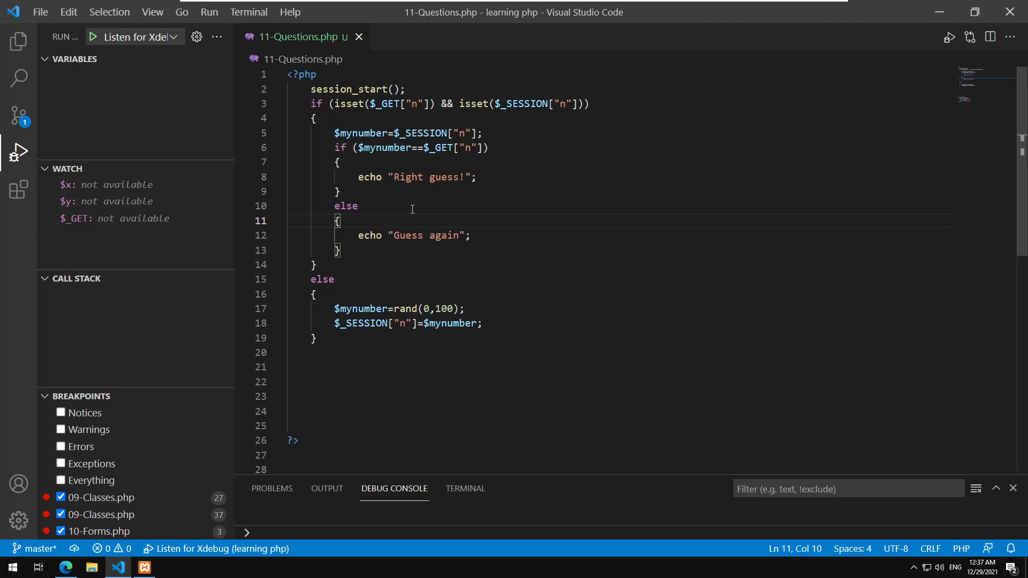
# Wrap the wrong-guess echo in if ($mynumber>$_GET["n"]) printing "The number you guessed is low.".
pyautogui.write('i')
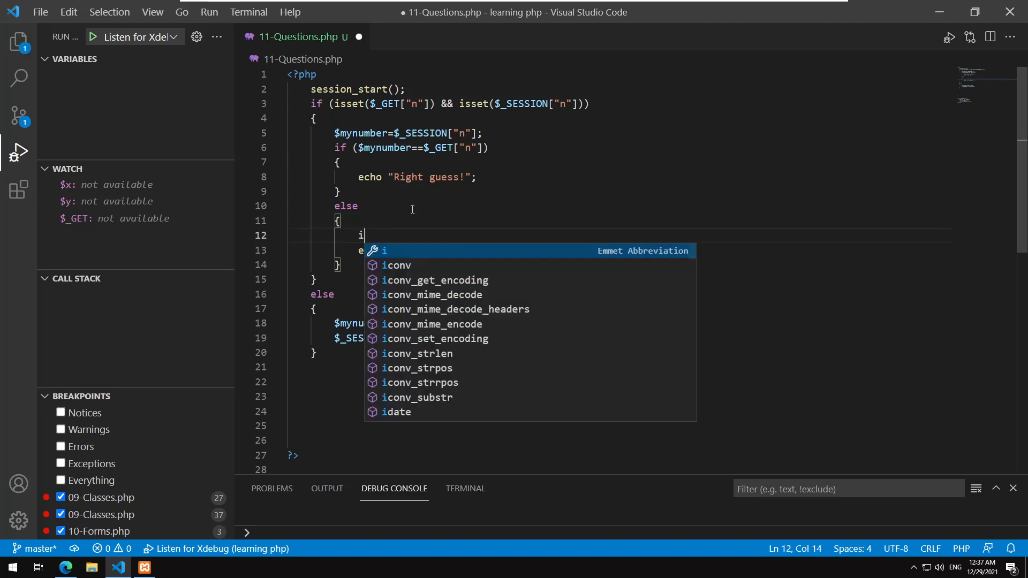
pyautogui.write('f ($nu')
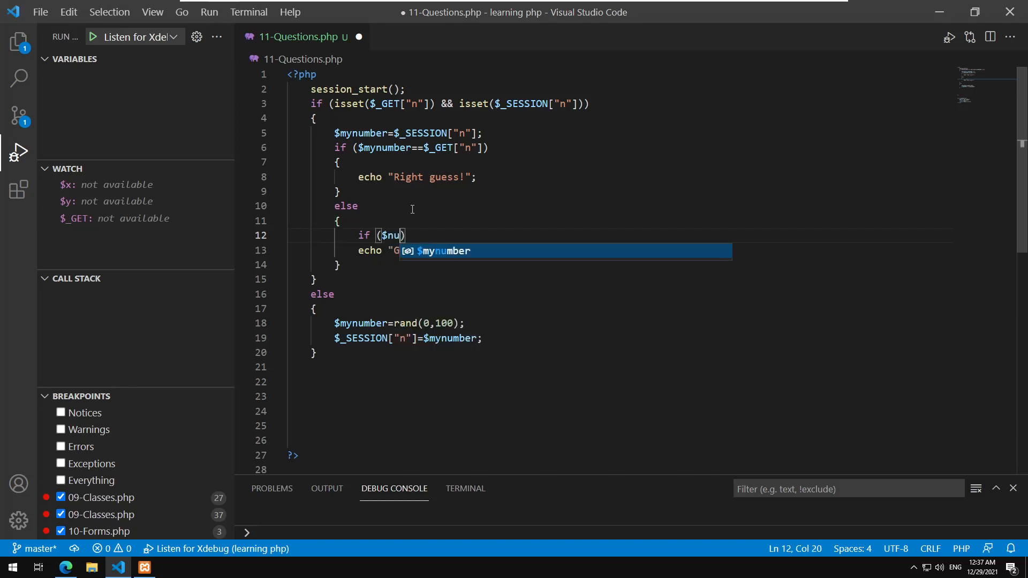
pyautogui.write('mynumber')
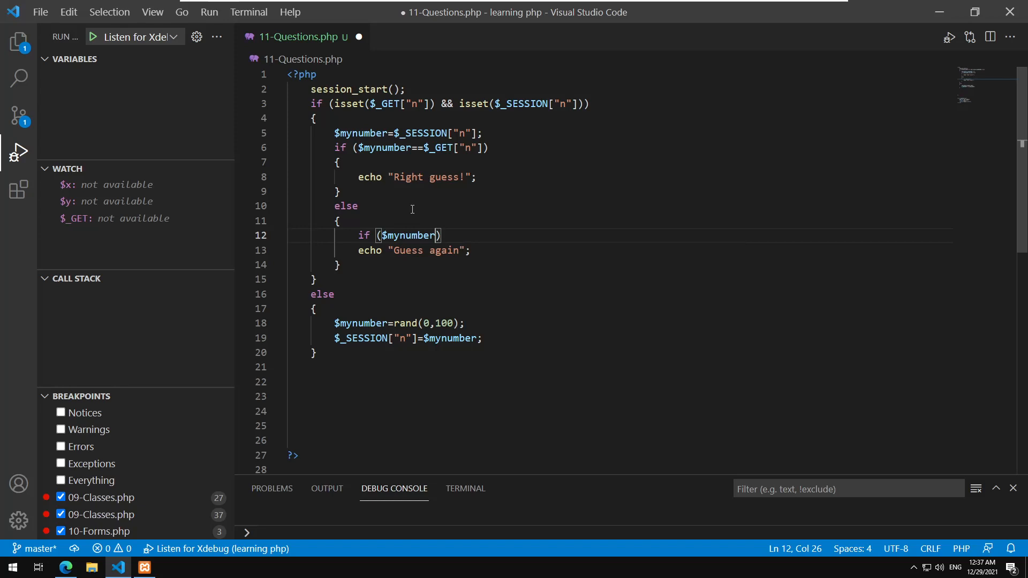
pyautogui.write('>')
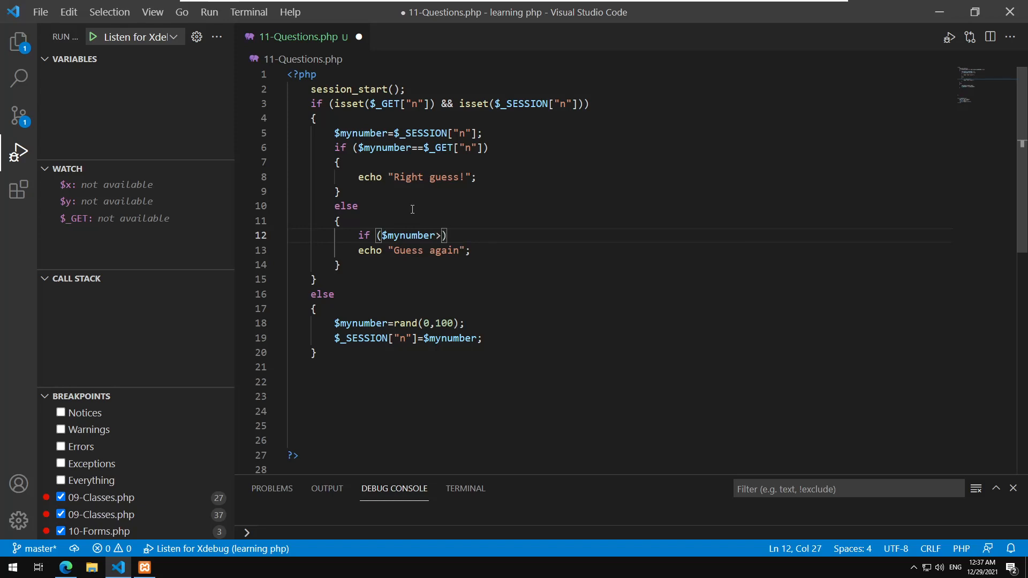
pyautogui.write('$_g')
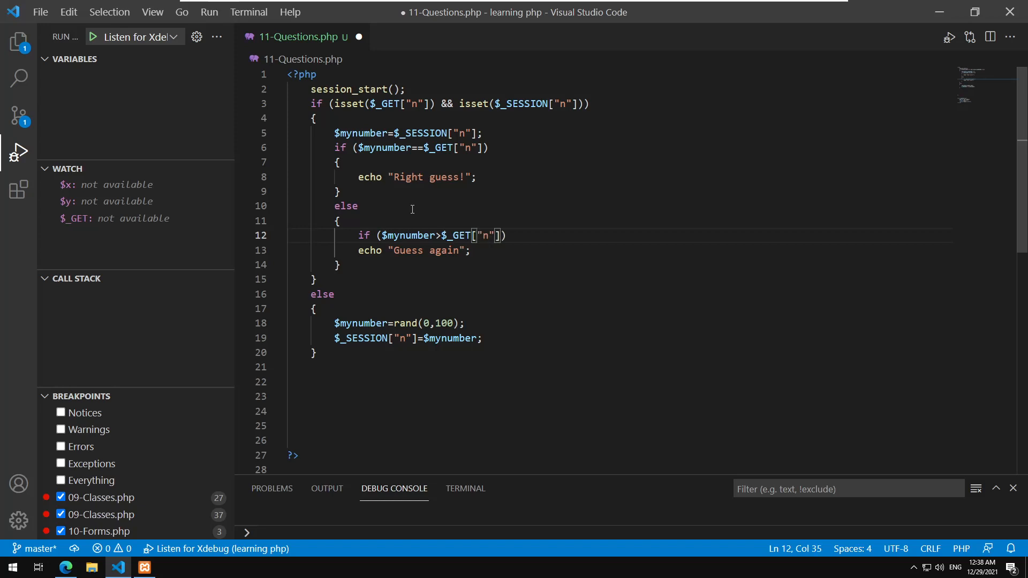
pyautogui.click(359, 250)
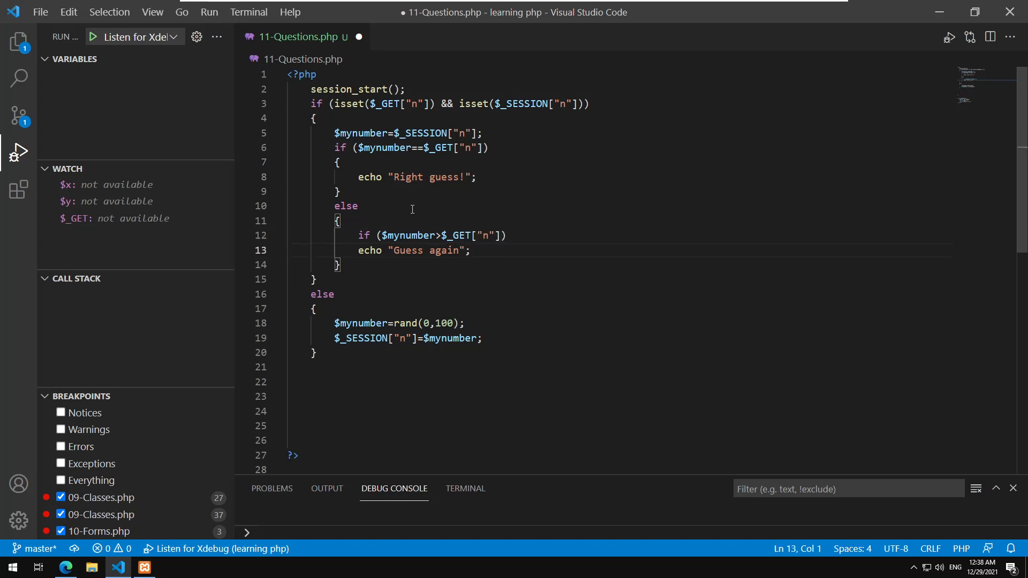
pyautogui.doubleClick(448, 250)
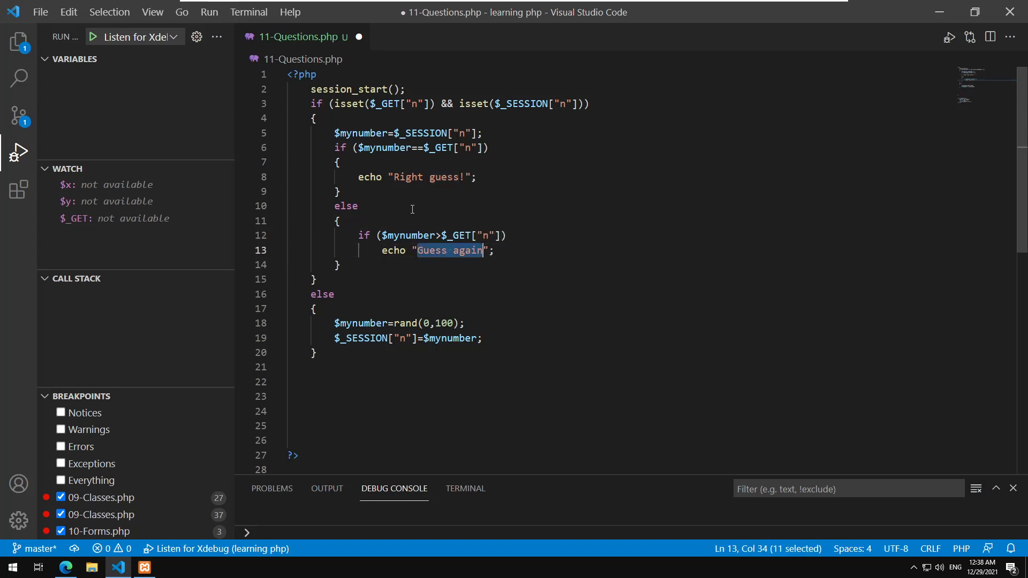
pyautogui.write('The n')
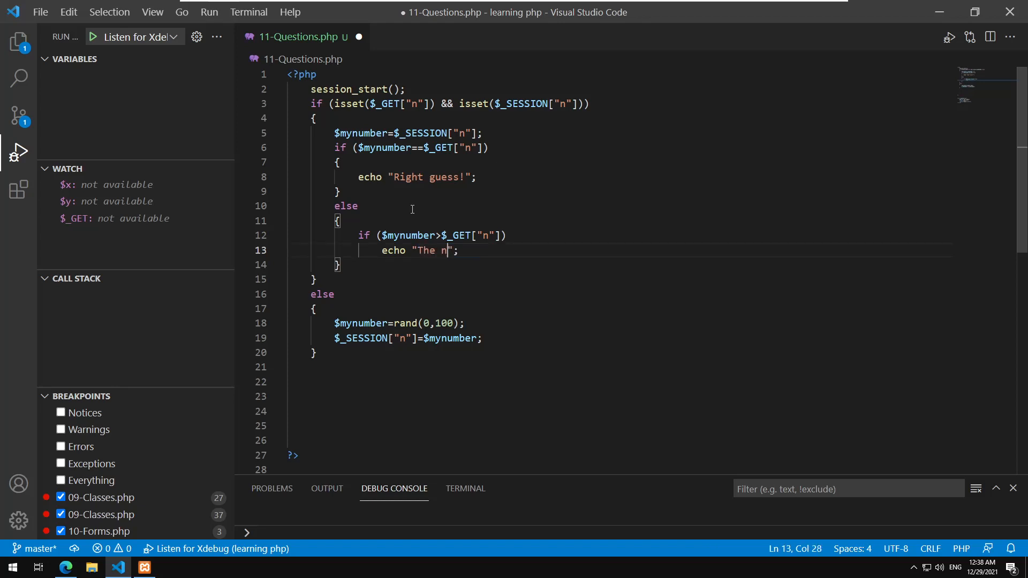
pyautogui.write('umber you guessed is l')
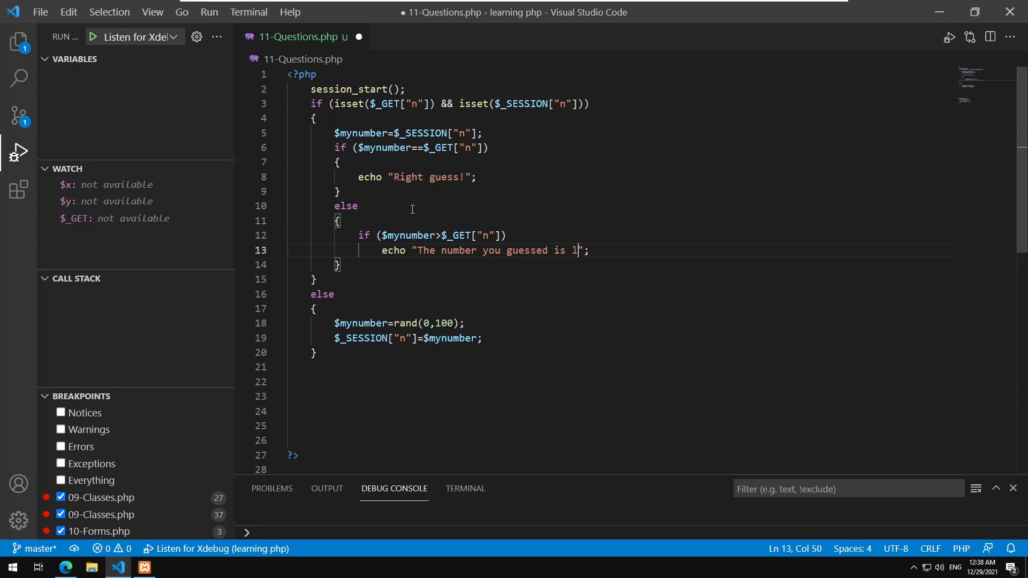
pyautogui.write('ow.')
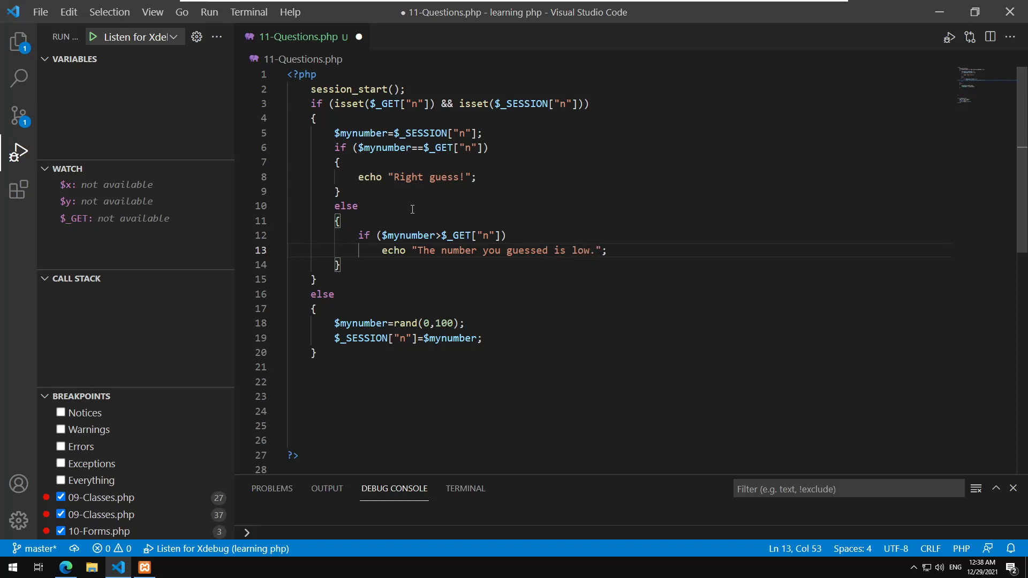
# Add an else branch echoing "The number you guessed is high.".
pyautogui.press('Right')
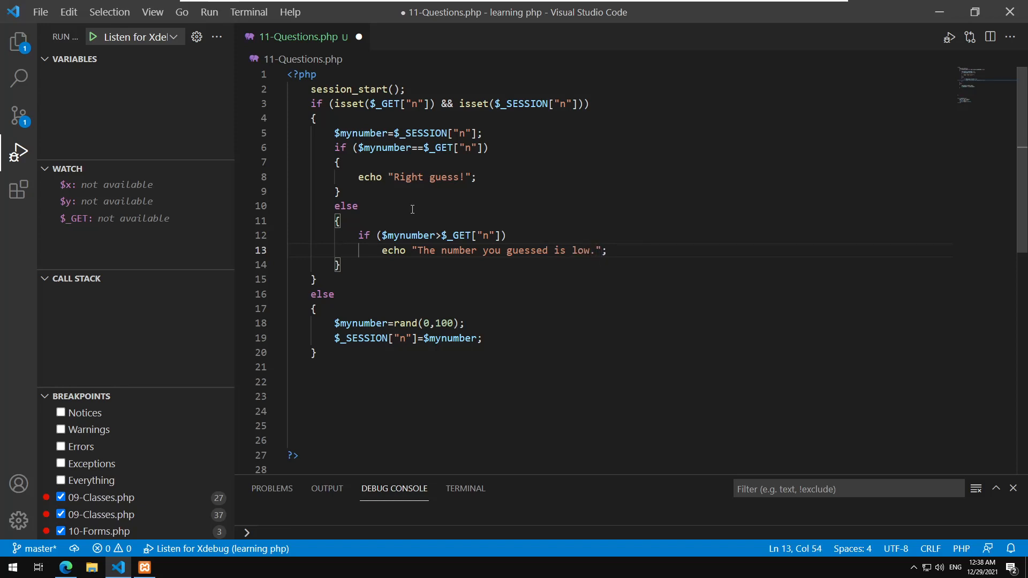
pyautogui.write('els')
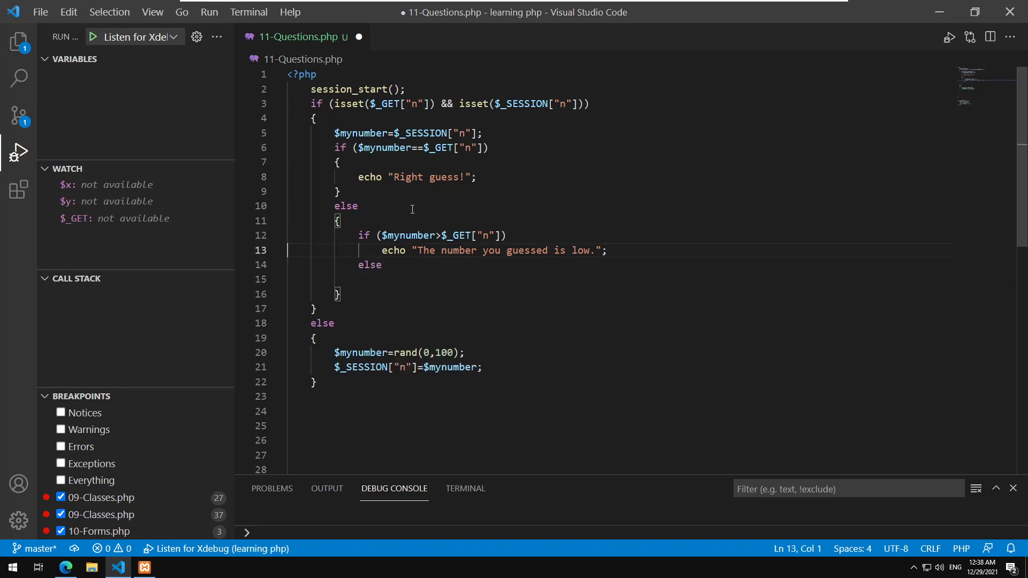
pyautogui.write('echo "The number you guessed is low.";')
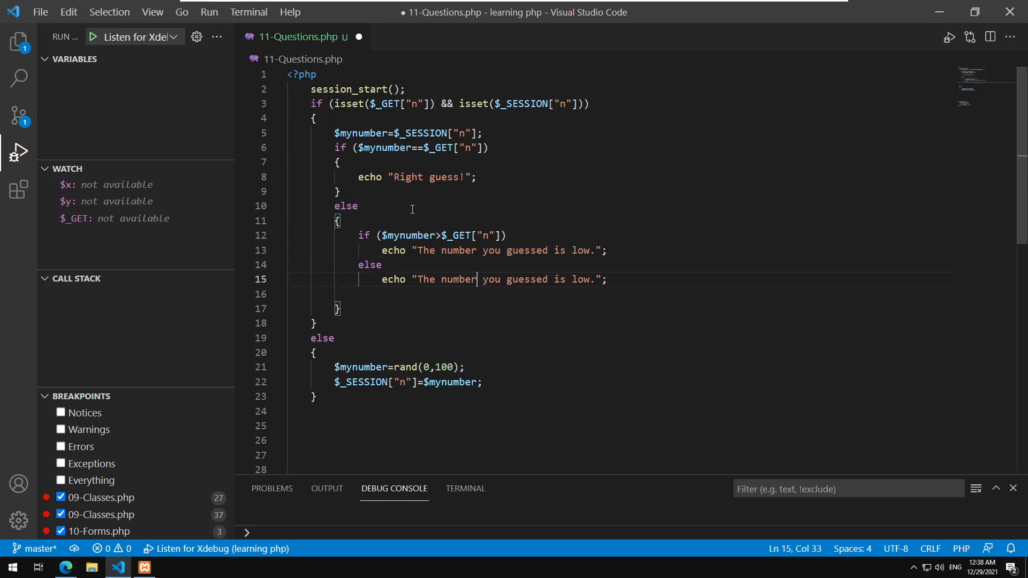
pyautogui.write('h')
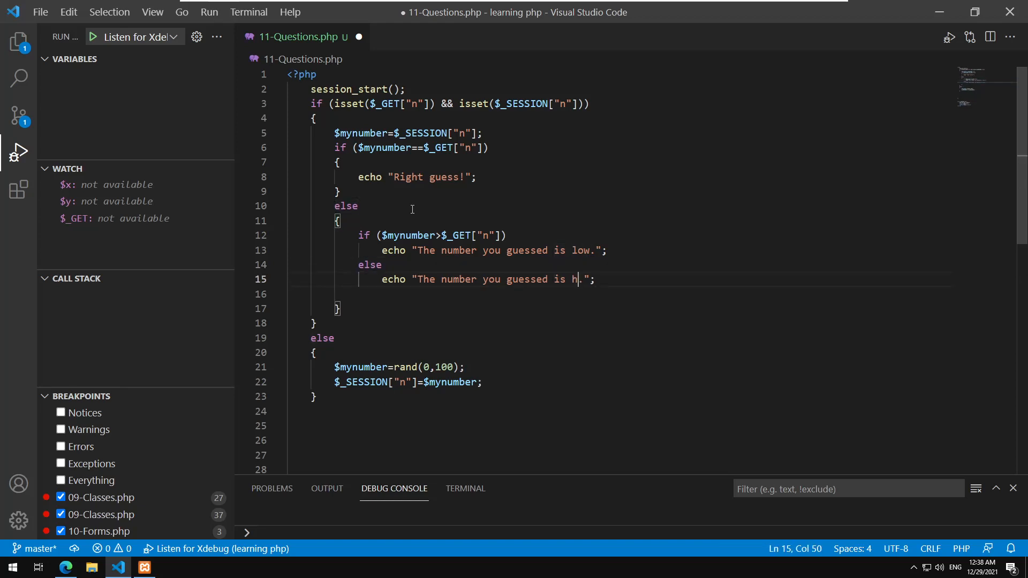
pyautogui.write('igh')
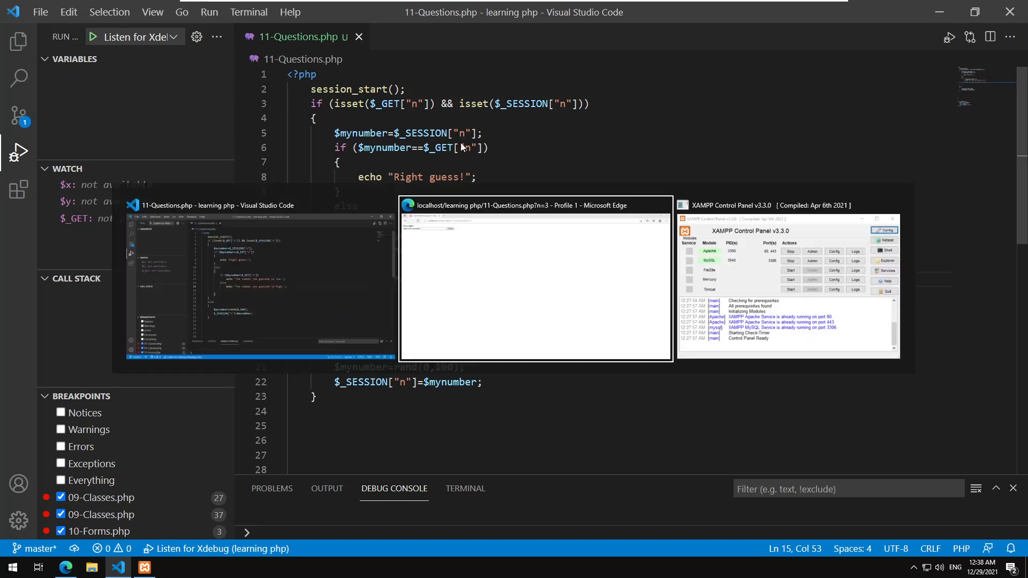
# Submit guesses of 75, 65, 70 and 67 in Edge and read the high/low hints.
pyautogui.click(536, 279)
pyautogui.write('50')
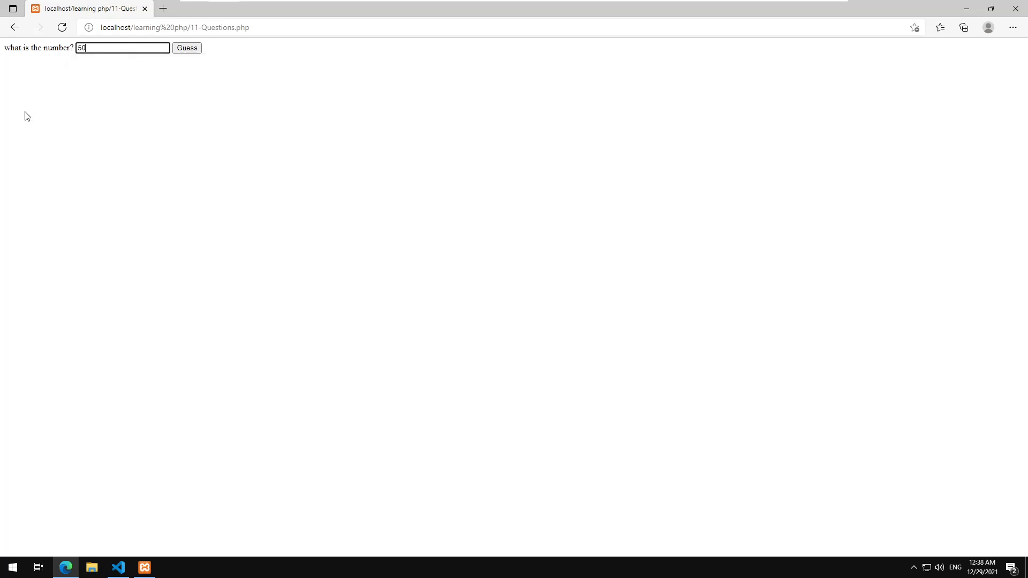
pyautogui.click(186, 47)
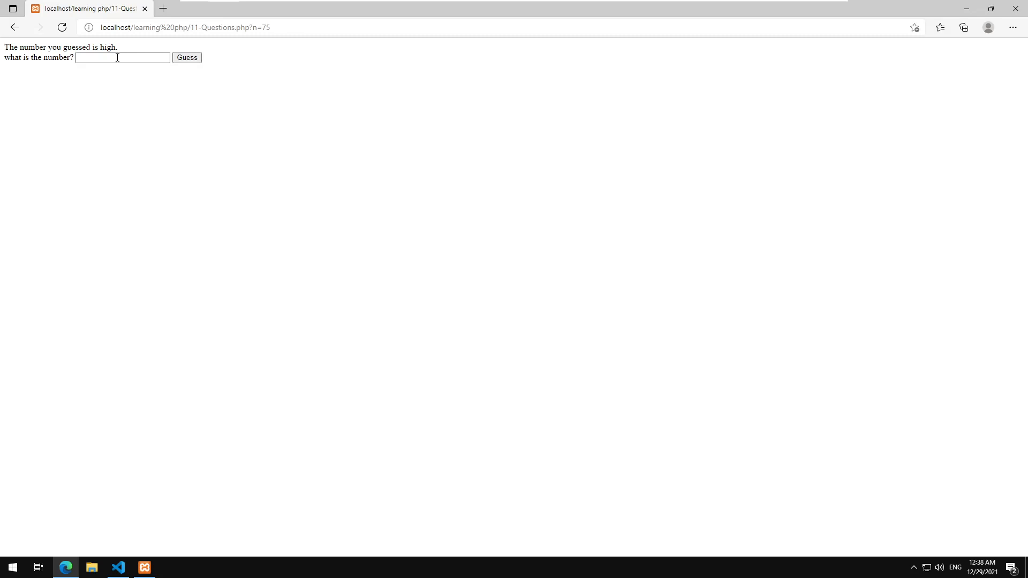
pyautogui.click(122, 57)
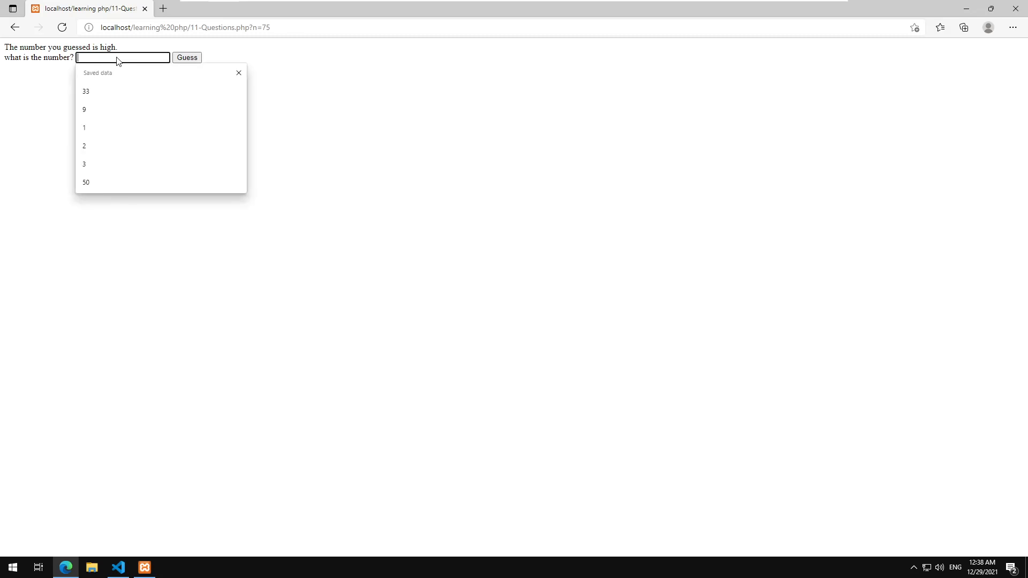
pyautogui.click(187, 57)
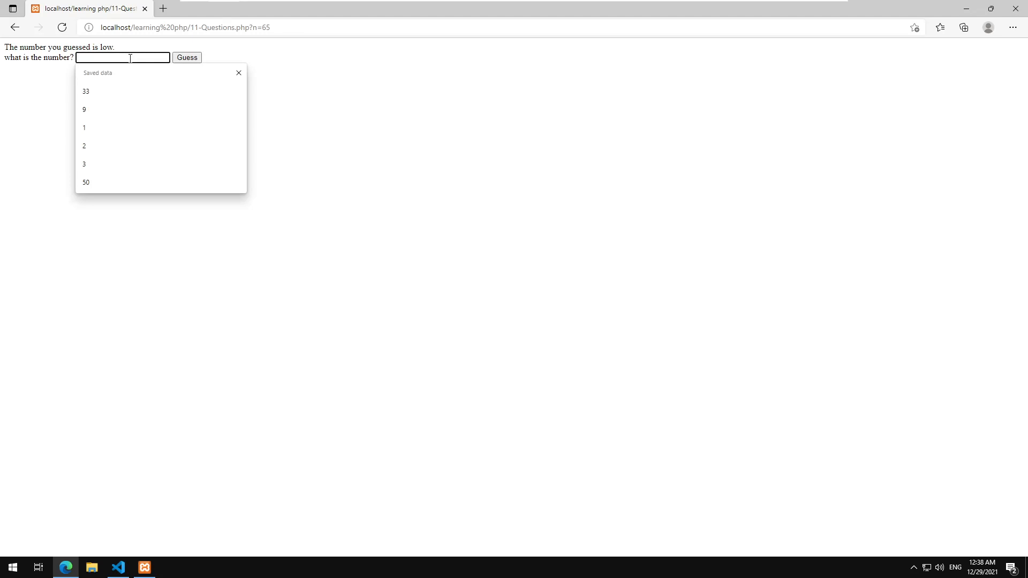
pyautogui.click(187, 57)
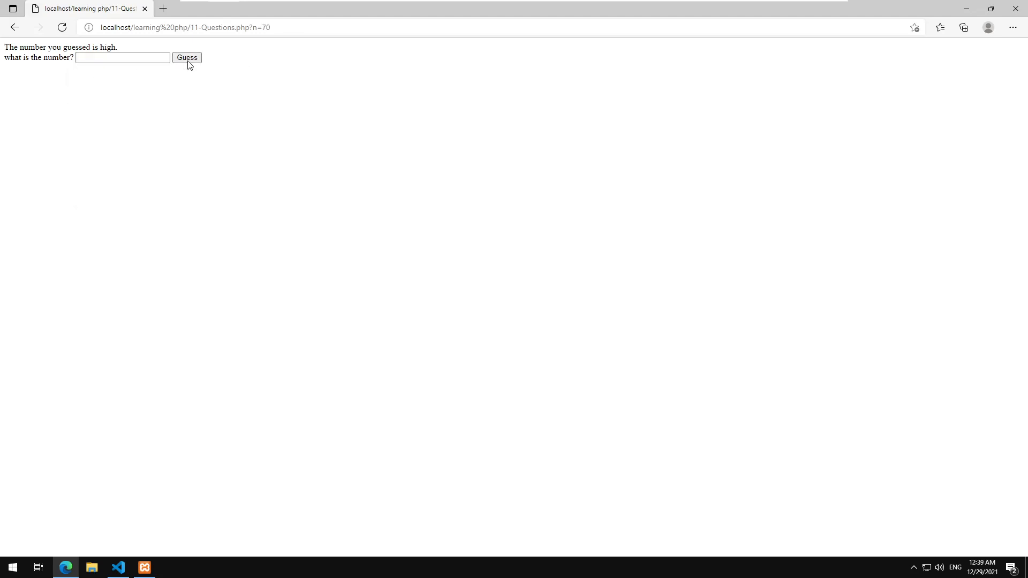
pyautogui.click(122, 58)
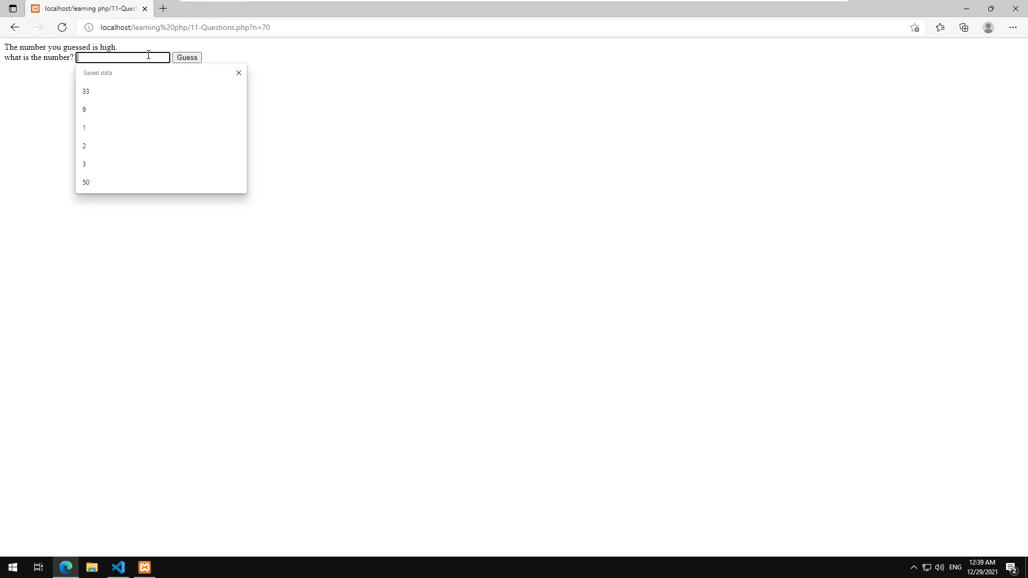
pyautogui.write('6')
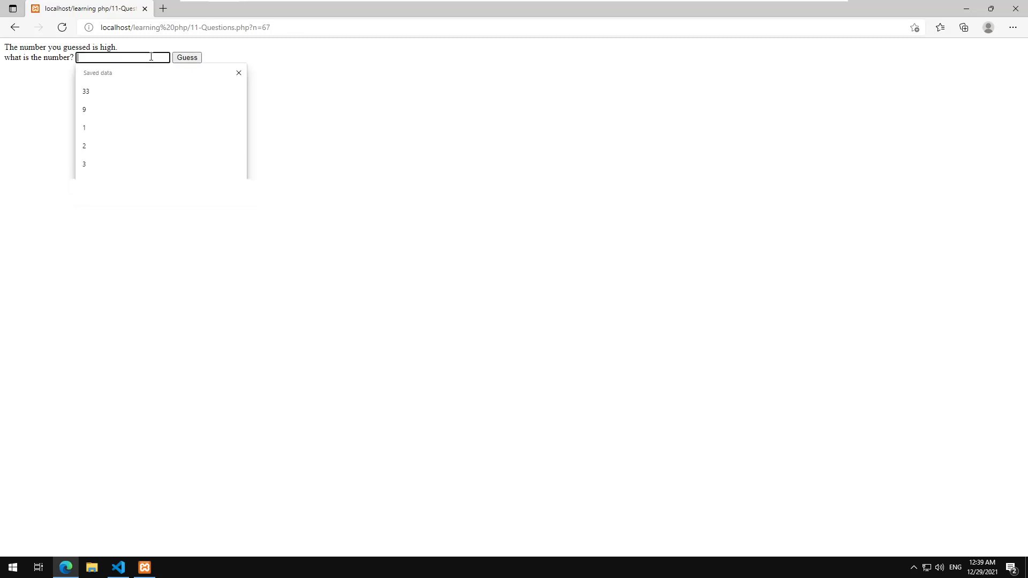
pyautogui.click(117, 567)
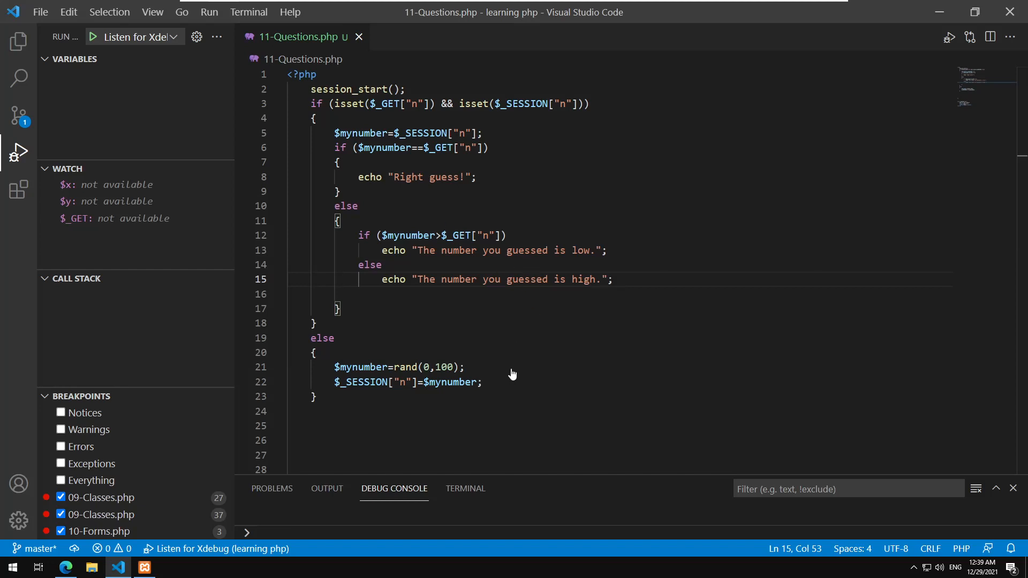
# Copy the random-number pick-and-store lines into the branch after echo "Right guess!".
pyautogui.doubleClick(361, 367)
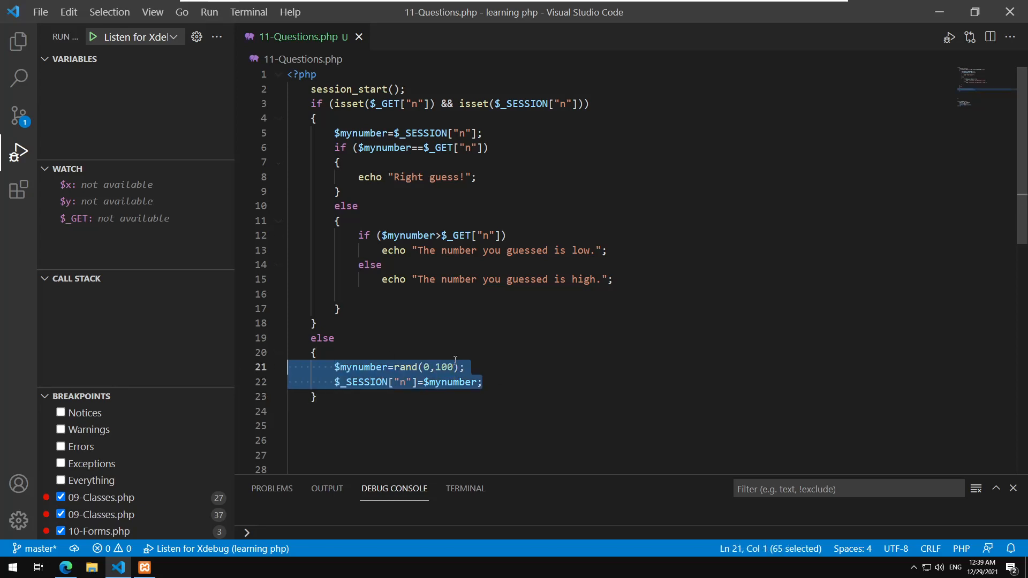
pyautogui.click(481, 177)
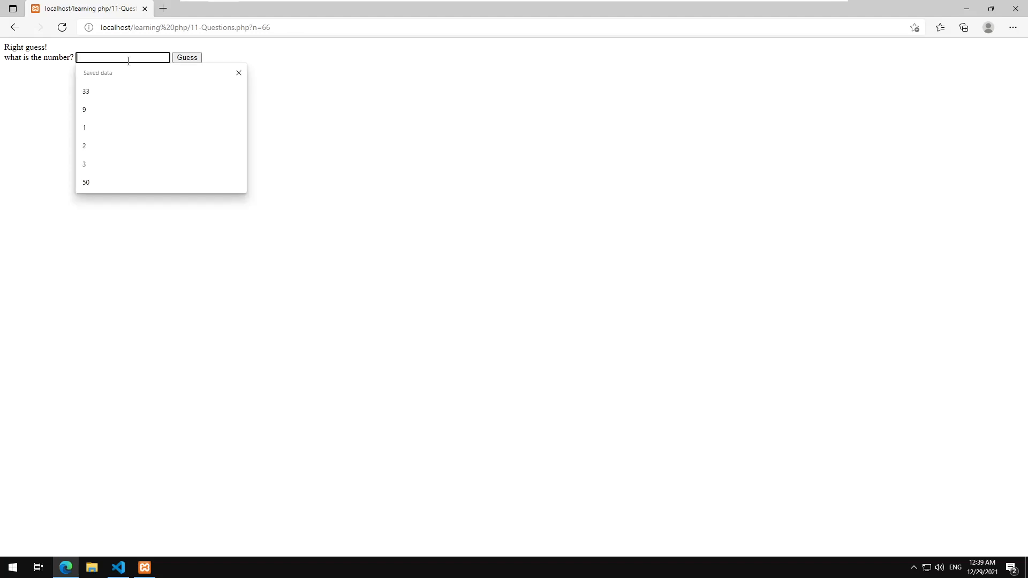
pyautogui.click(187, 58)
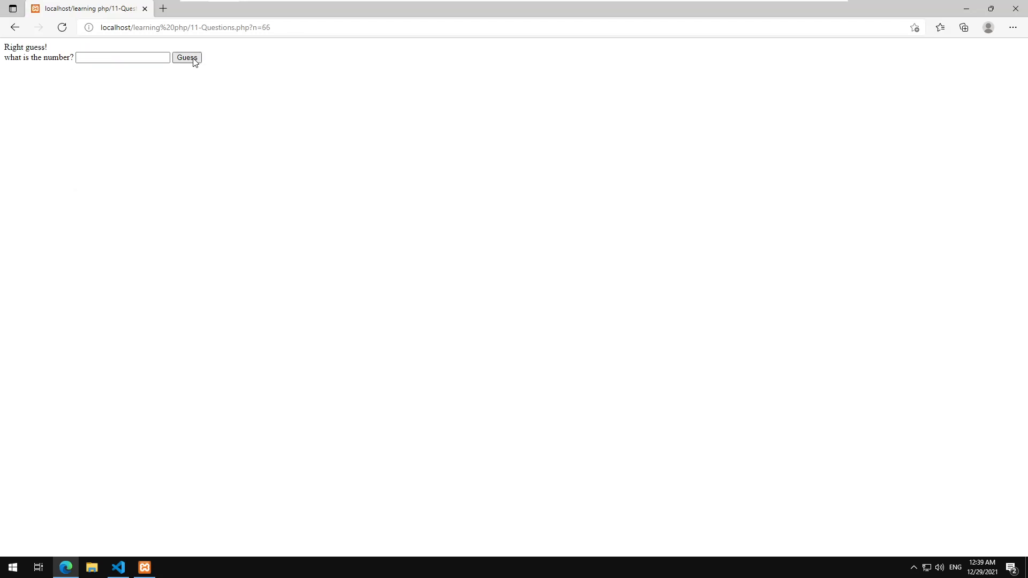
pyautogui.click(117, 567)
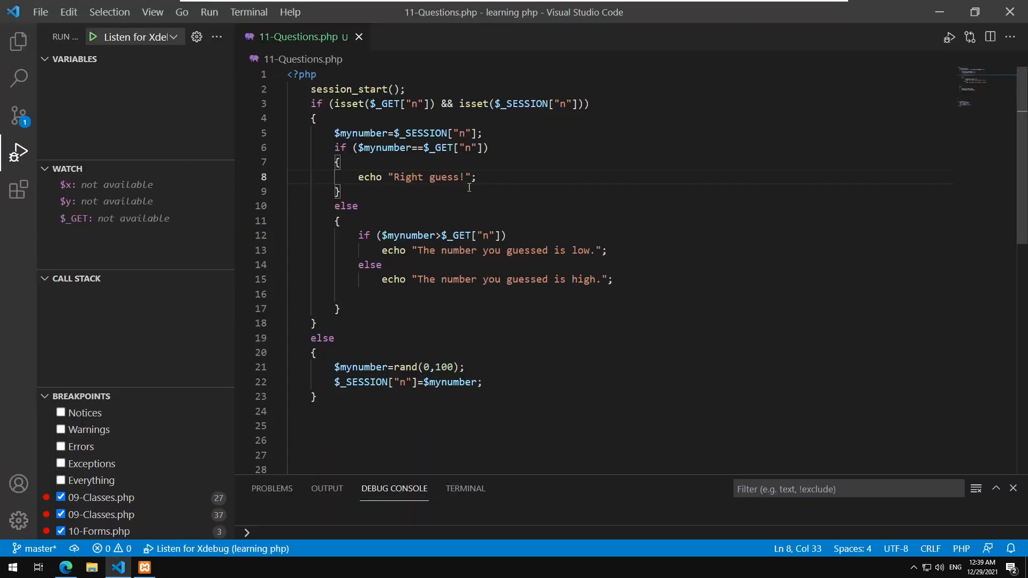
pyautogui.press('Enter')
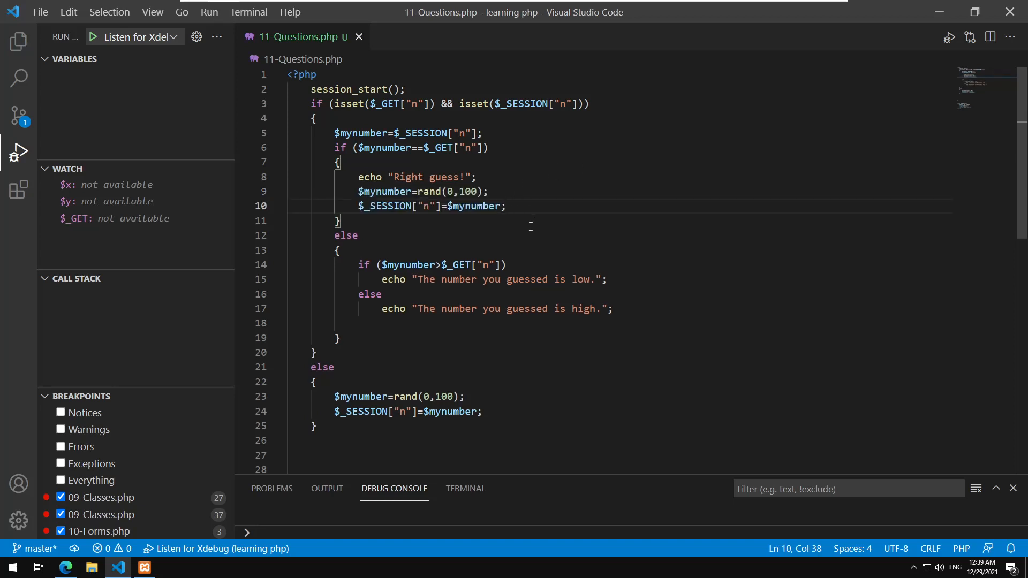
# Set a breakpoint on the session_start line and start Listen for Xdebug.
pyautogui.click(336, 222)
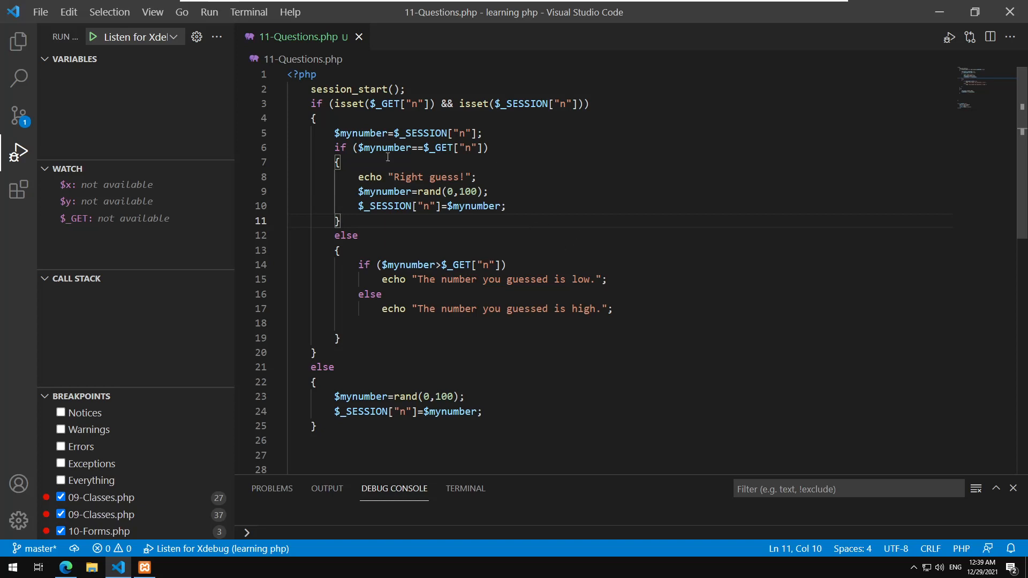
pyautogui.click(241, 89)
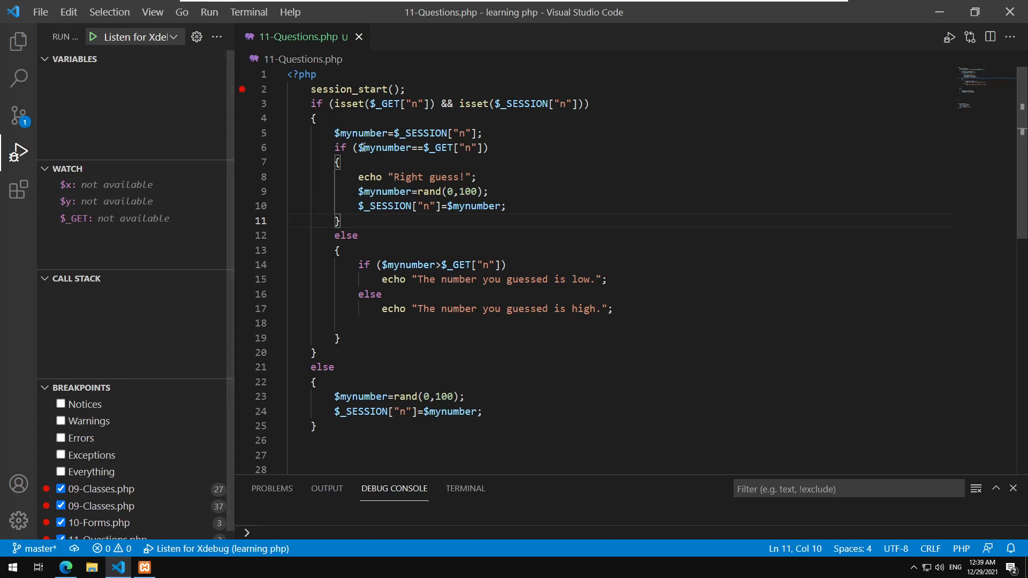
pyautogui.moveTo(96, 36)
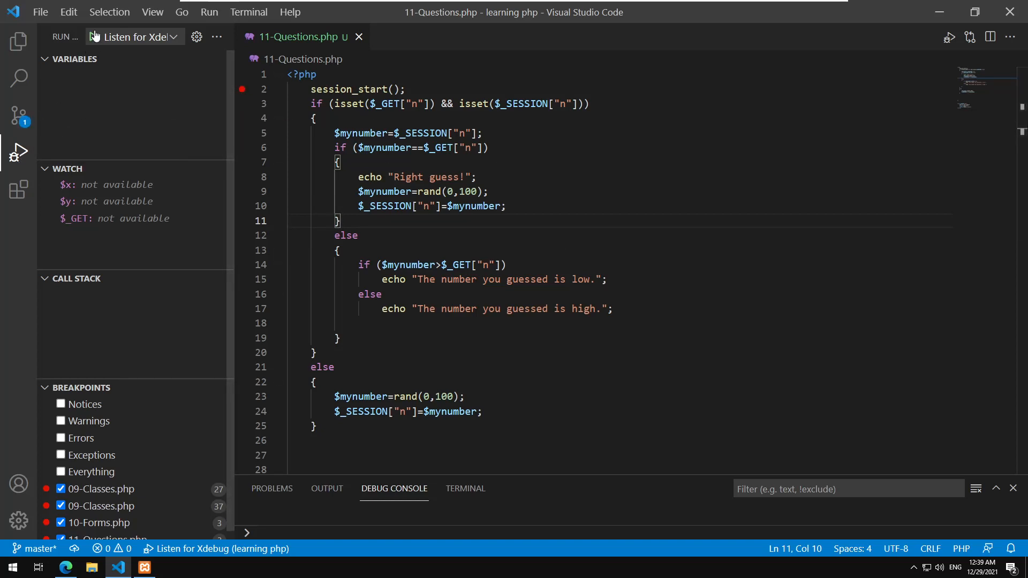
pyautogui.click(93, 37)
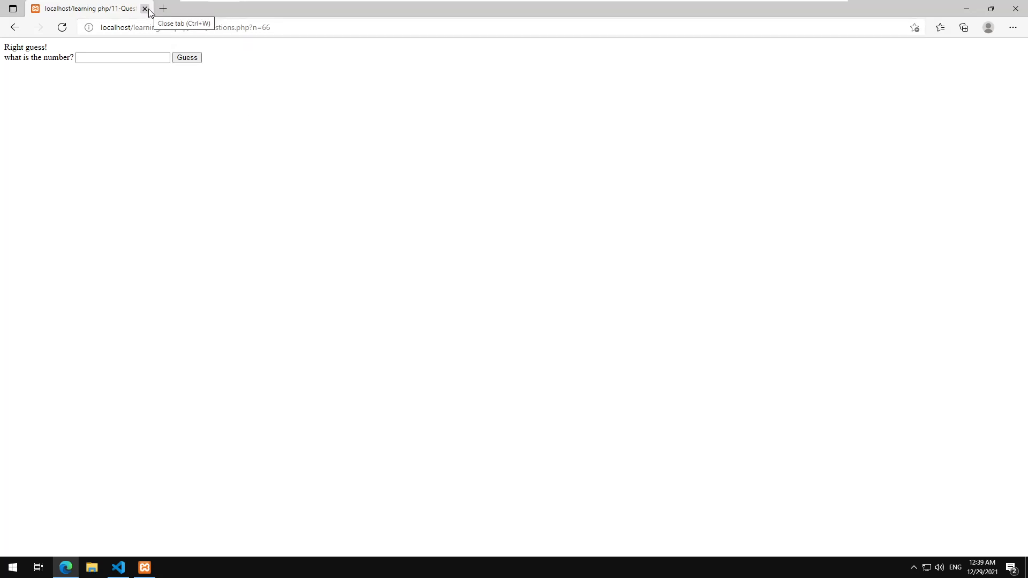
# Re-request the game page URL with ?n=66 from the address bar.
pyautogui.rightClick(174, 27)
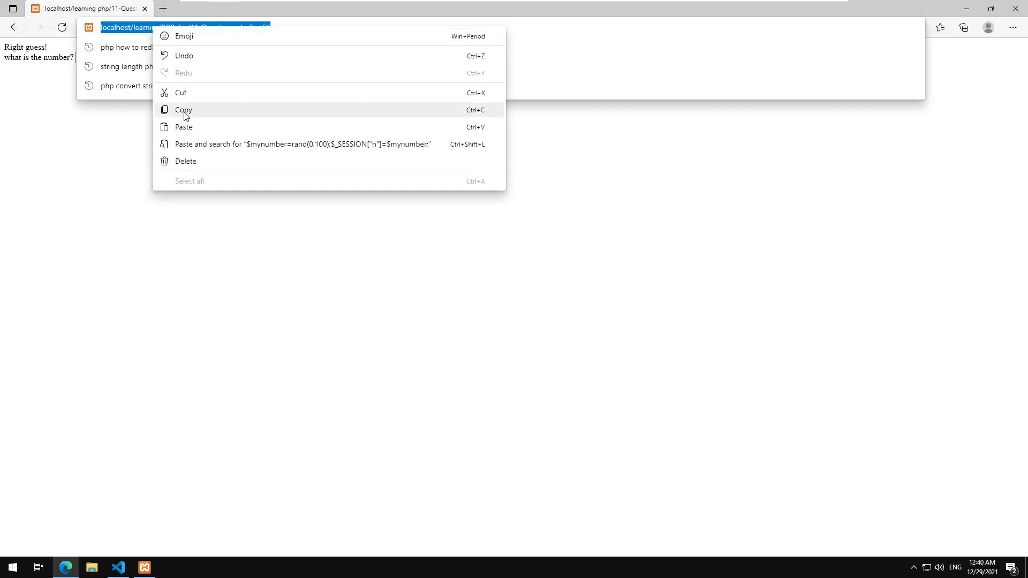
pyautogui.click(117, 567)
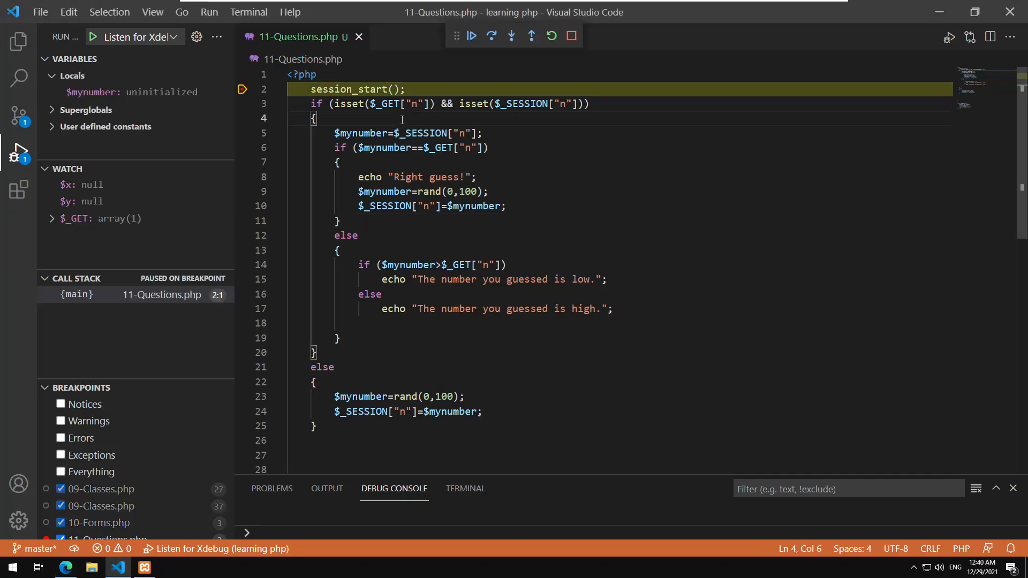
# Step from session_start into the else branch, confirm $mynumber is 23, then continue.
pyautogui.click(491, 36)
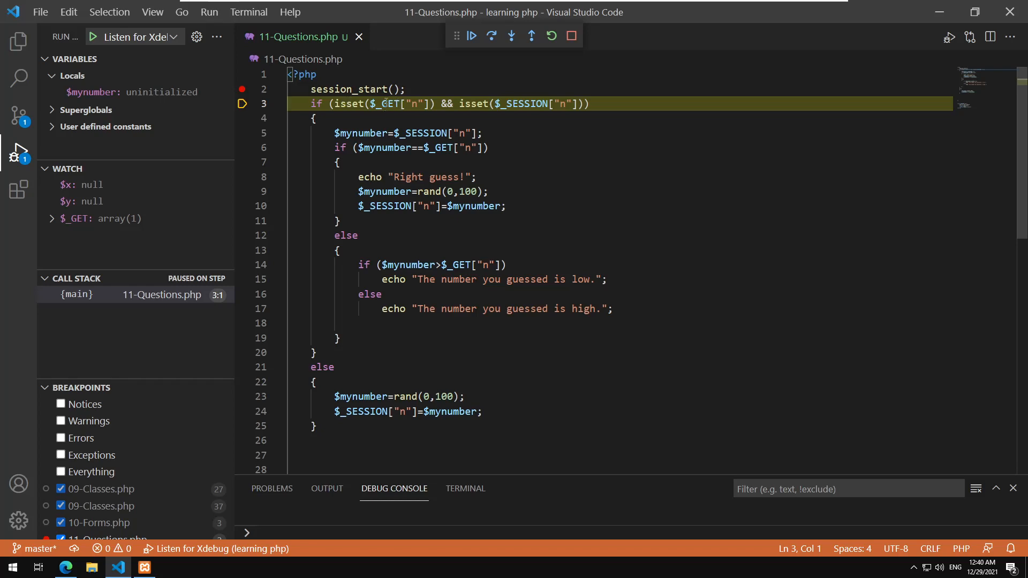
pyautogui.click(449, 177)
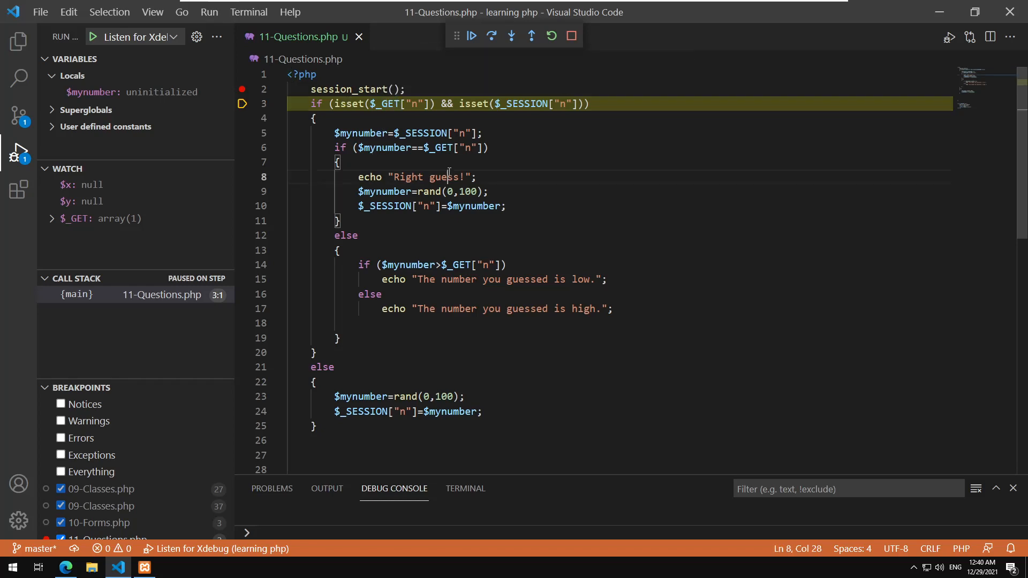
pyautogui.moveTo(518, 104)
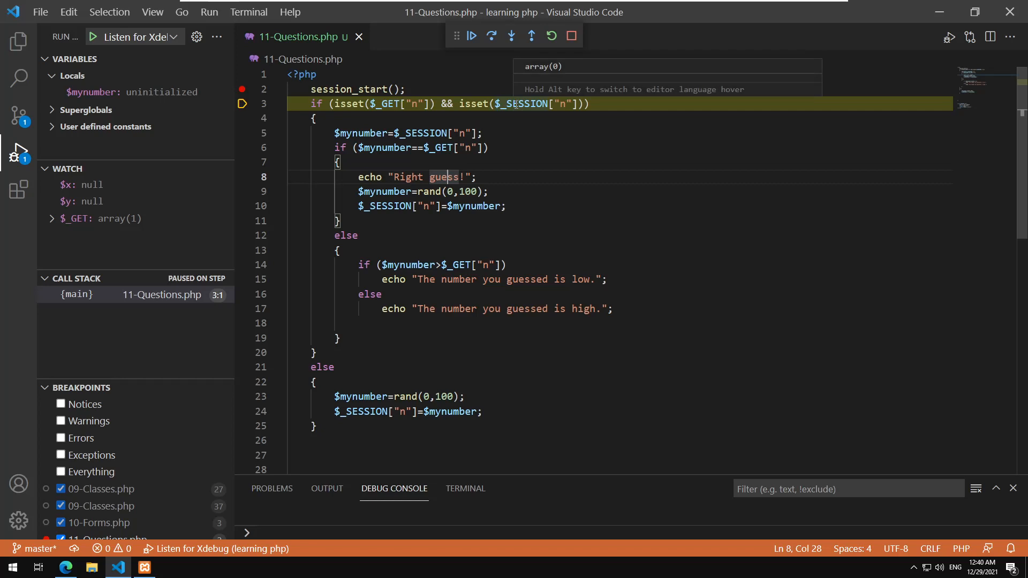
pyautogui.moveTo(533, 171)
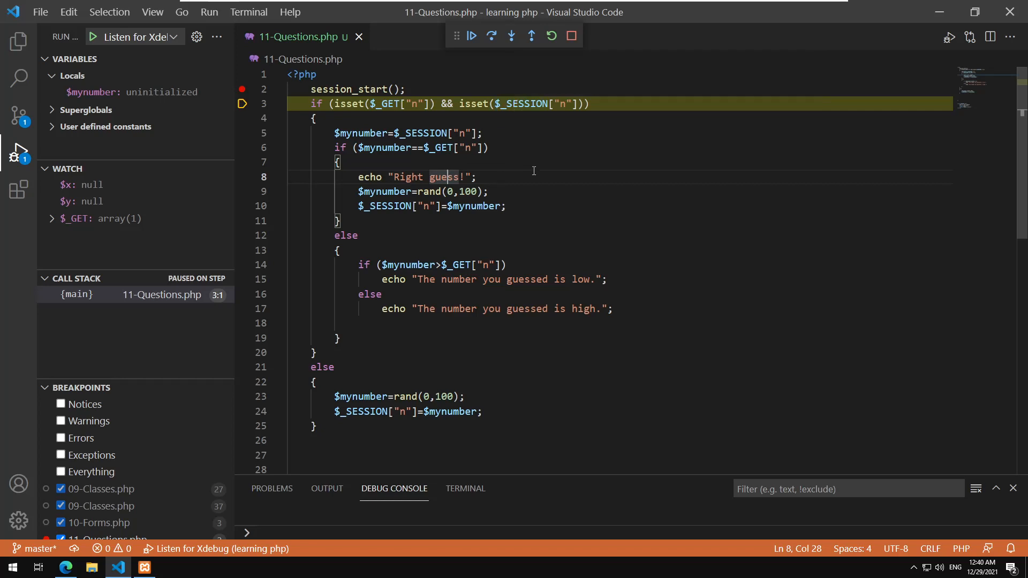
pyautogui.click(492, 36)
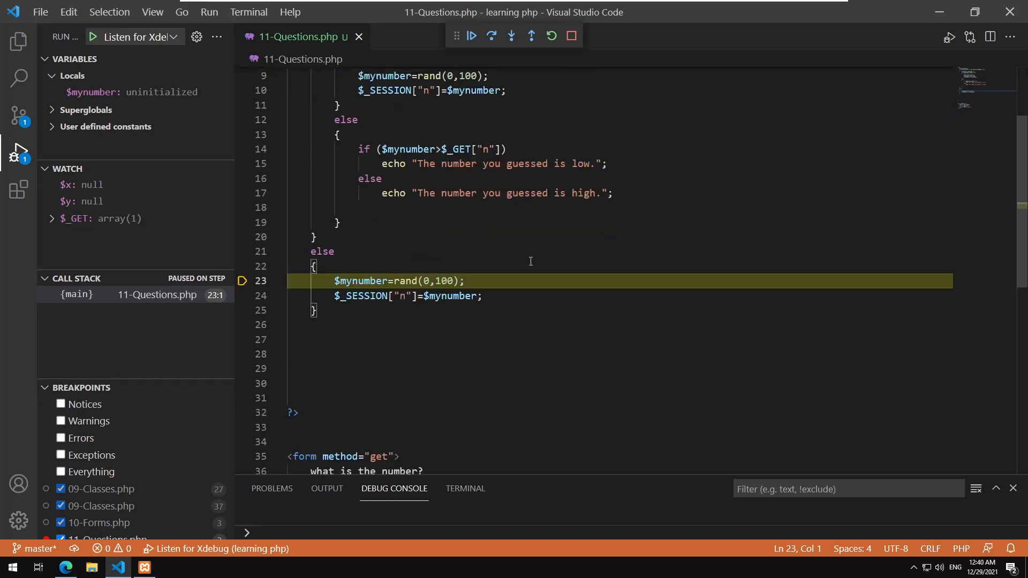
pyautogui.click(471, 35)
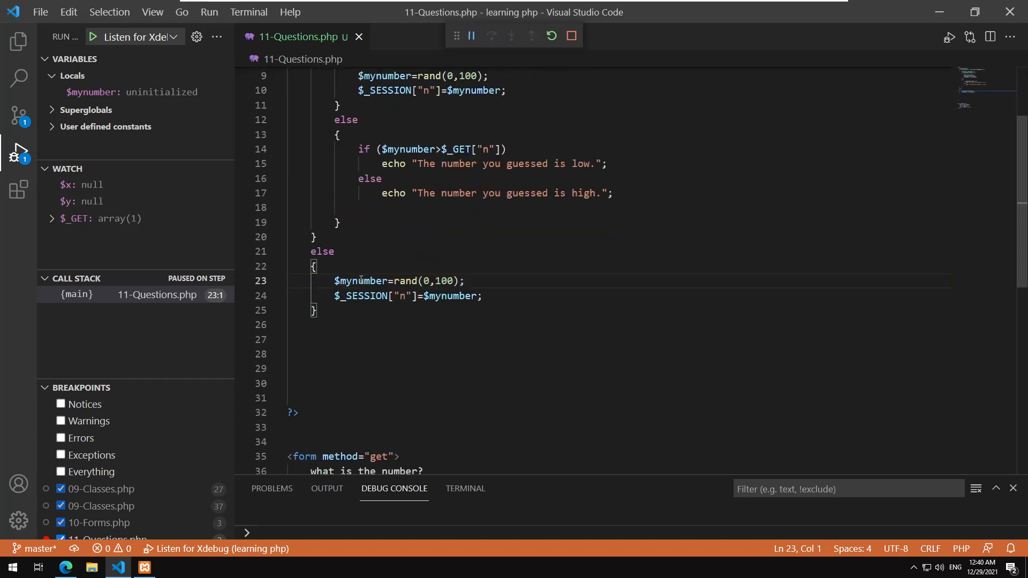
pyautogui.click(491, 36)
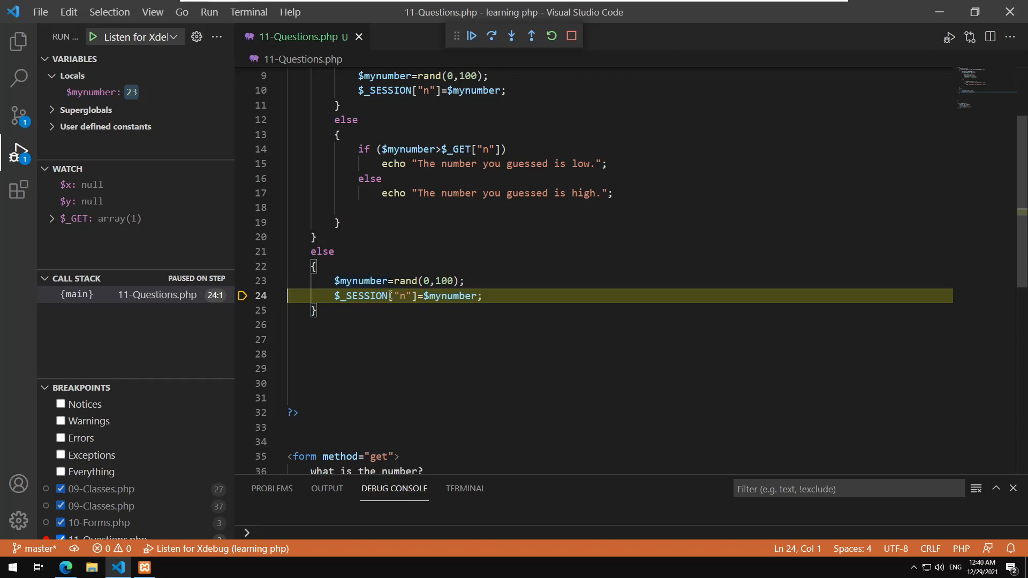
pyautogui.moveTo(363, 296)
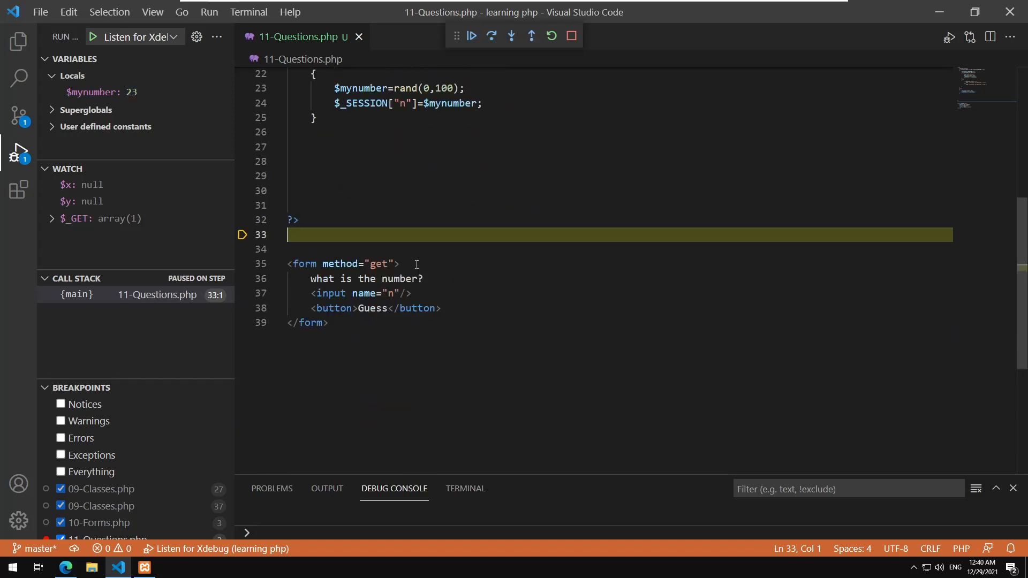
pyautogui.click(471, 36)
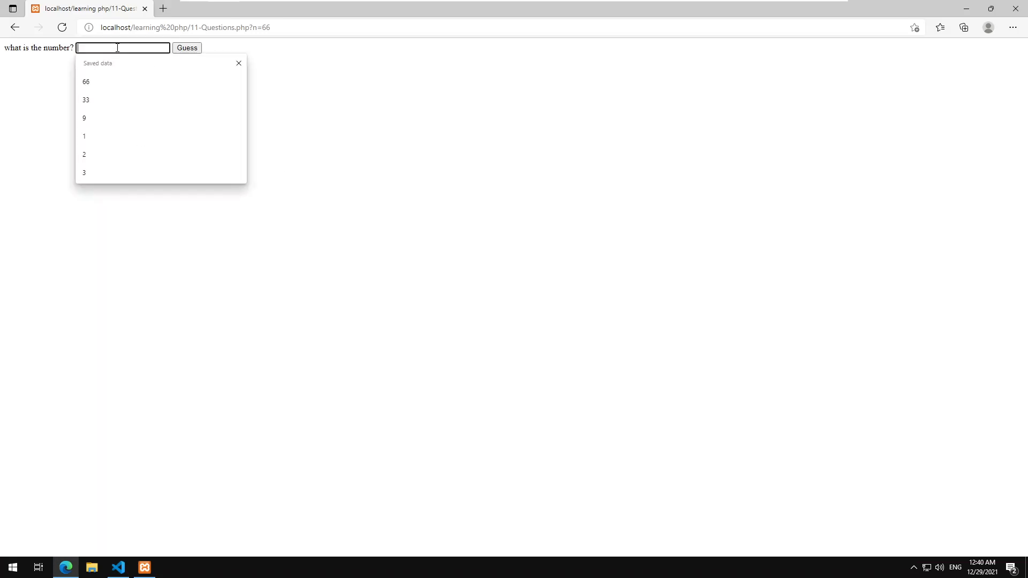
# Send a guess of 99 from Edge, then return to VS Code's paused debugger.
pyautogui.click(117, 567)
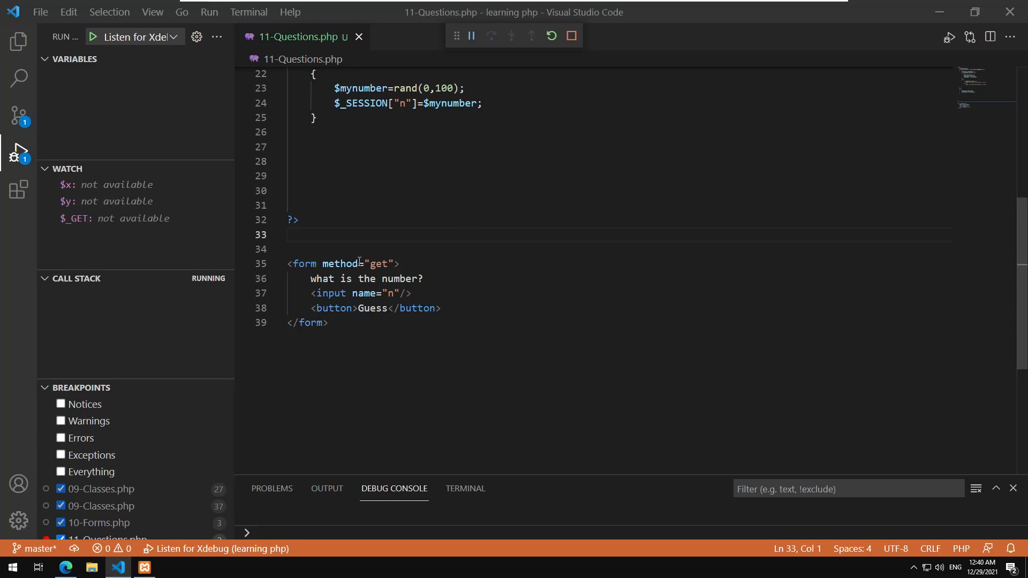
pyautogui.click(65, 567)
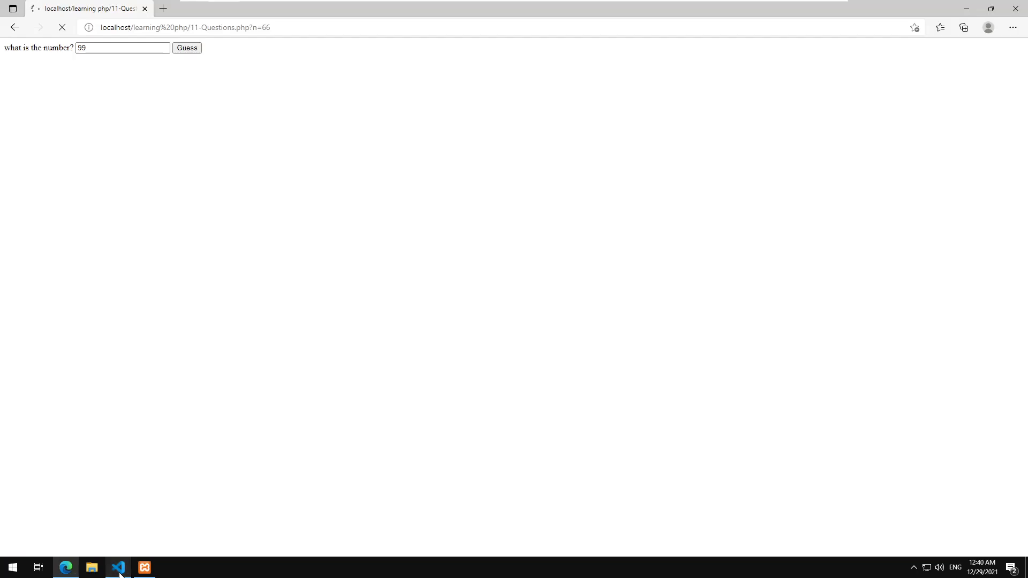
pyautogui.click(117, 568)
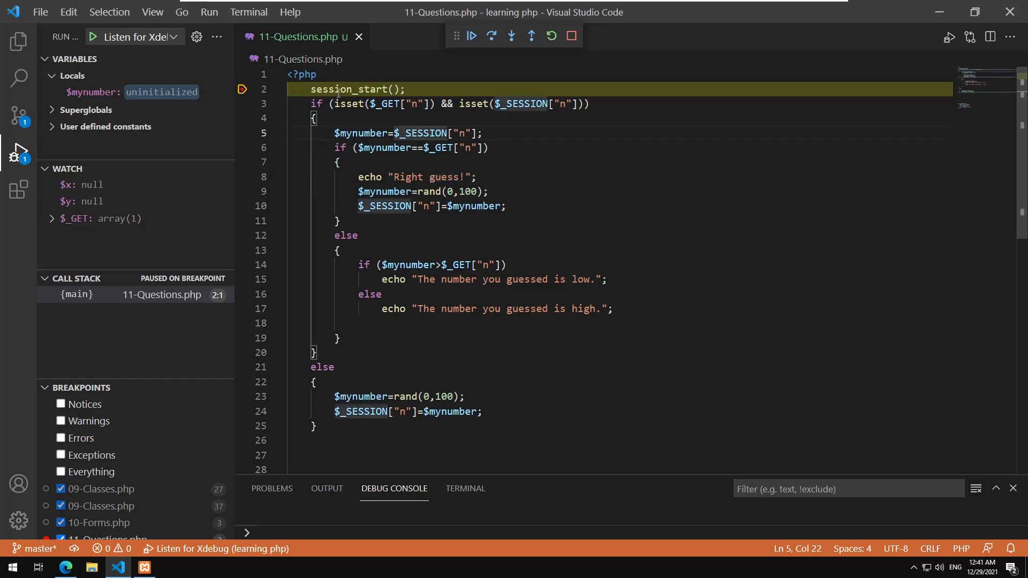
# Step the guess-99 request past session_start to the 'guessed is high' output, confirming $mynumber is 23.
pyautogui.click(491, 35)
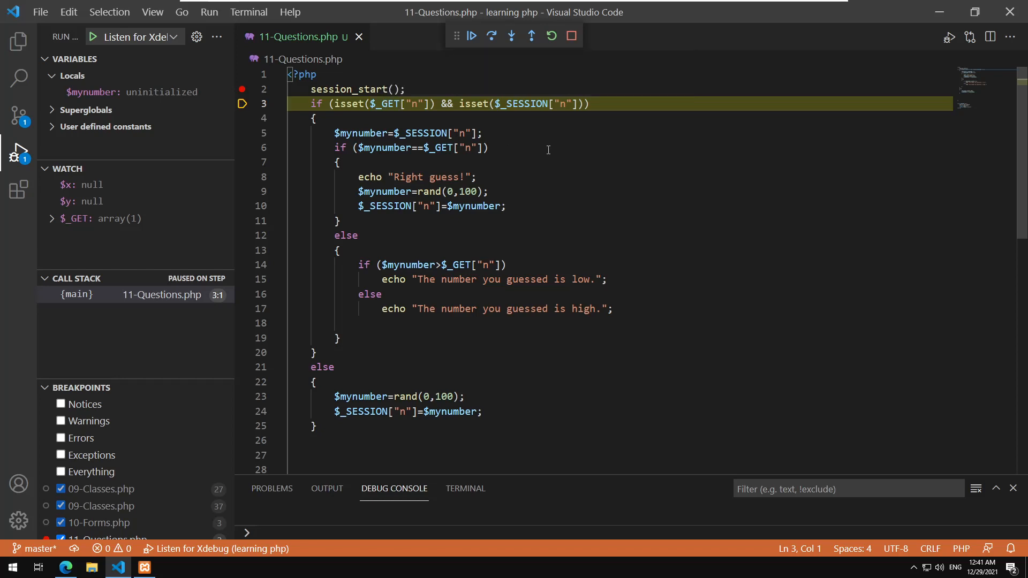
pyautogui.click(485, 148)
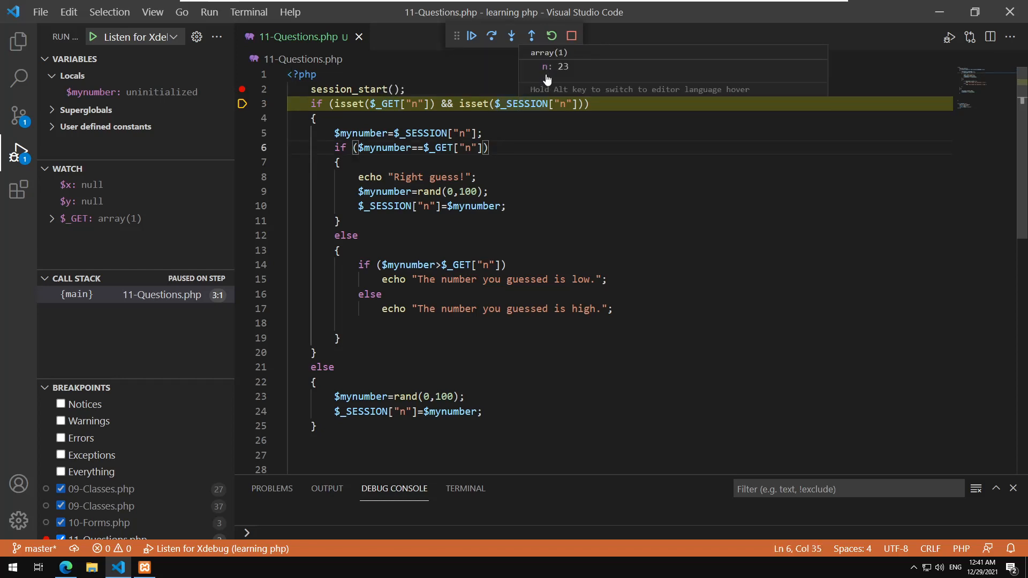
pyautogui.moveTo(577, 77)
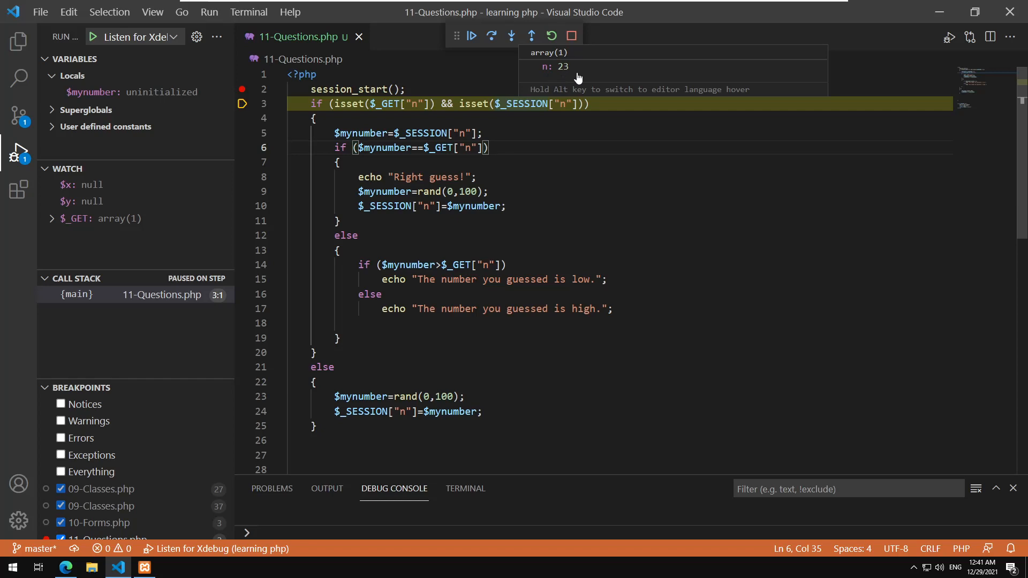
pyautogui.moveTo(388, 102)
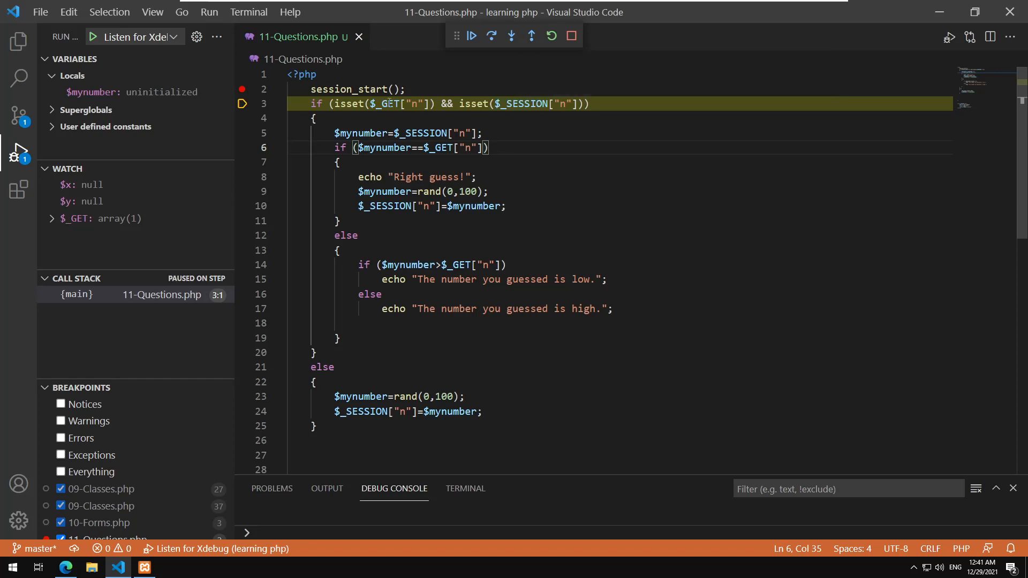
pyautogui.moveTo(520, 103)
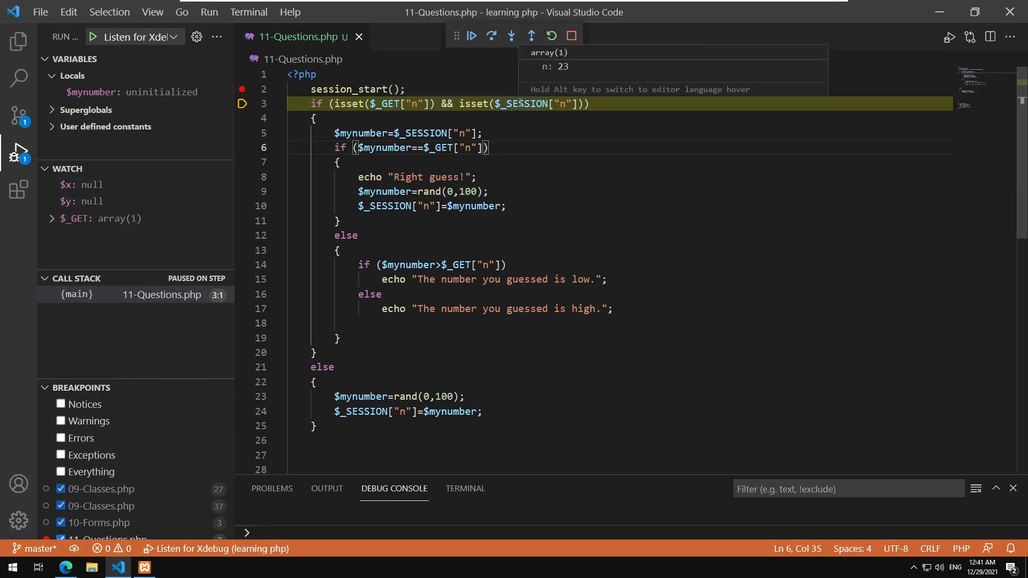
pyautogui.click(491, 35)
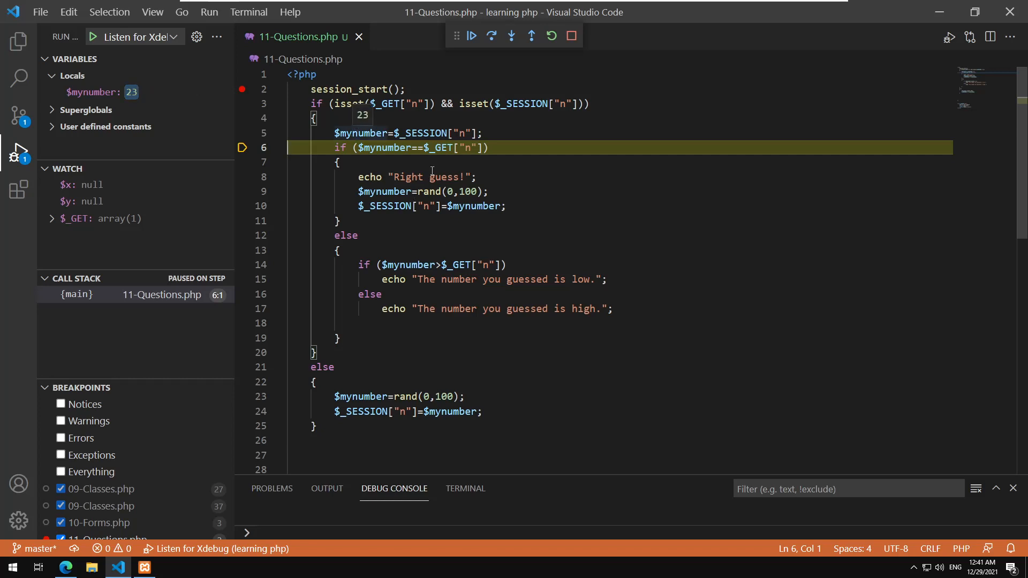
pyautogui.click(492, 36)
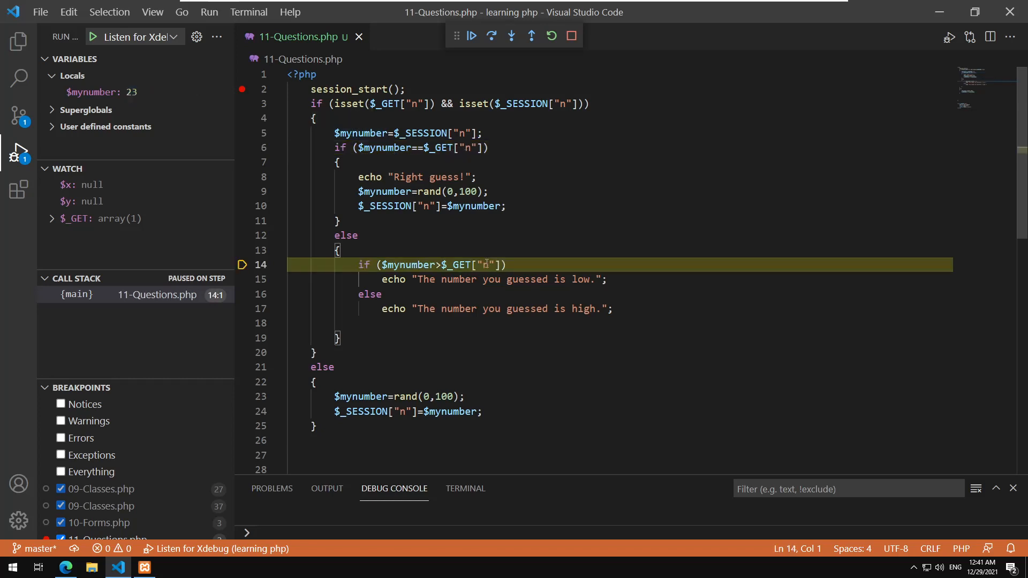
pyautogui.click(511, 36)
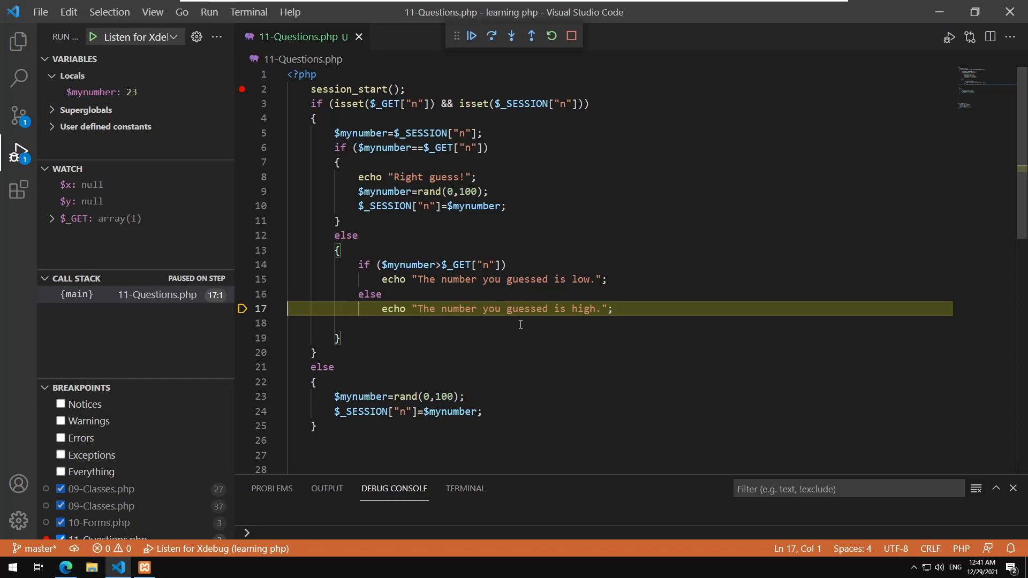
pyautogui.moveTo(503, 109)
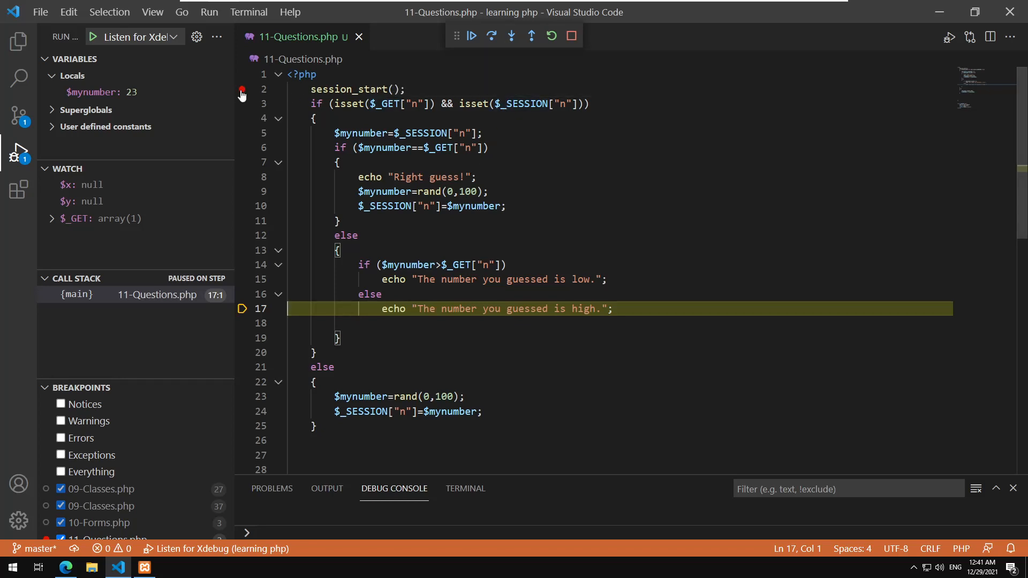
pyautogui.click(471, 36)
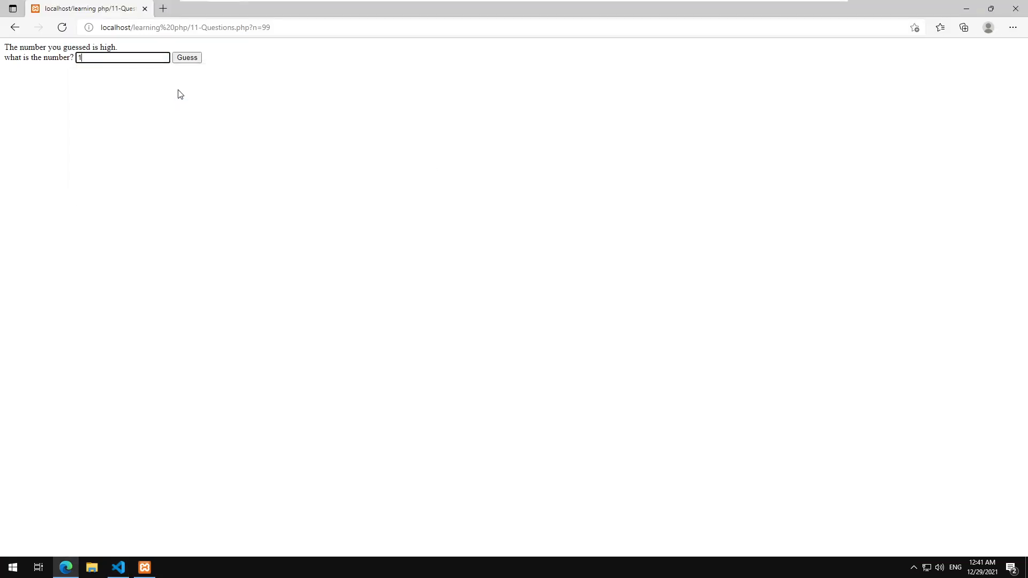
# Enter 1 in the 'what is the number?' field and submit the guess.
pyautogui.click(118, 568)
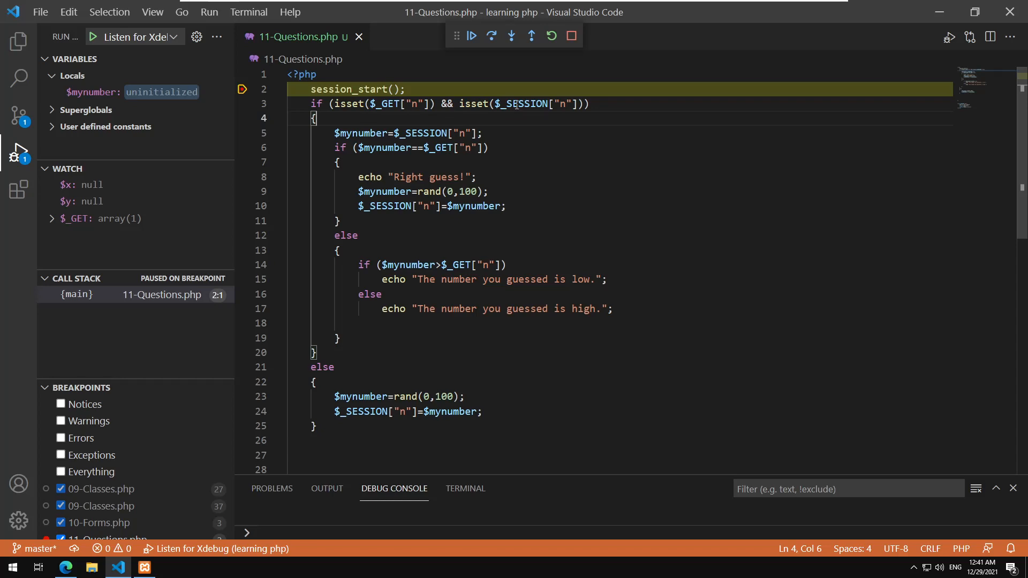
# Add the $_SESSION variable to the watch list.
pyautogui.click(521, 103)
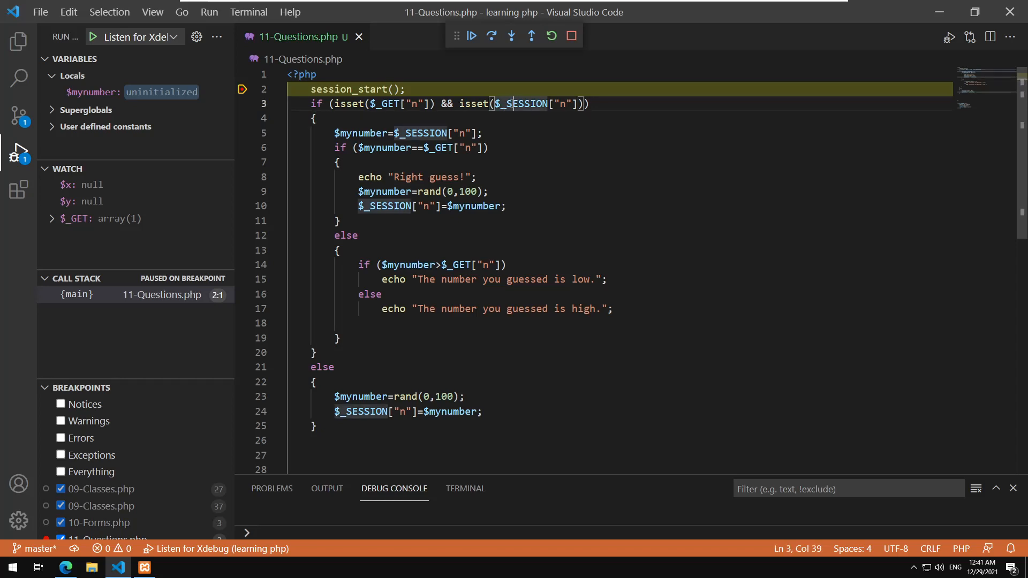
pyautogui.doubleClick(522, 103)
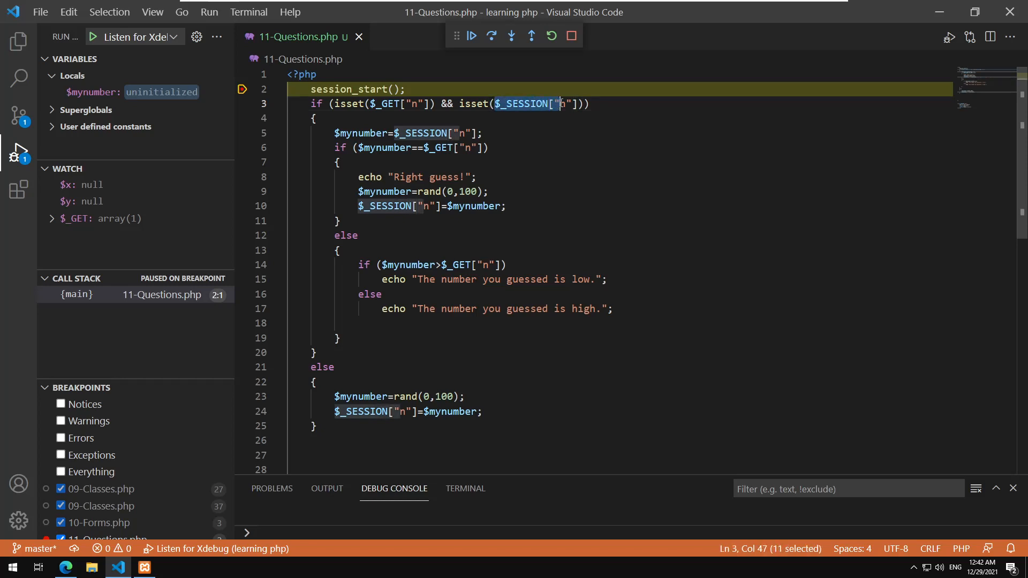
pyautogui.rightClick(538, 104)
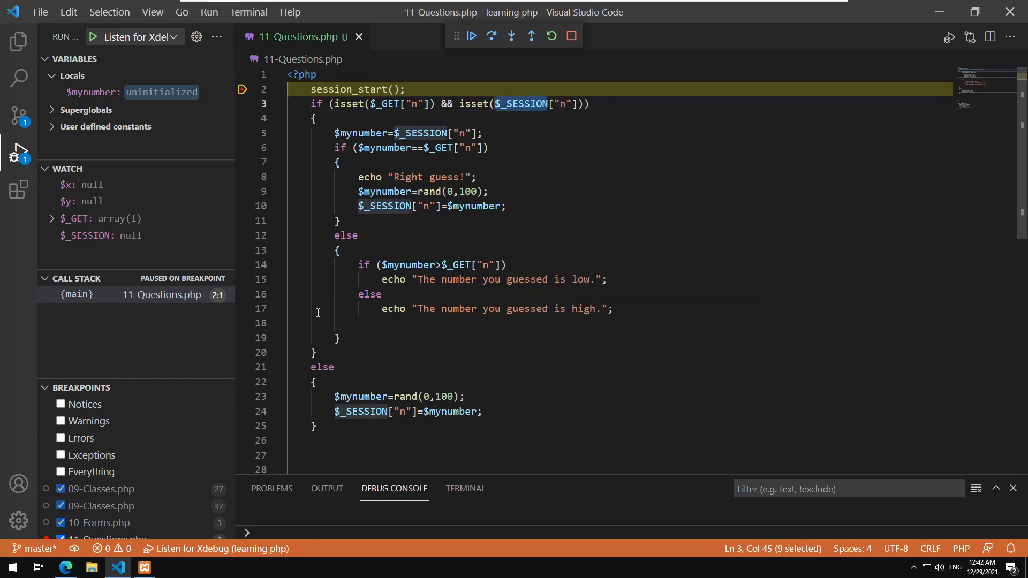
pyautogui.moveTo(112, 236)
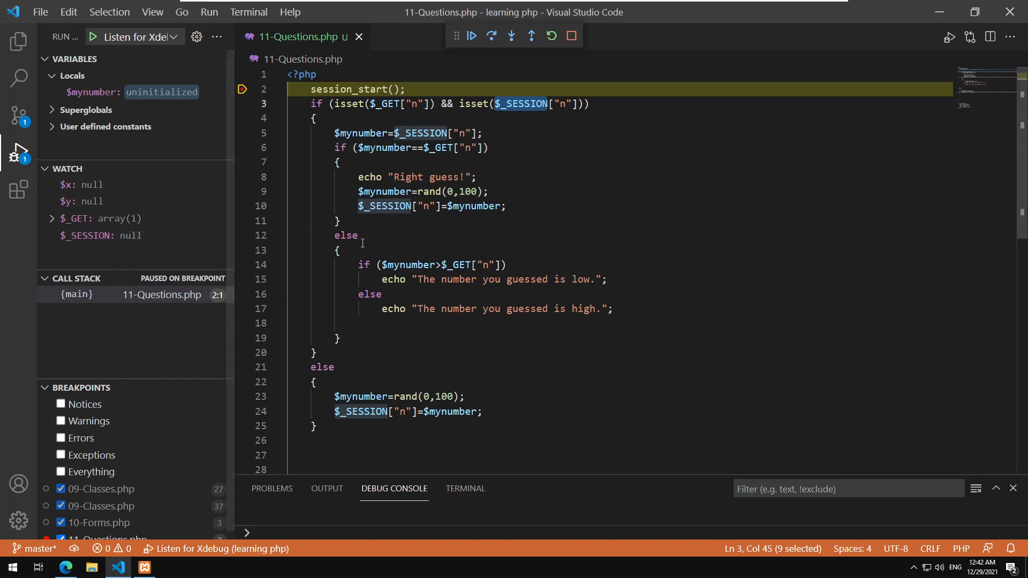
pyautogui.click(359, 236)
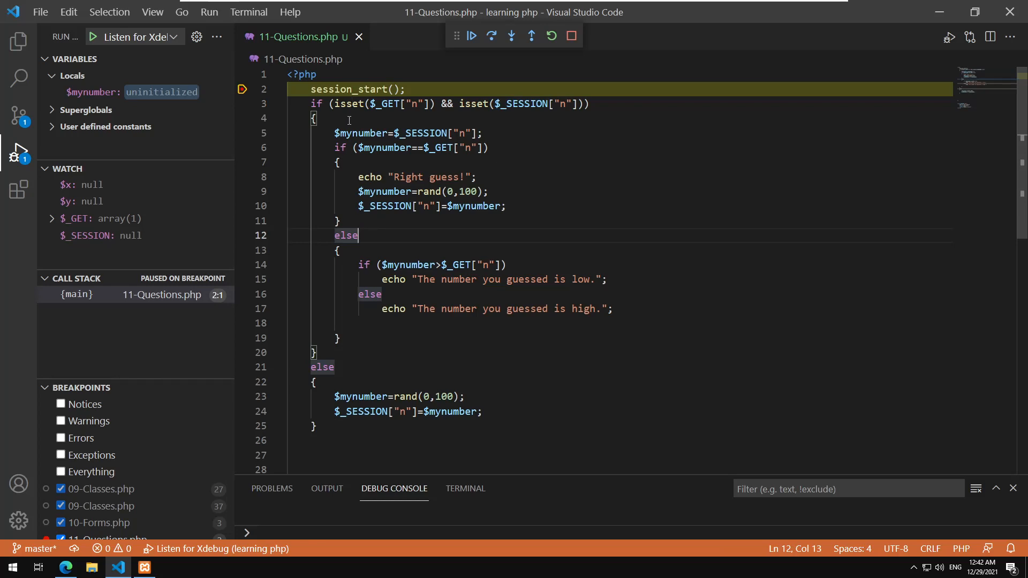
# Step the guess-1 request through the 'guessed is low' branch to the form.
pyautogui.click(491, 36)
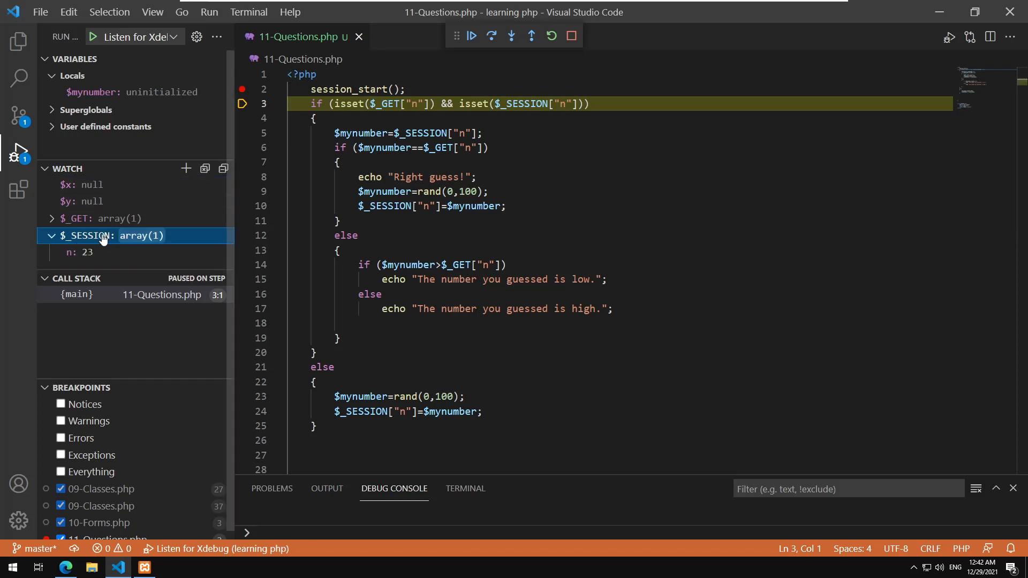
pyautogui.moveTo(87, 264)
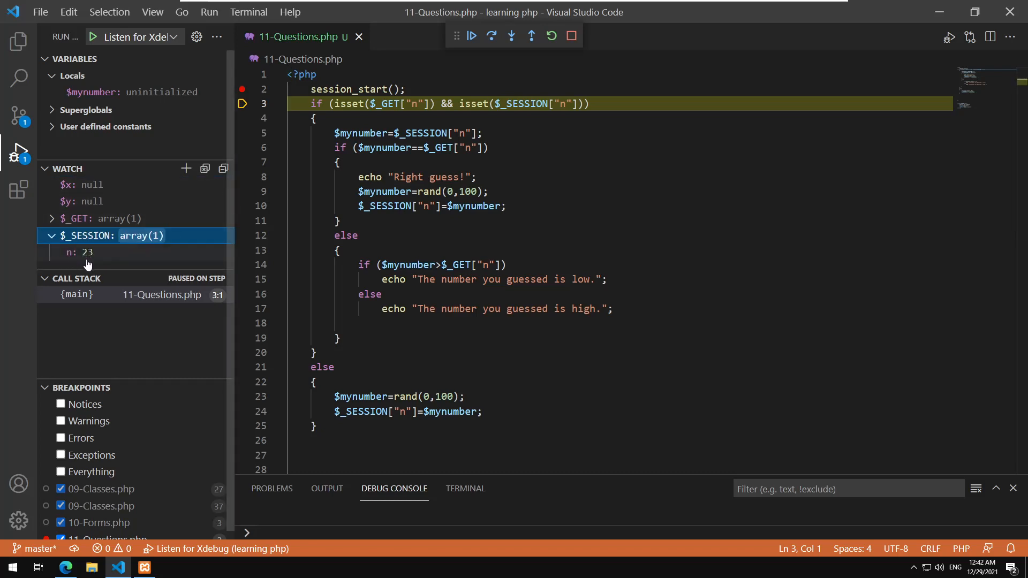
pyautogui.moveTo(86, 266)
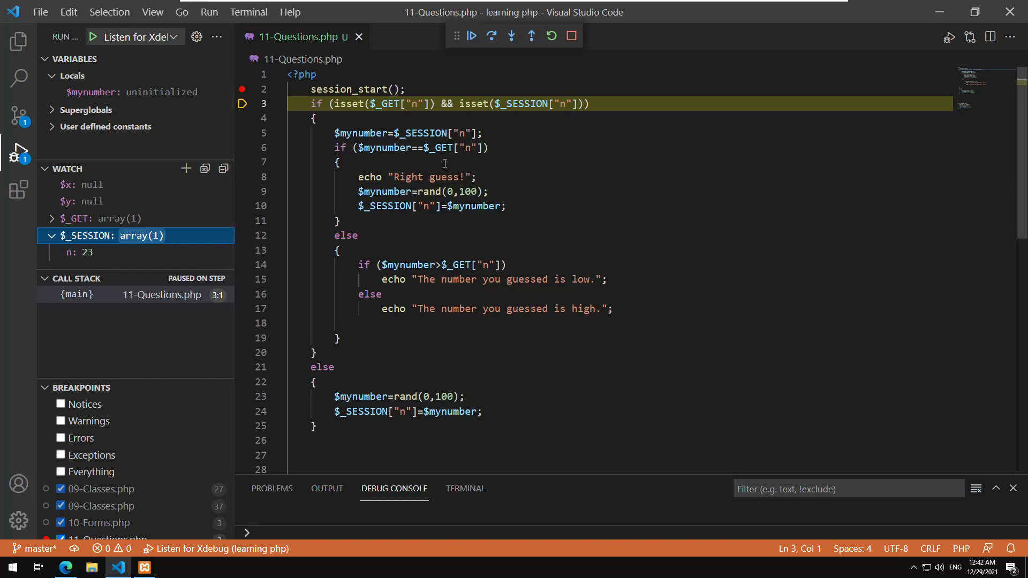
pyautogui.click(491, 36)
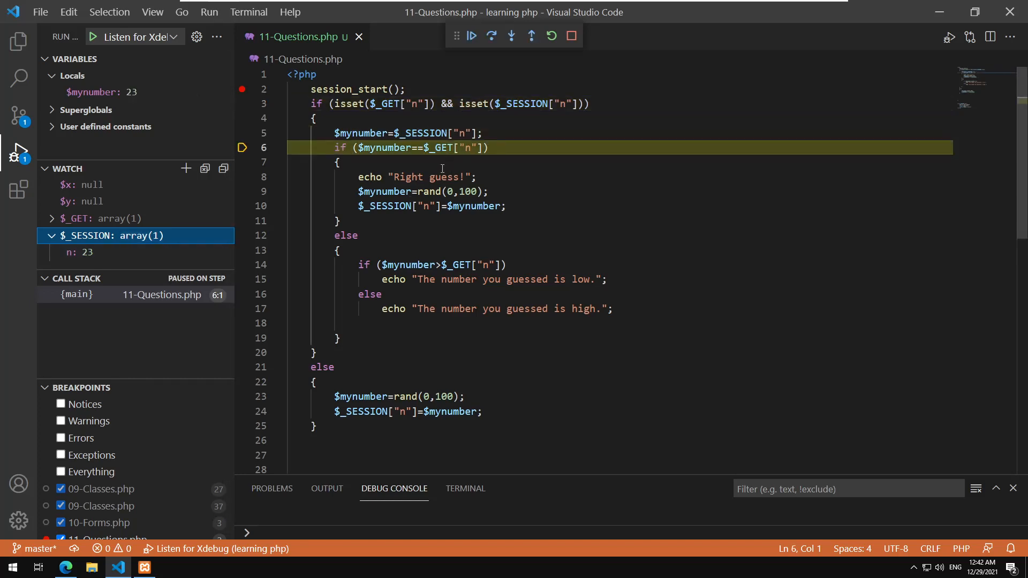
pyautogui.moveTo(357, 133)
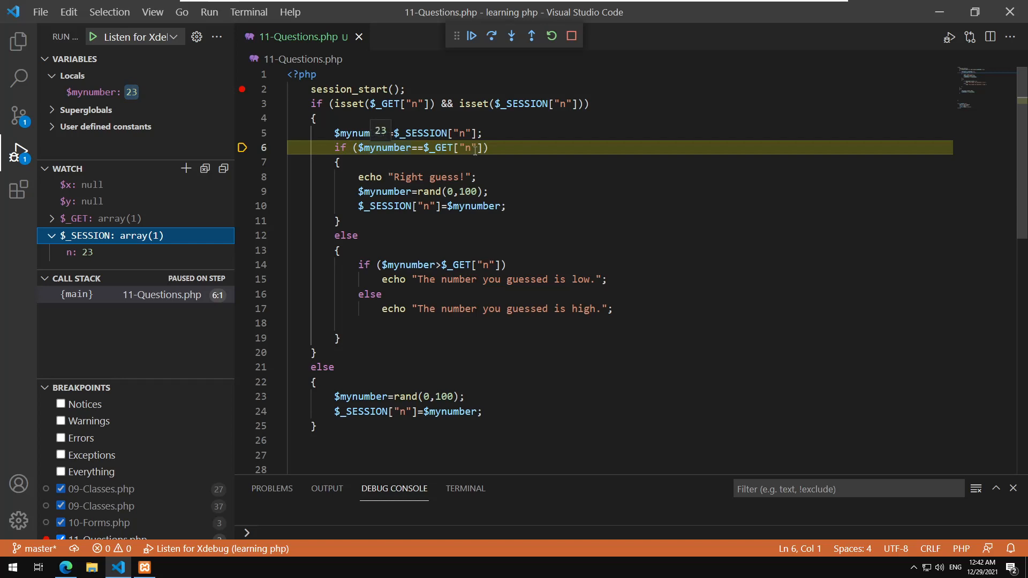
pyautogui.click(510, 35)
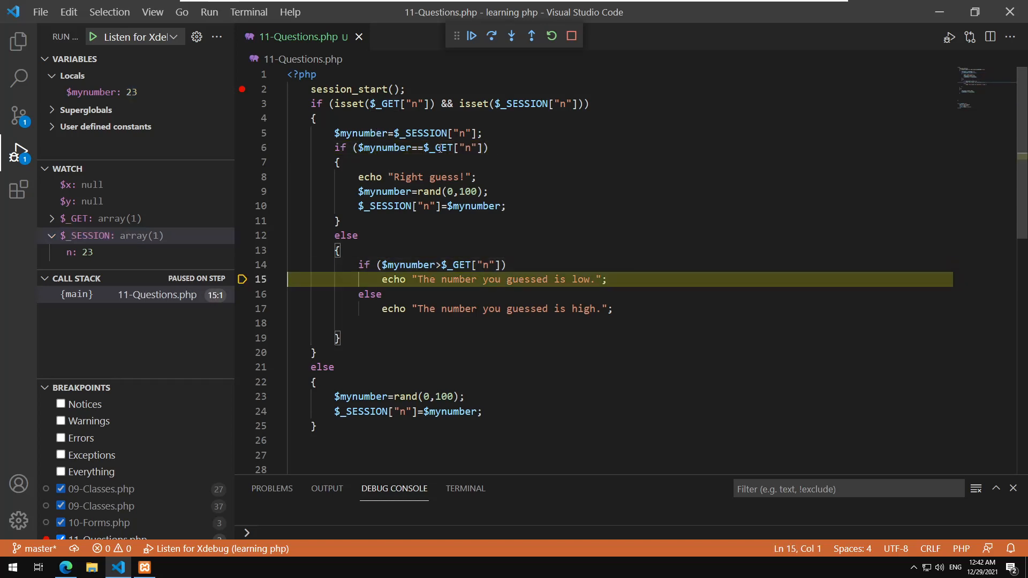
pyautogui.click(491, 36)
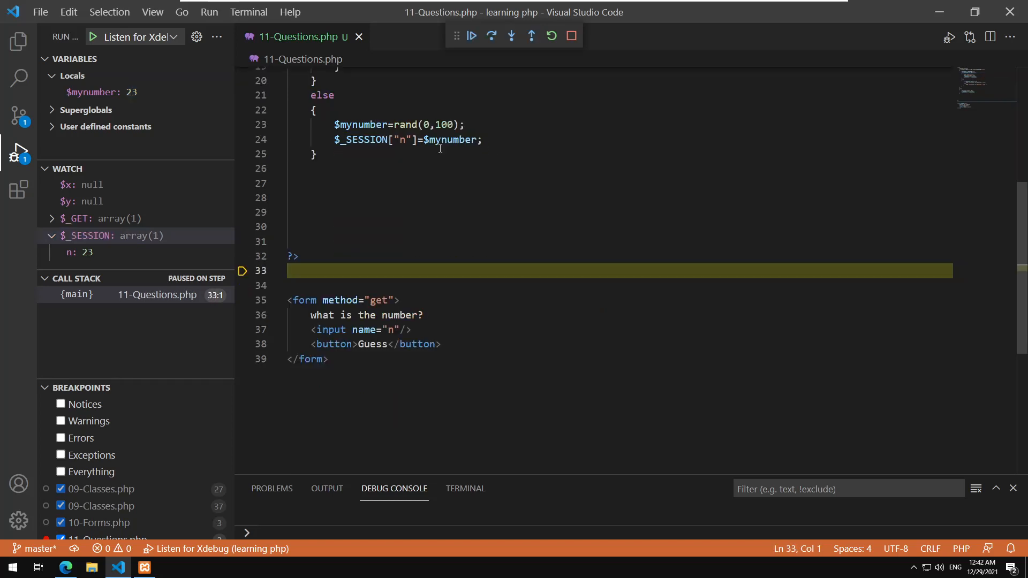
pyautogui.moveTo(582, 43)
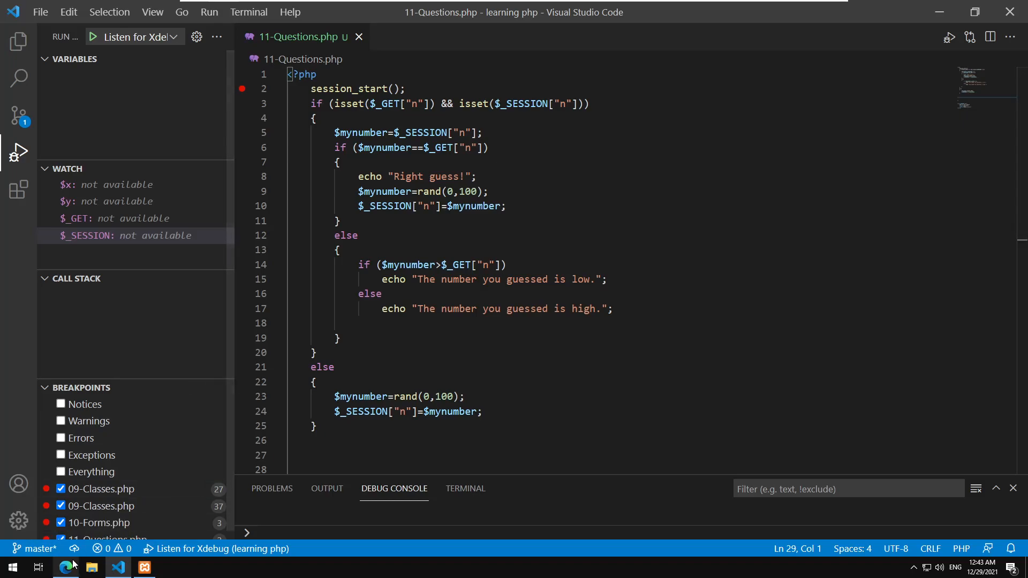
# Switch to Edge to view 'The number you guessed is low.' for the guess of 1.
pyautogui.click(65, 567)
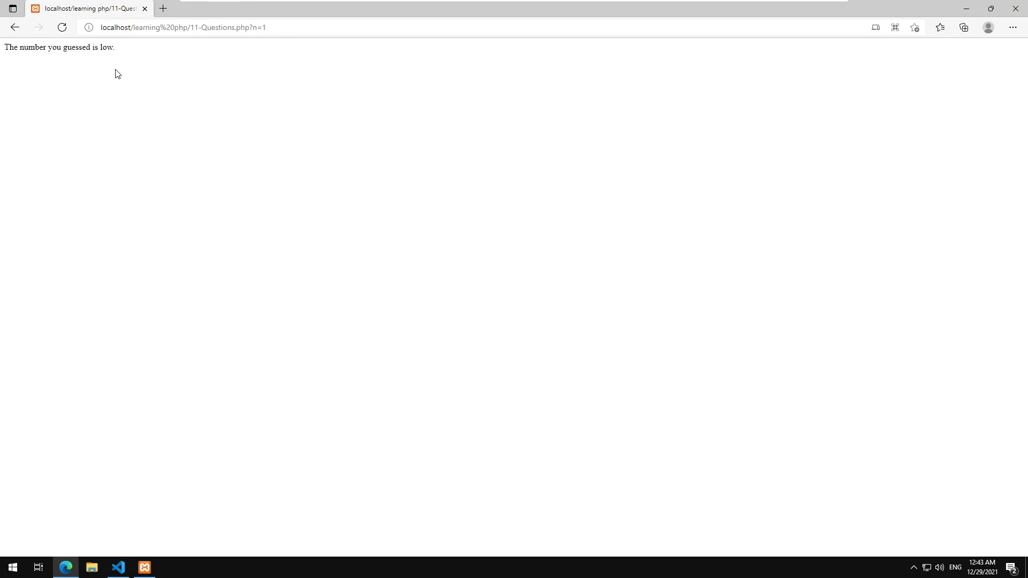
pyautogui.moveTo(457, 70)
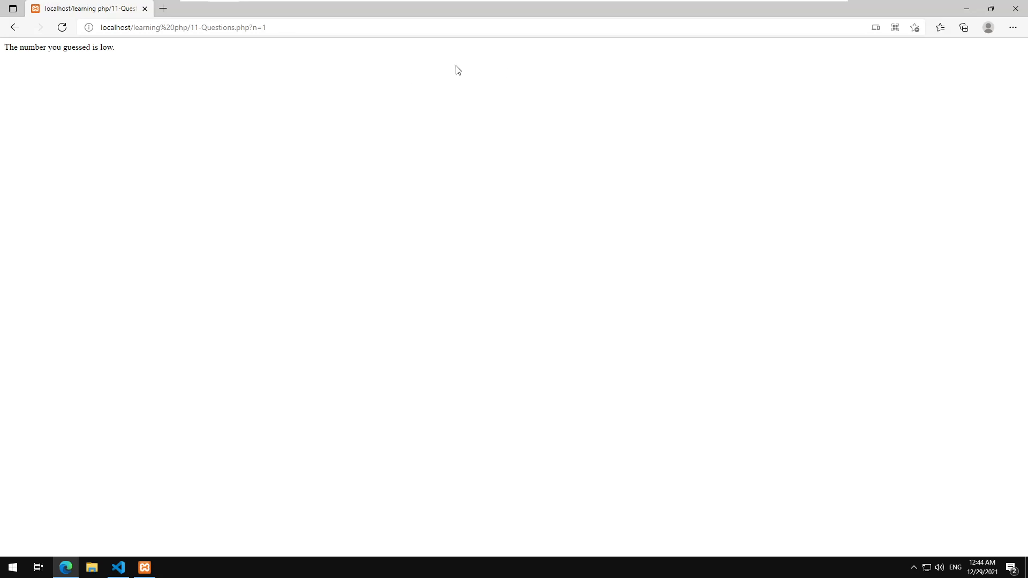
pyautogui.click(118, 567)
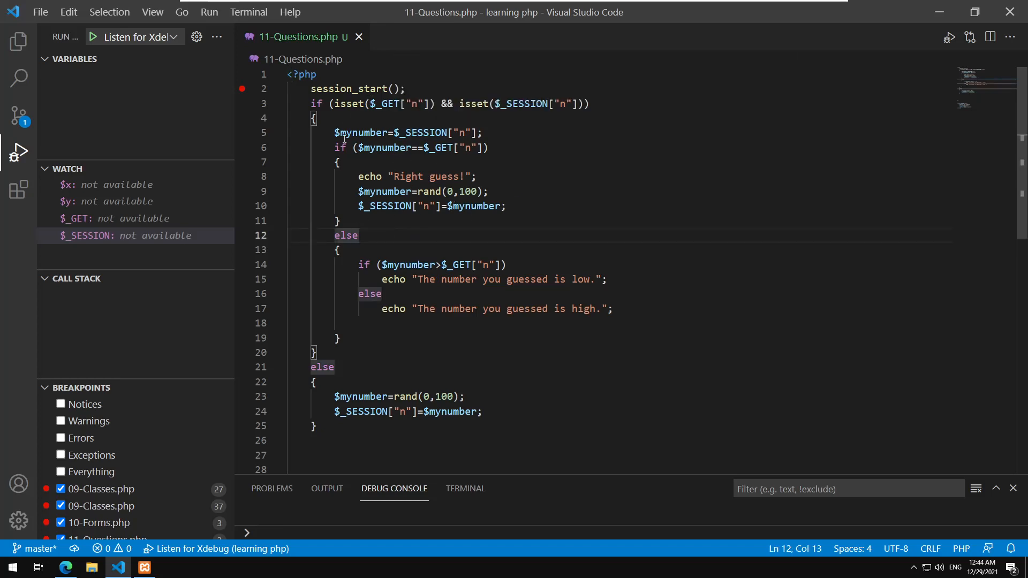
pyautogui.click(513, 118)
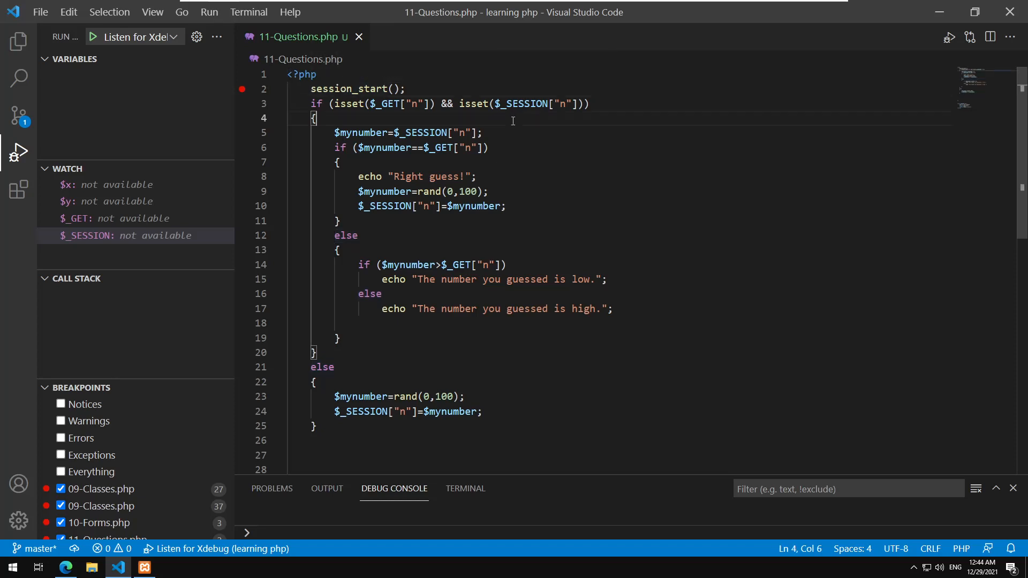
pyautogui.click(407, 396)
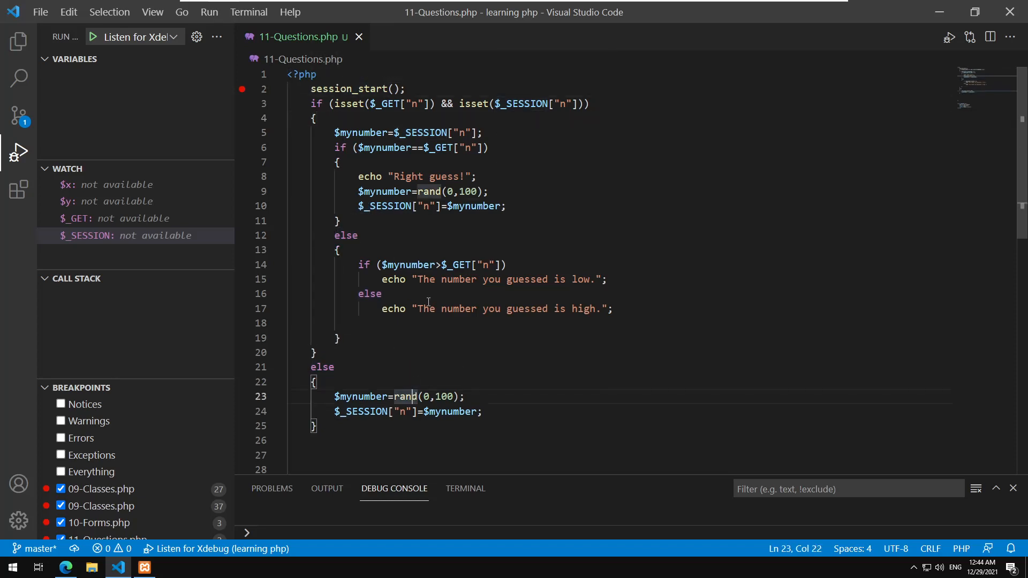